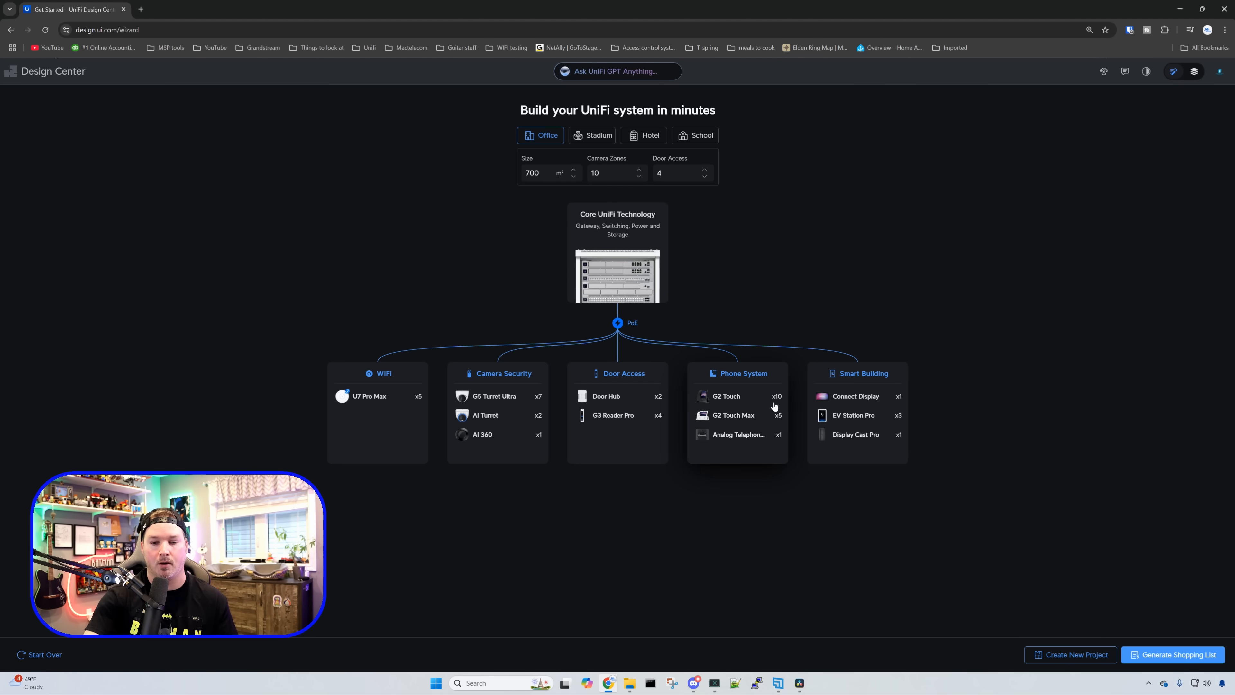
Create a new project from the office system selection and import the '1st floor' plan image
{"action": "left_click", "coordinate": [736, 373]}
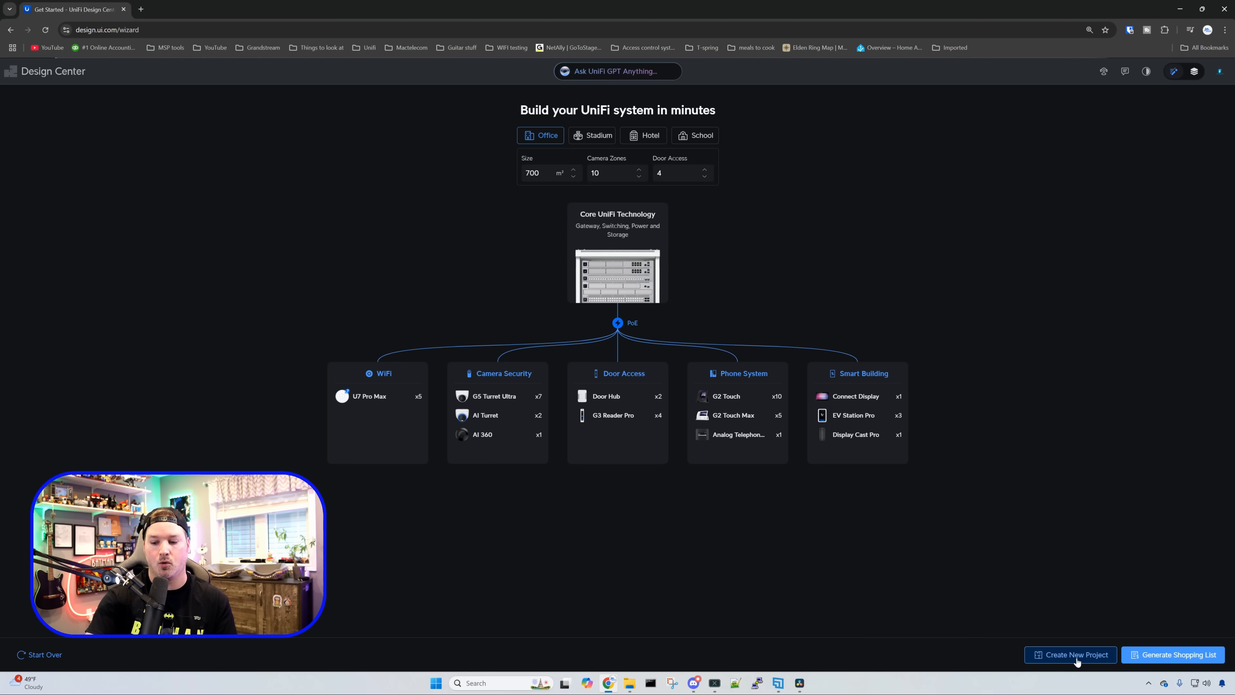
{"action": "left_click", "coordinate": [1070, 655]}
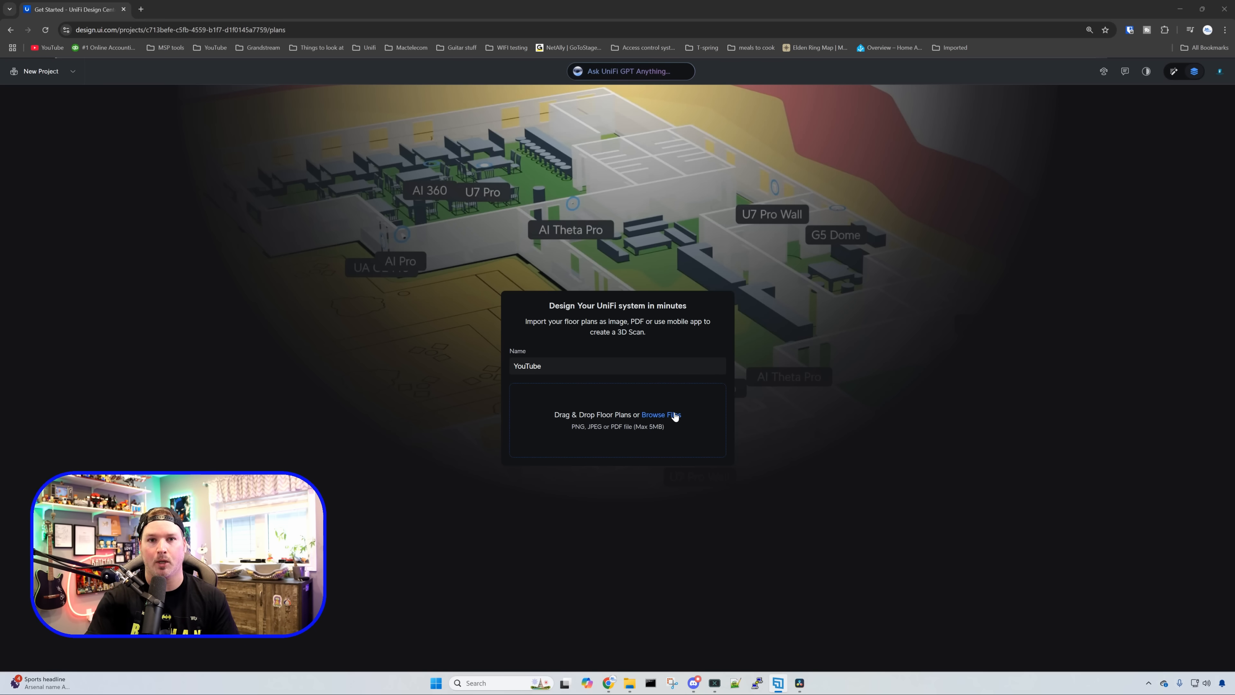
{"action": "left_click", "coordinate": [660, 414]}
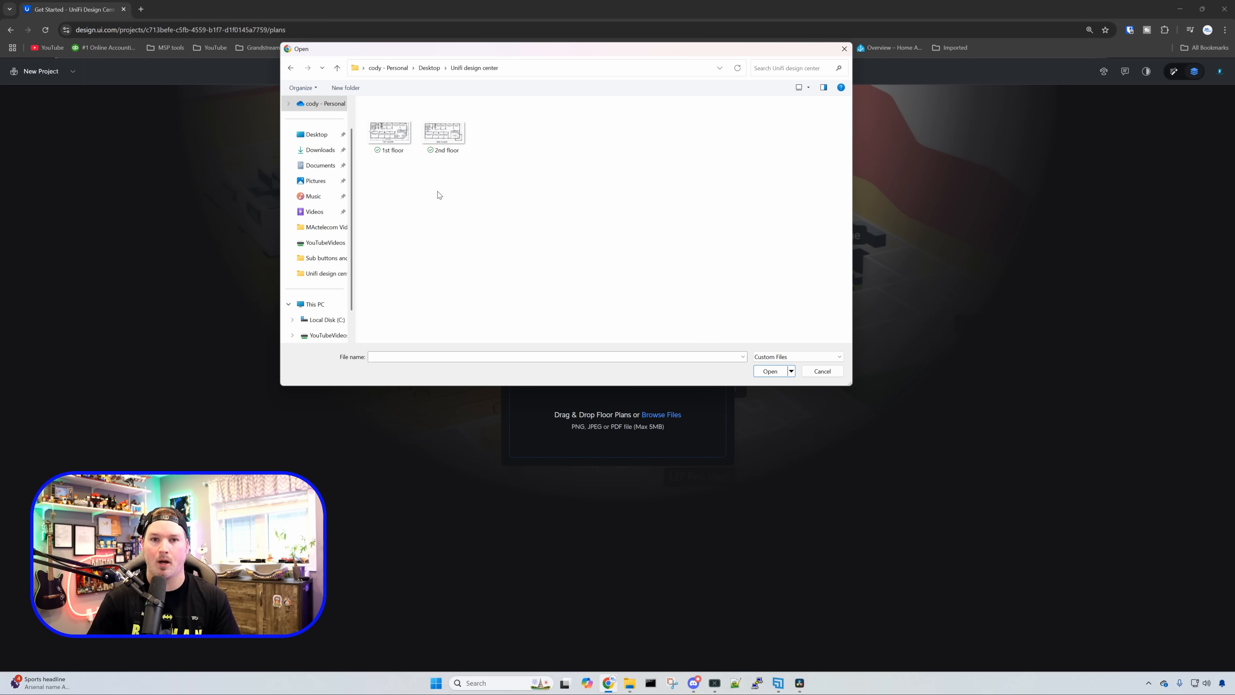
{"action": "left_click", "coordinate": [389, 128]}
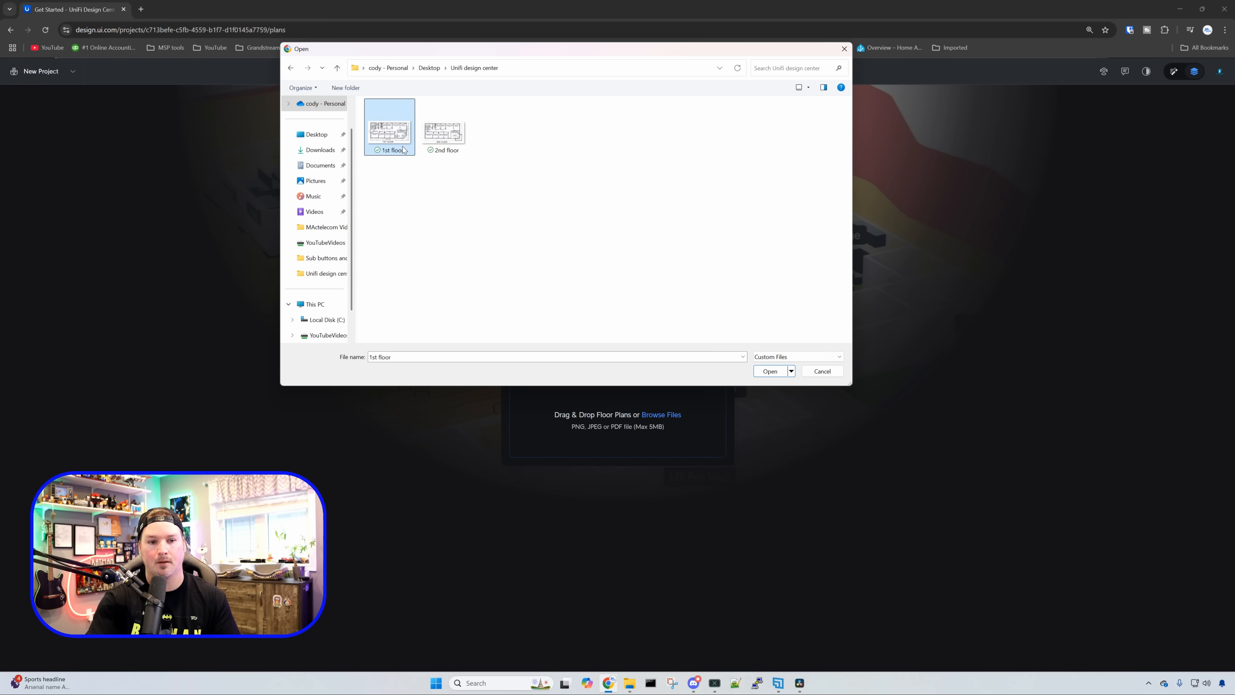
{"action": "left_click", "coordinate": [769, 371]}
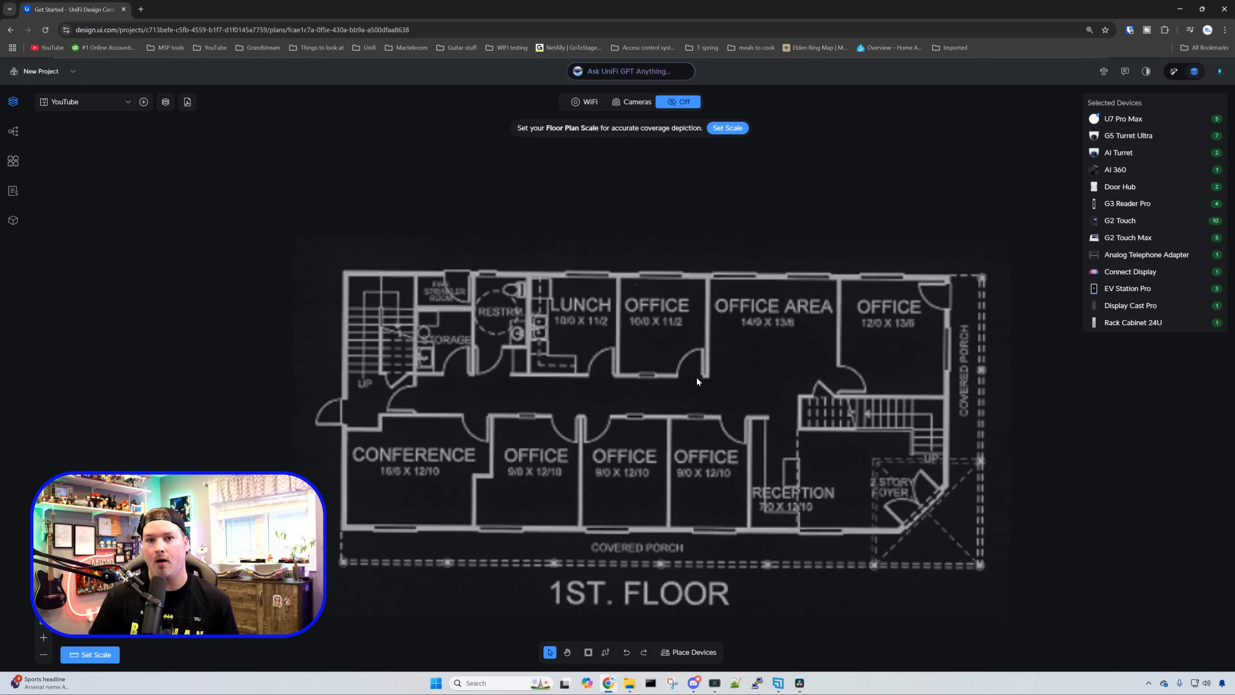
{"action": "mouse_move", "coordinate": [743, 337]}
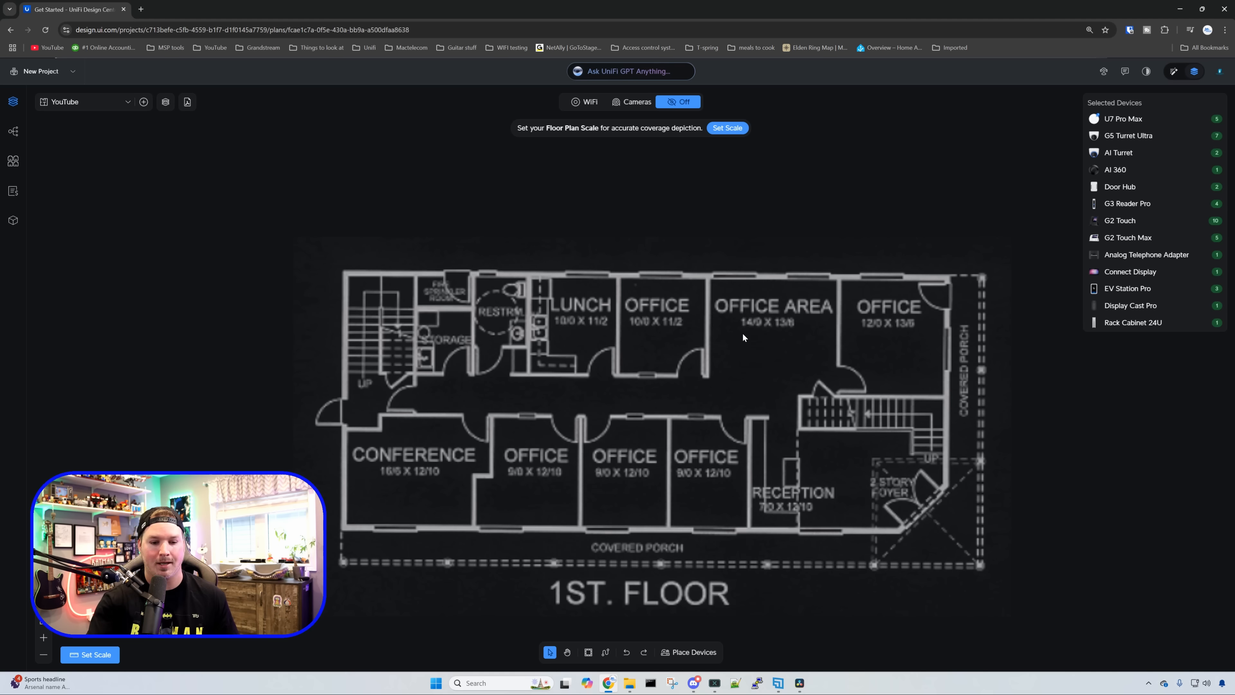
{"action": "mouse_move", "coordinate": [411, 478]}
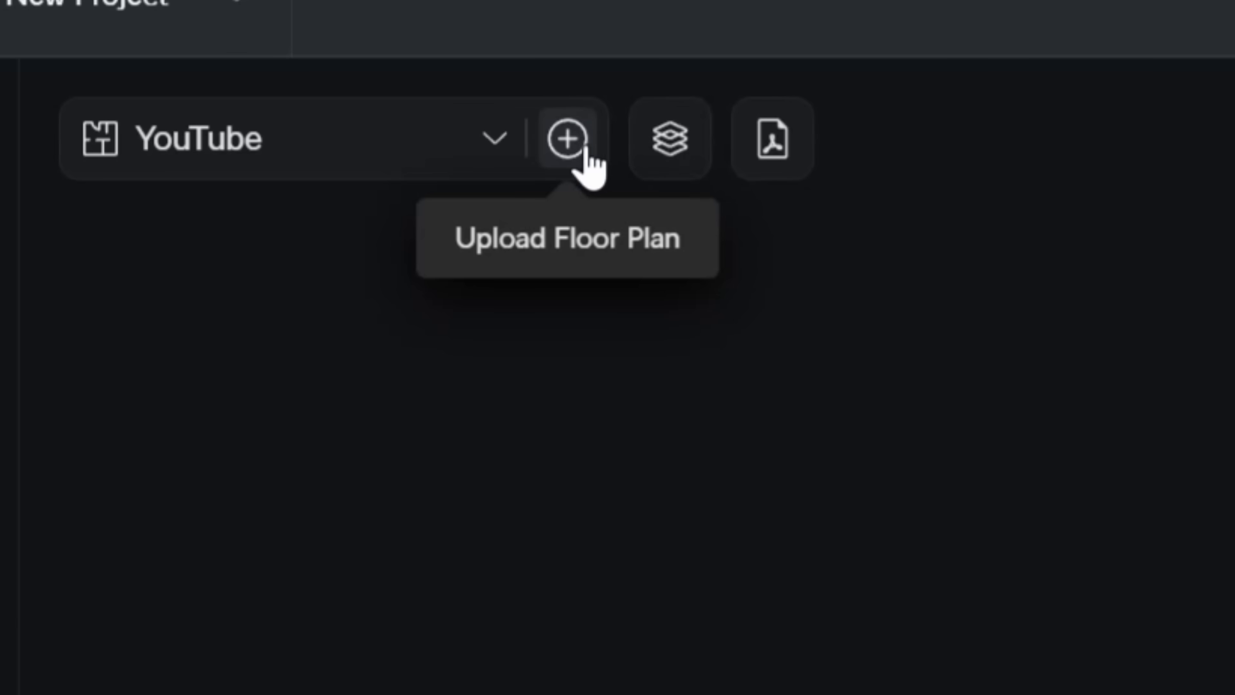
Add a second floor plan and browse for the 2nd floor image
{"action": "left_click", "coordinate": [568, 140]}
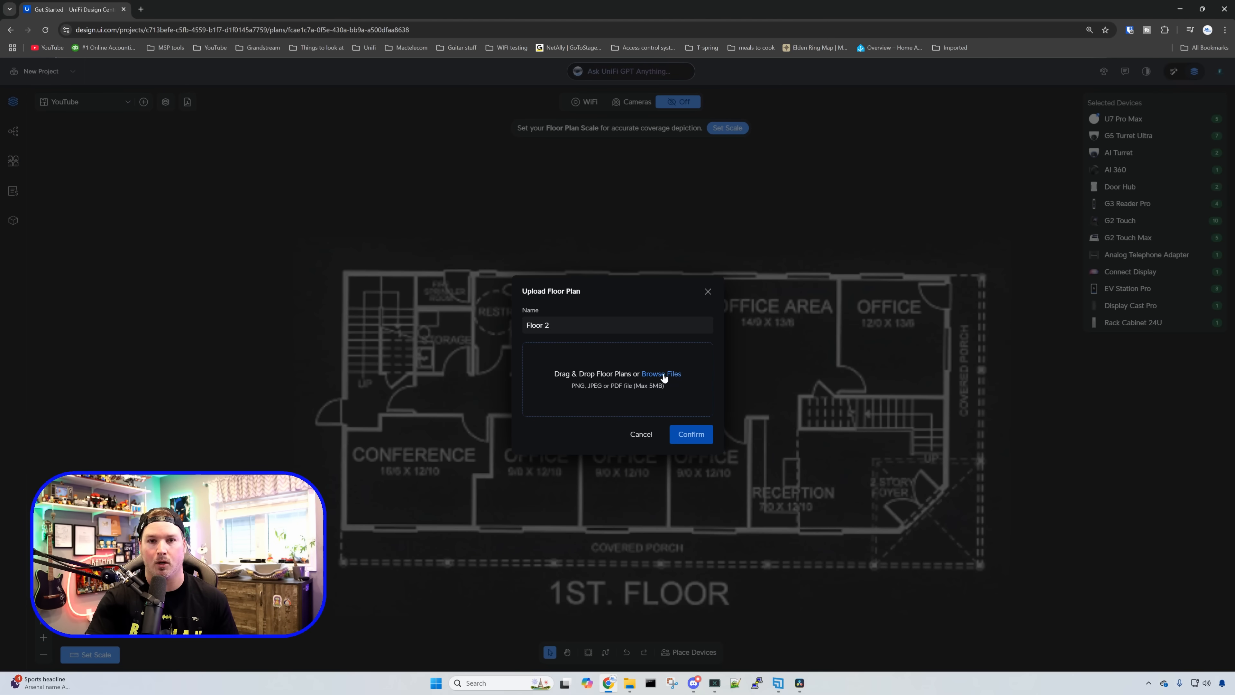
{"action": "left_click", "coordinate": [689, 435]}
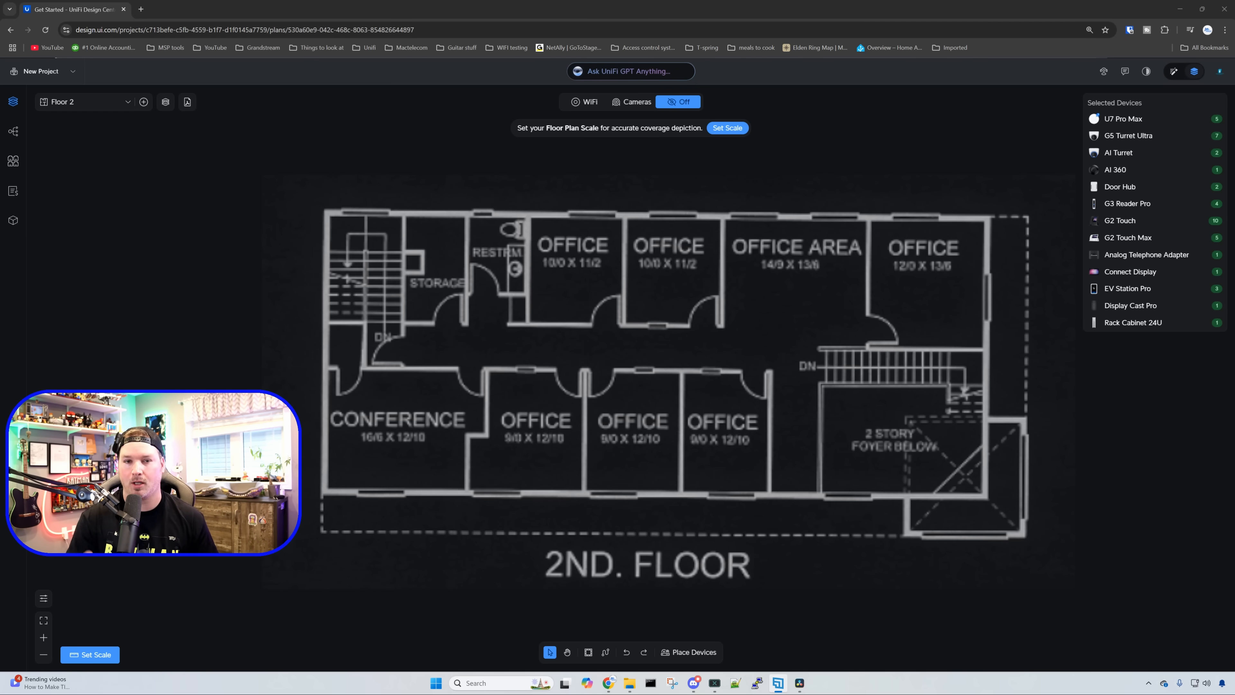
{"action": "mouse_move", "coordinate": [622, 339]}
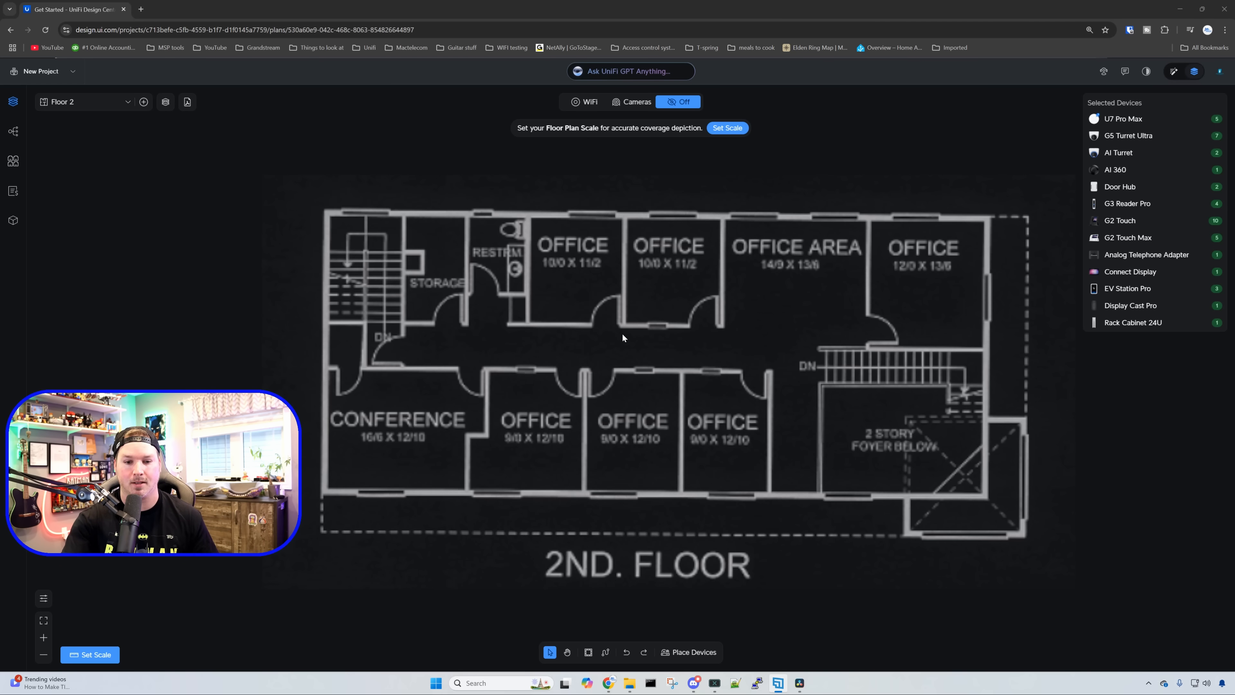
{"action": "mouse_move", "coordinate": [715, 333]}
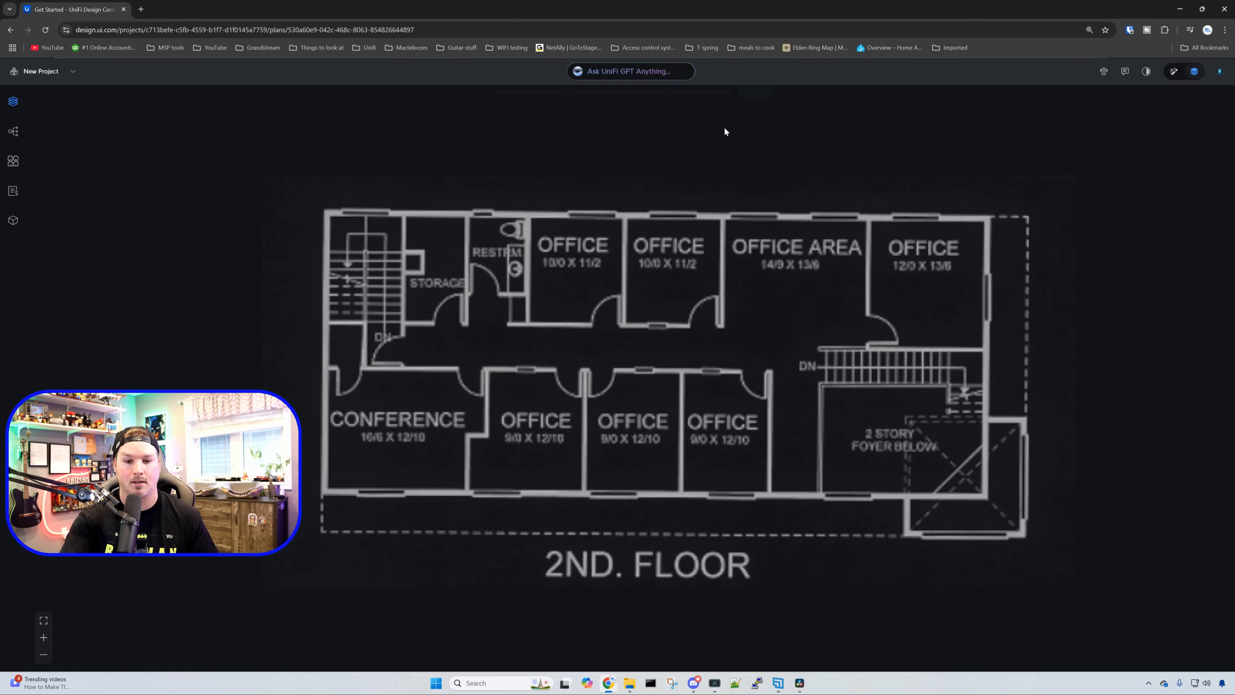
Trace an office wall as a 10 ft scale reference and calibrate the first floor's scale
{"action": "left_click_drag", "start_coordinate": [626, 324], "coordinate": [719, 330]}
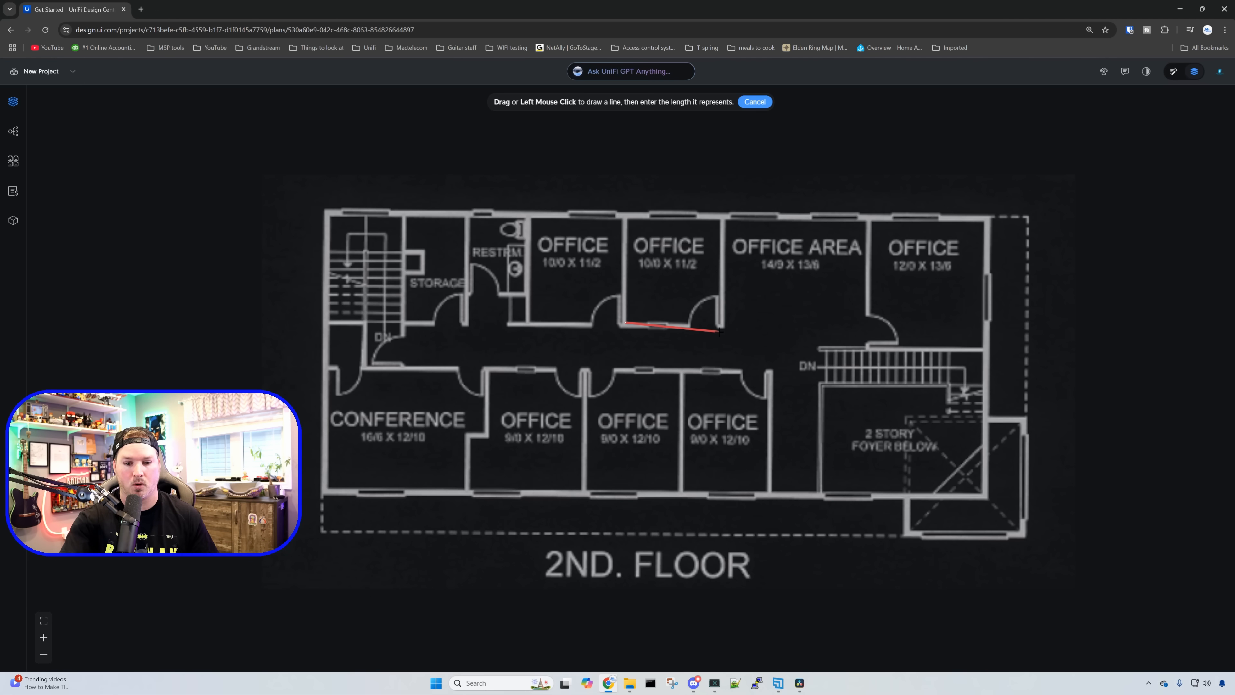
{"action": "left_click", "coordinate": [716, 326]}
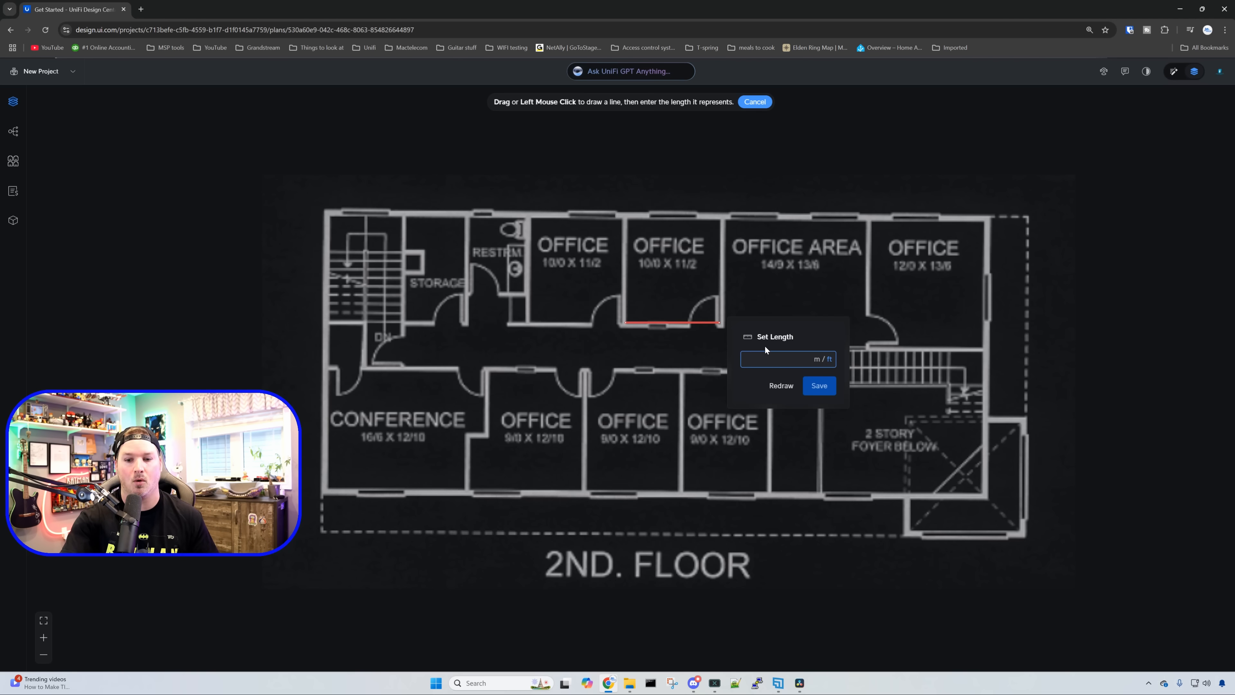
{"action": "type", "text": "10"}
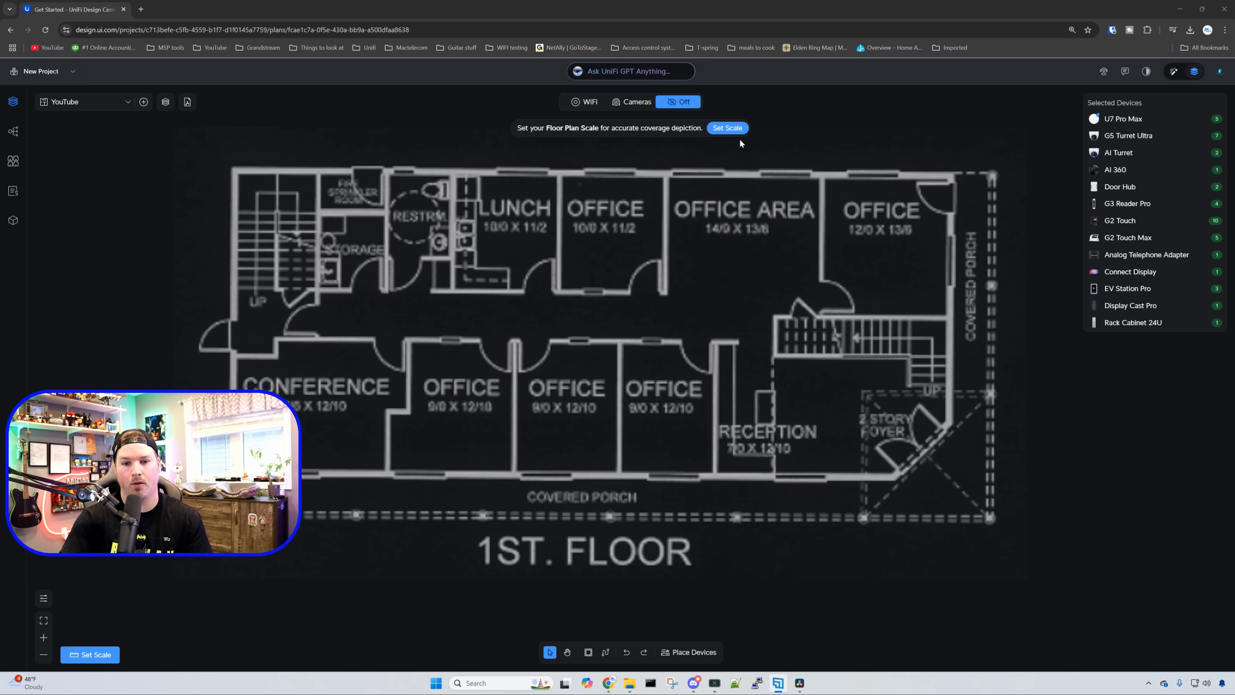
{"action": "left_click", "coordinate": [725, 128]}
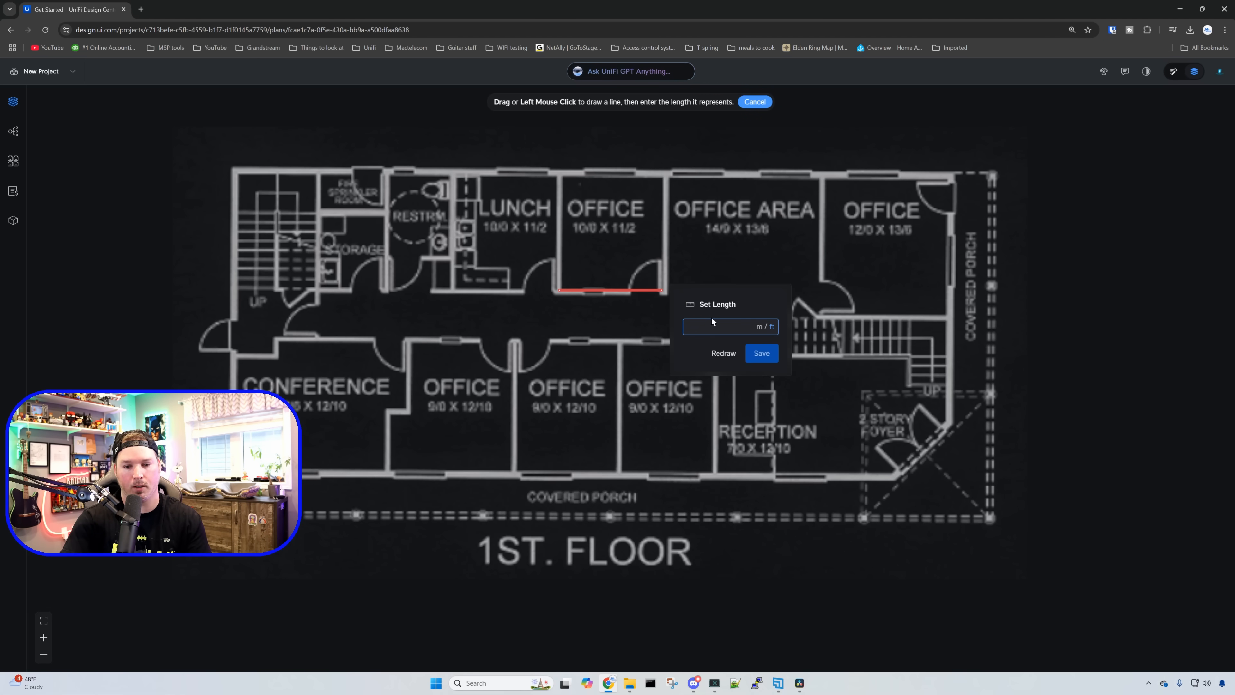
{"action": "left_click", "coordinate": [754, 101]}
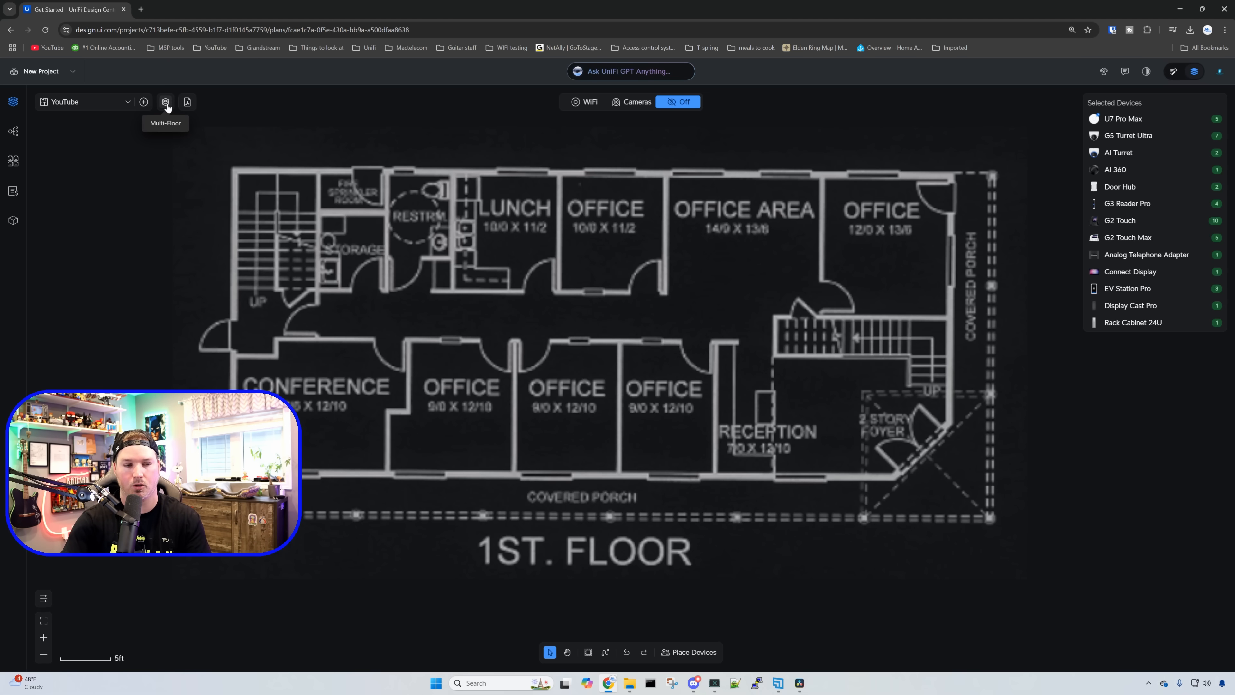
Set the first floor's height to 10 ft in the floor heights settings
{"action": "left_click", "coordinate": [165, 102]}
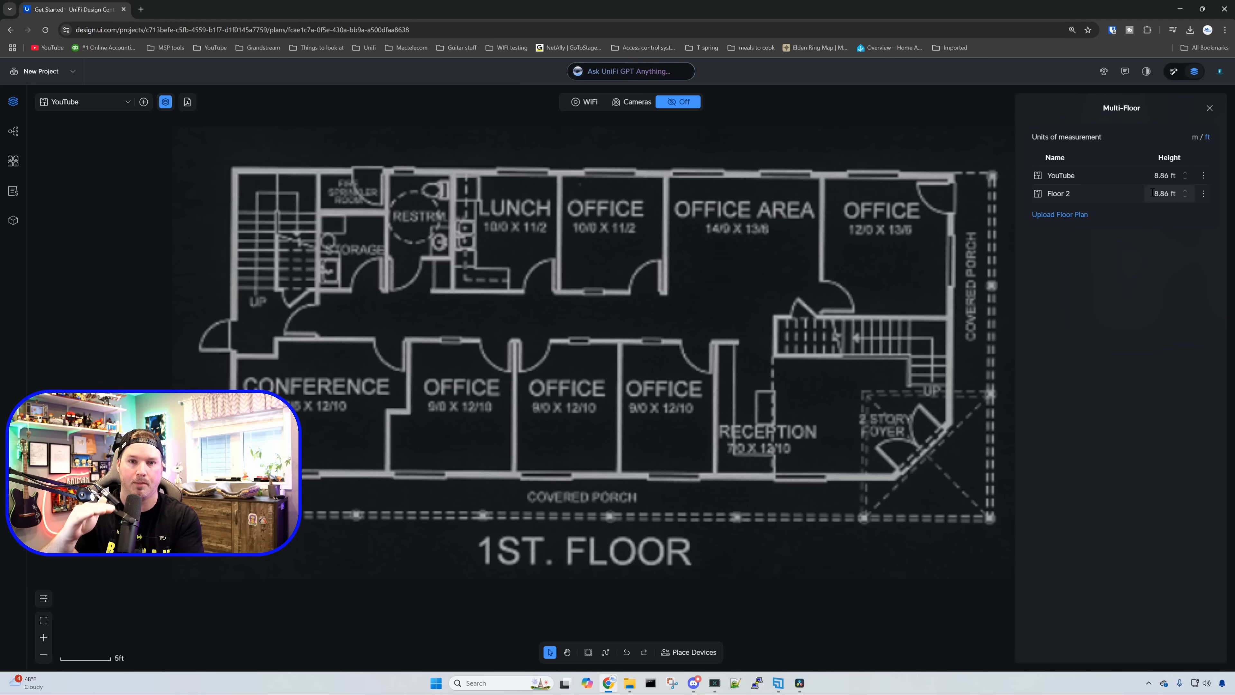
{"action": "left_click", "coordinate": [1166, 174]}
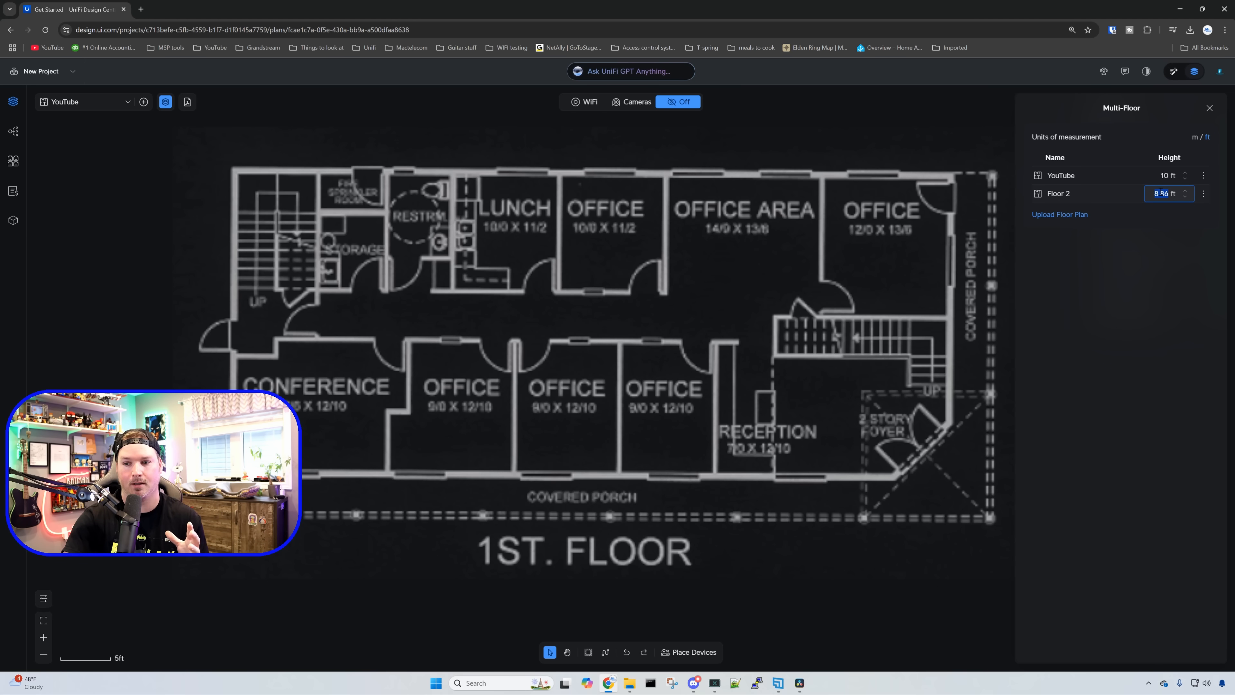
{"action": "type", "text": "10"}
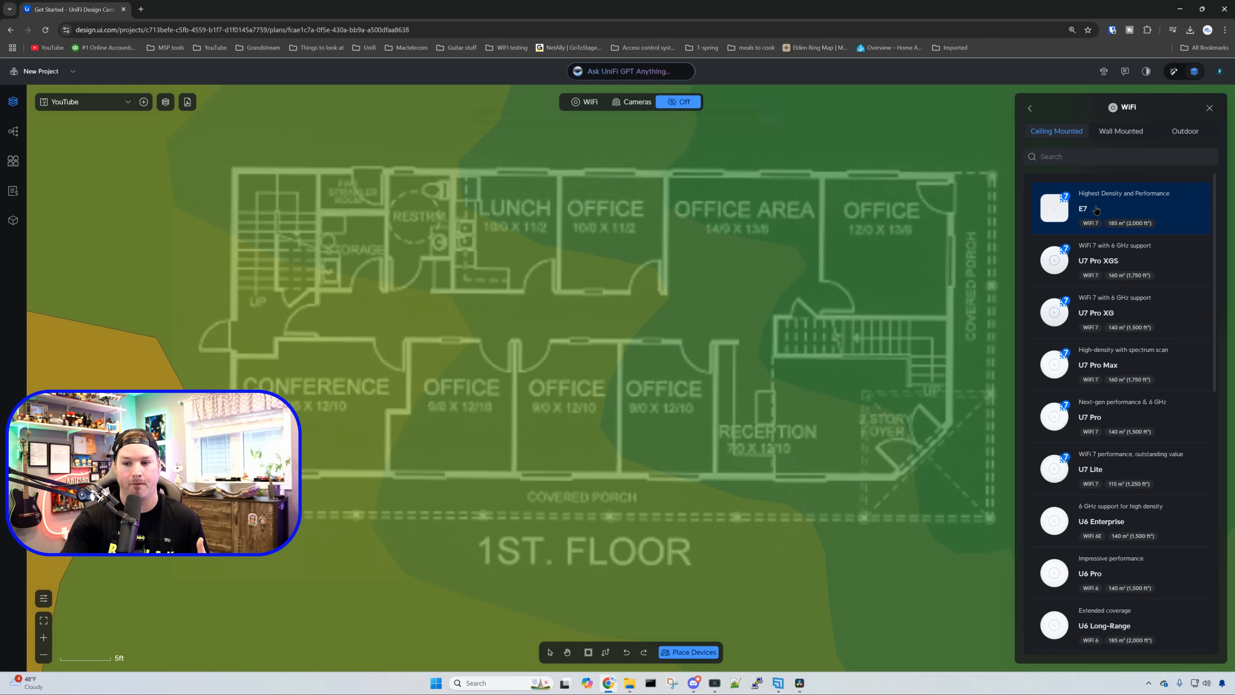
Place an E7 access point in the hallway and turn on the WiFi coverage view
{"action": "left_click", "coordinate": [1117, 207]}
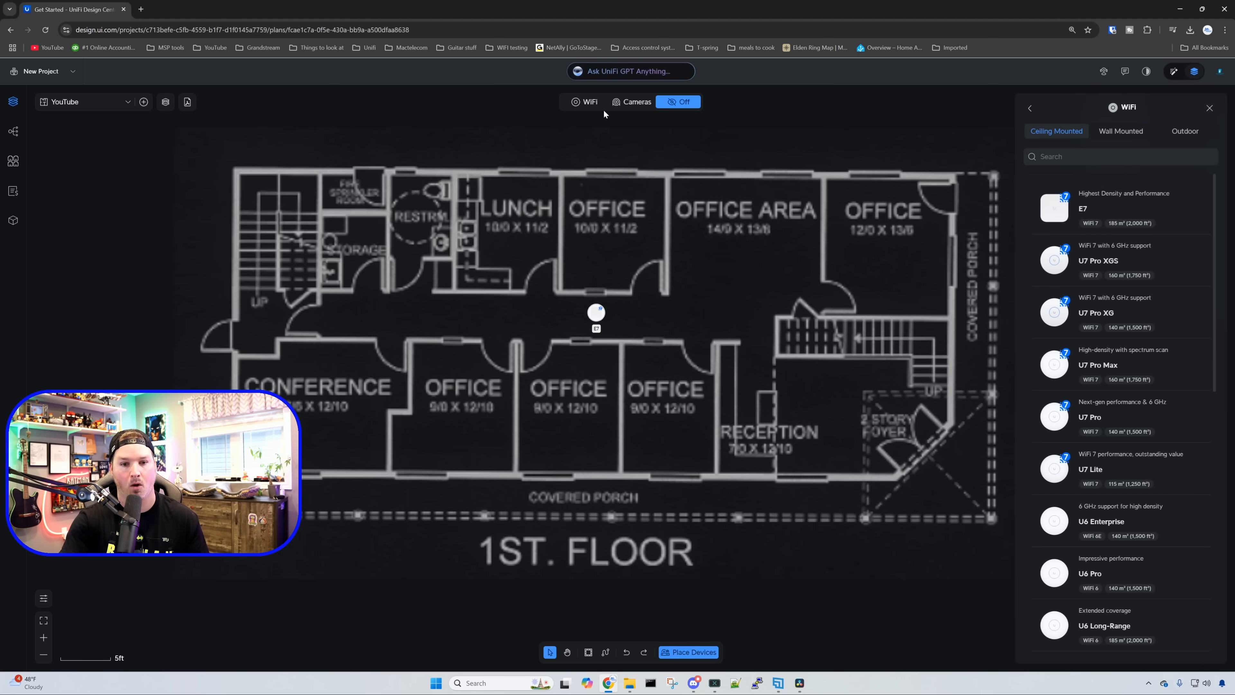
{"action": "left_click", "coordinate": [584, 101]}
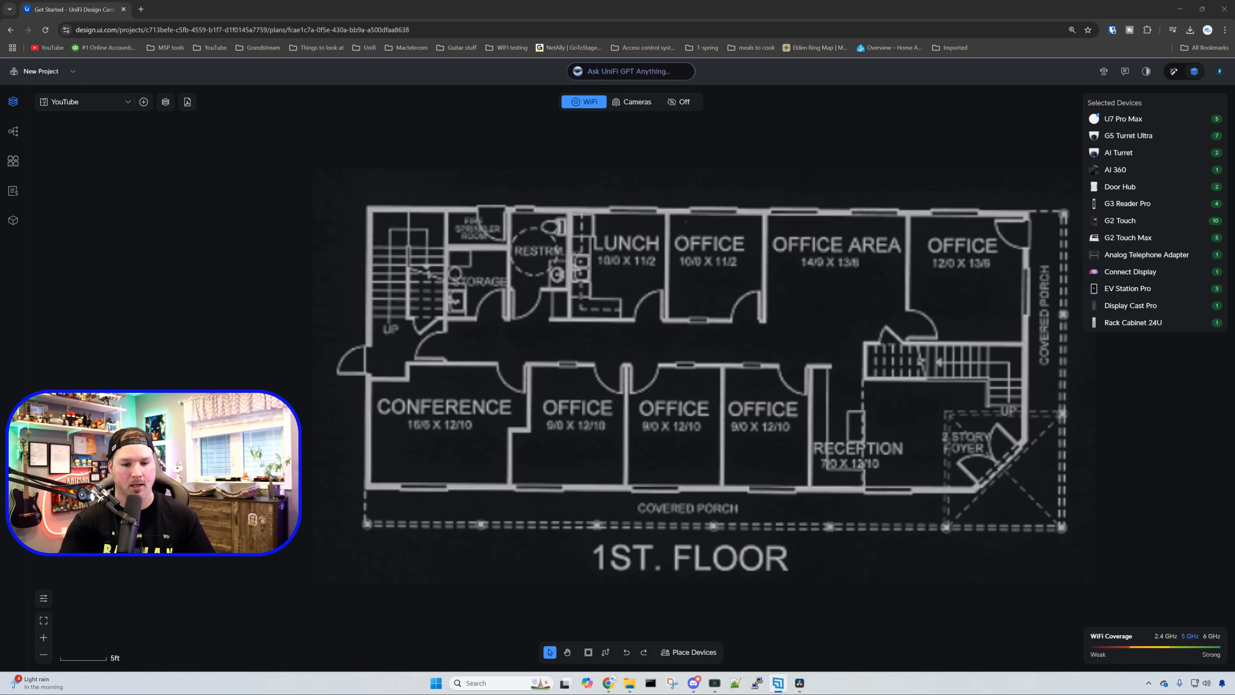
{"action": "mouse_move", "coordinate": [588, 651]}
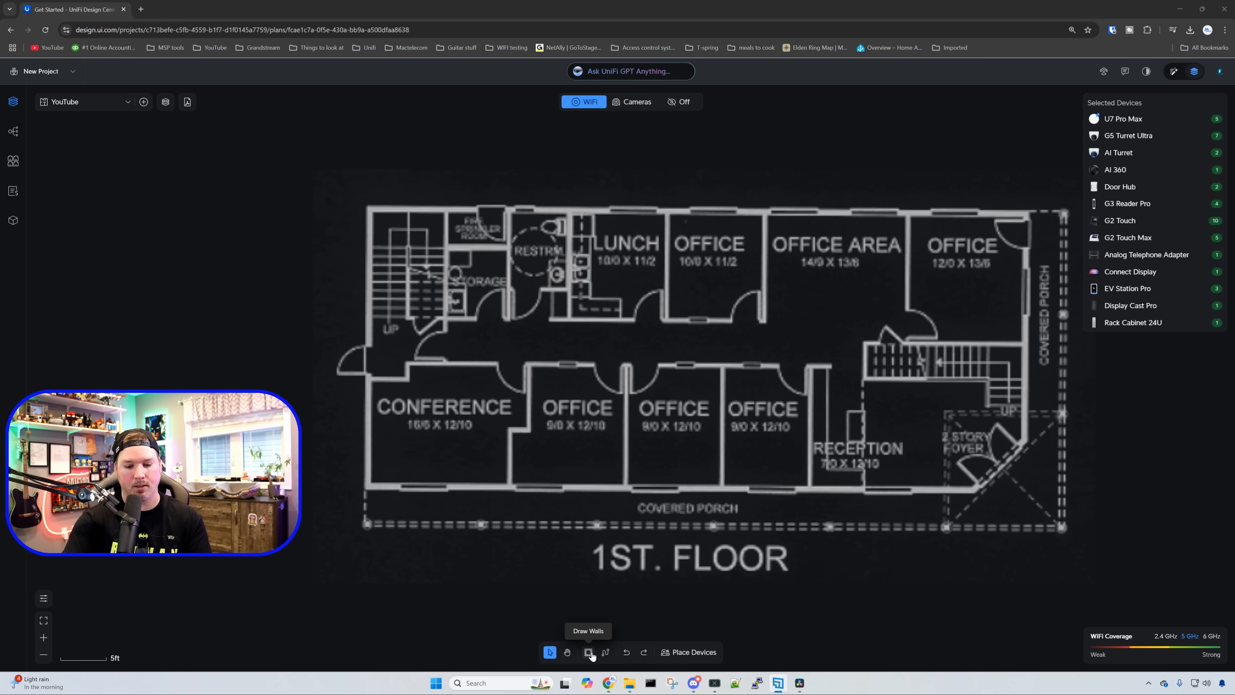
Draw concrete walls along the top, right, bottom and left exterior of the 1st floor
{"action": "left_click", "coordinate": [589, 651]}
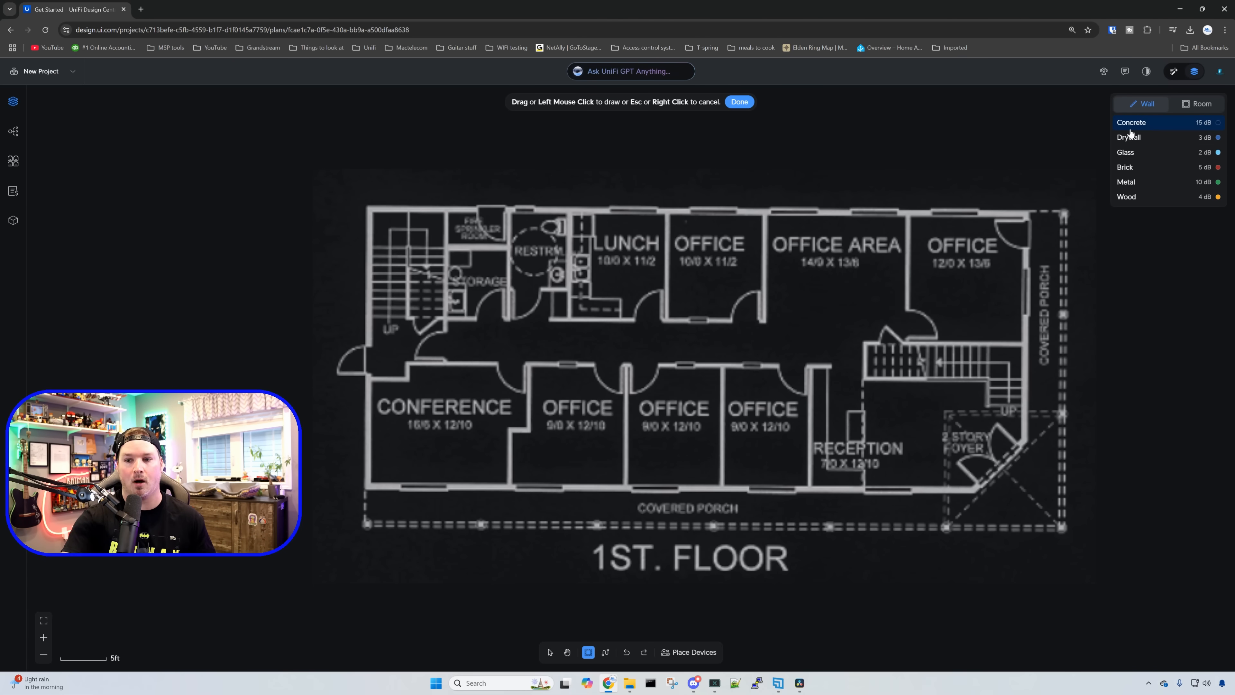
{"action": "mouse_move", "coordinate": [370, 210]}
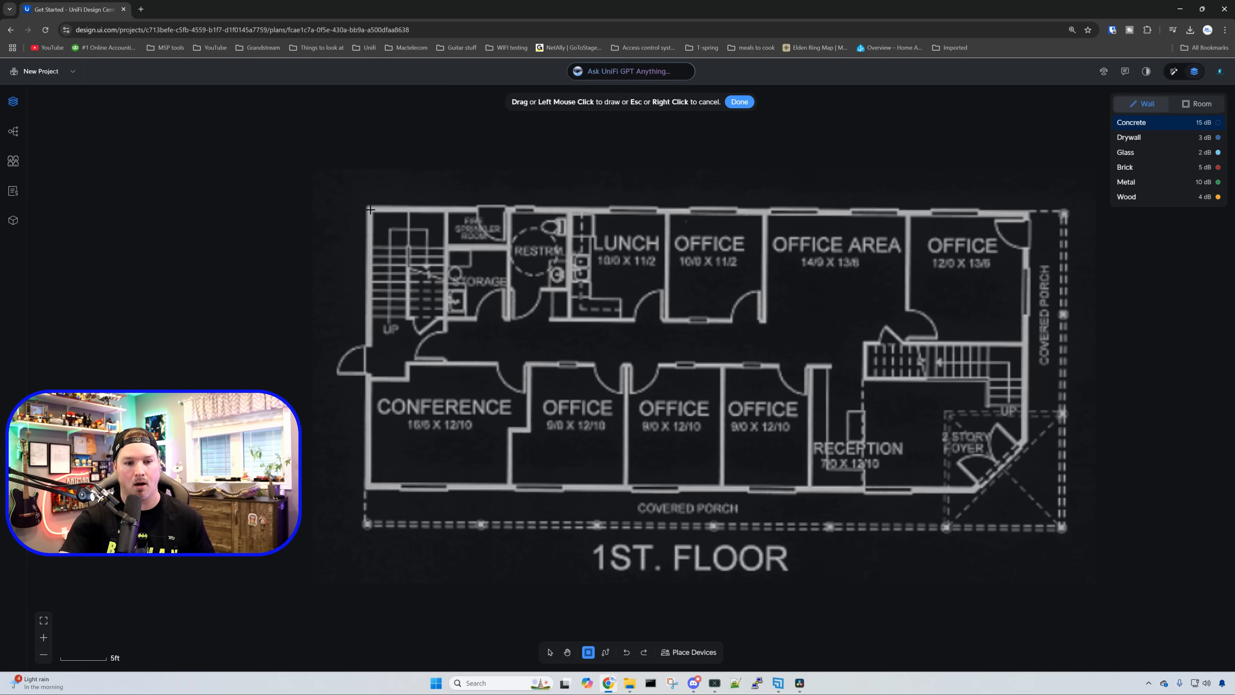
{"action": "left_click_drag", "start_coordinate": [368, 210], "coordinate": [955, 206]}
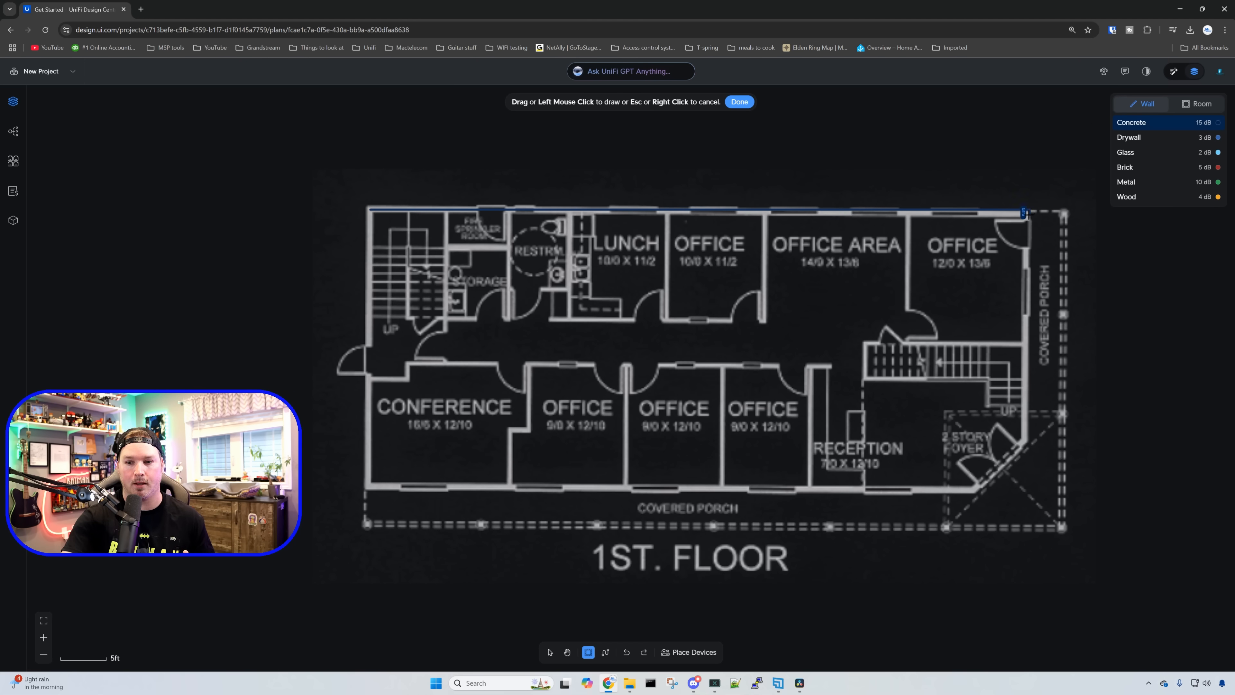
{"action": "left_click_drag", "start_coordinate": [1025, 213], "coordinate": [976, 500]}
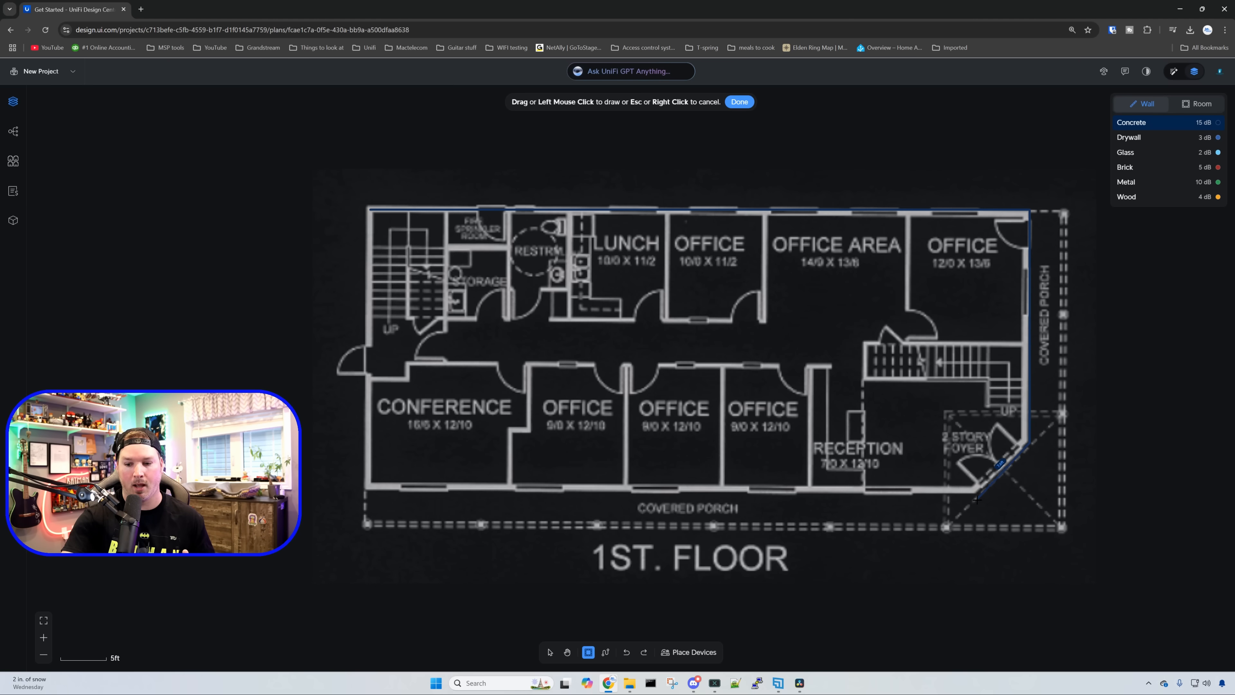
{"action": "left_click_drag", "start_coordinate": [372, 486], "coordinate": [976, 496]}
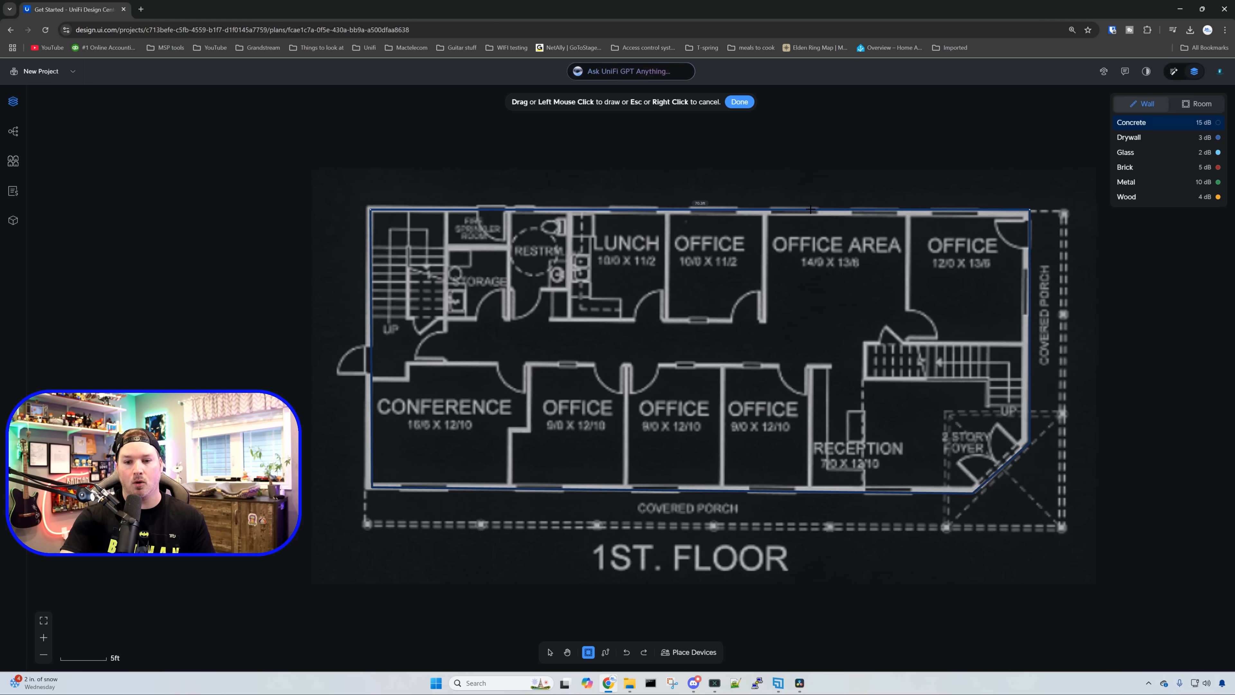
{"action": "mouse_move", "coordinate": [940, 211]}
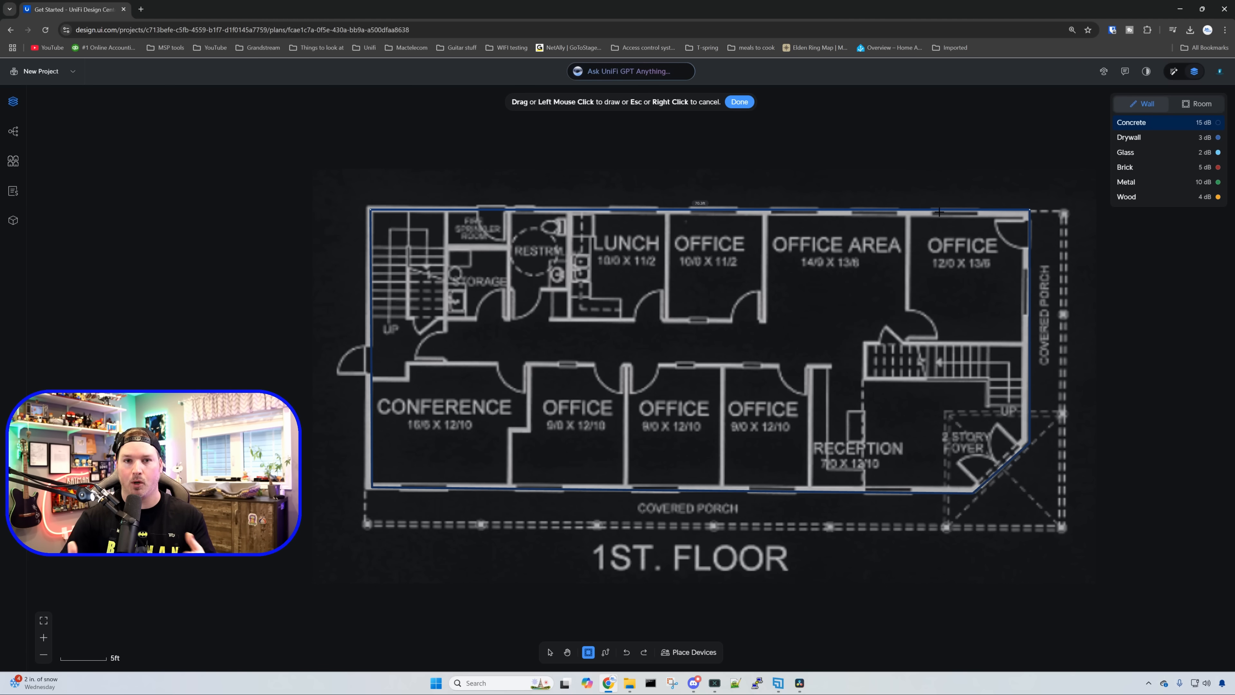
{"action": "mouse_move", "coordinate": [623, 211]}
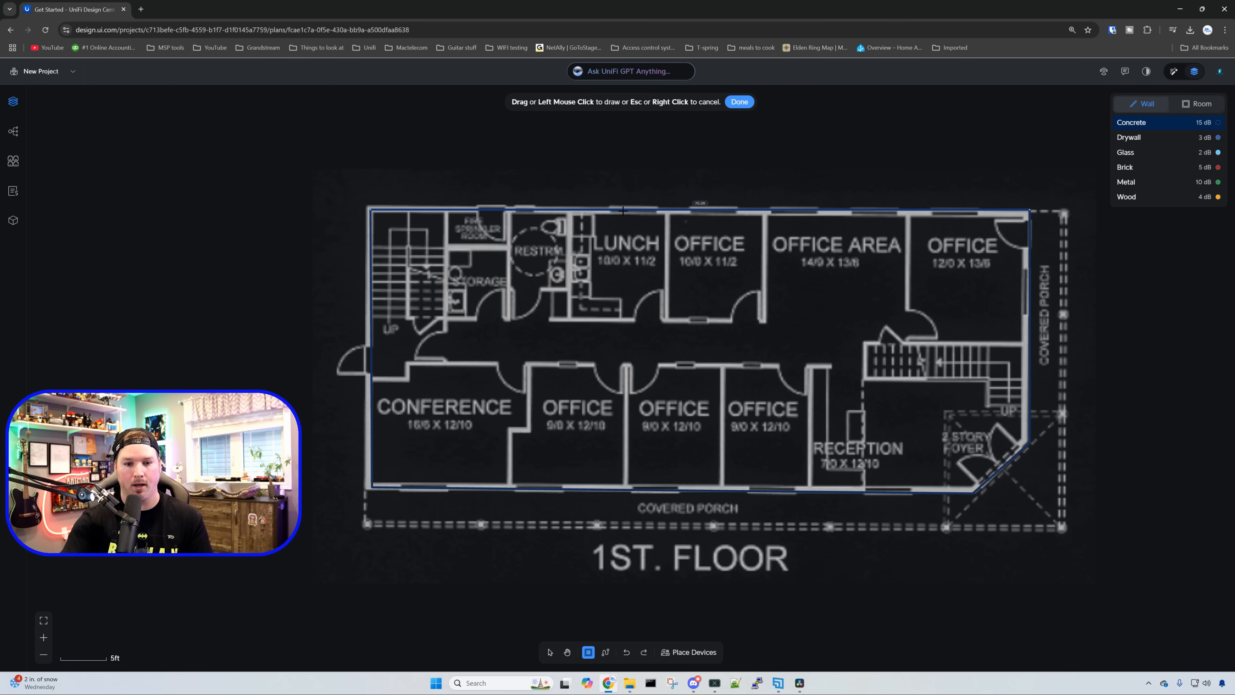
Select the short wall segment above Lunch and change its wall material
{"action": "left_click", "coordinate": [549, 652]}
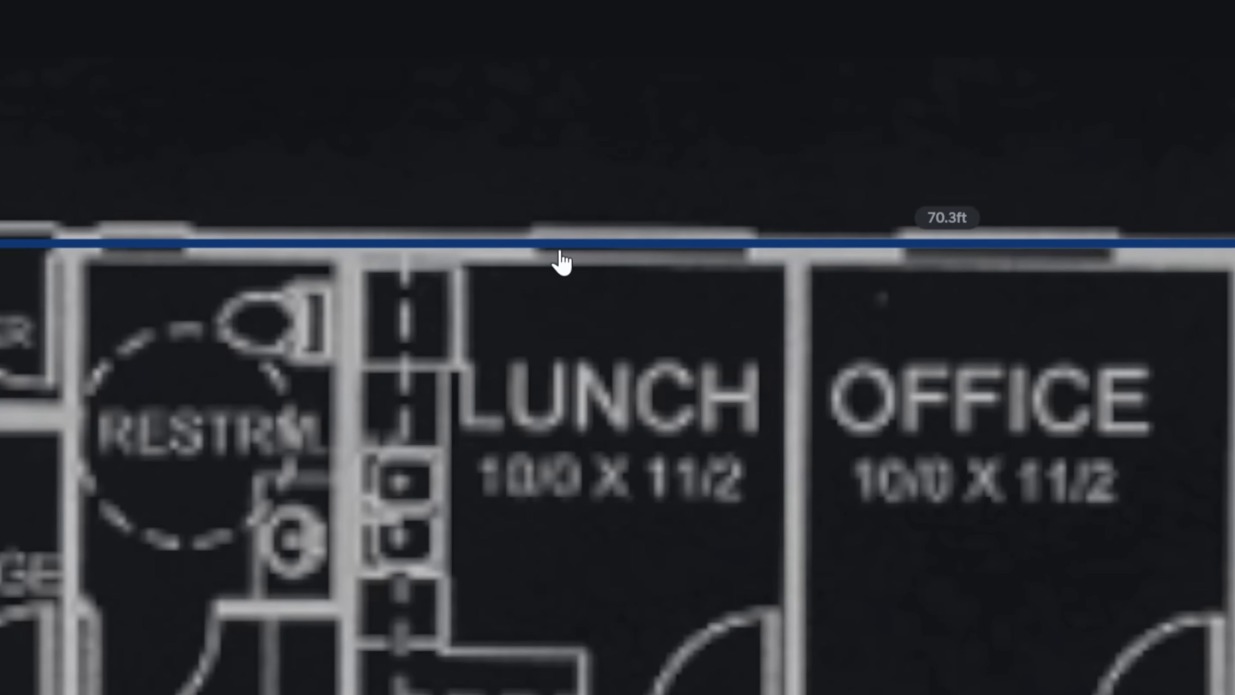
{"action": "left_click", "coordinate": [542, 244]}
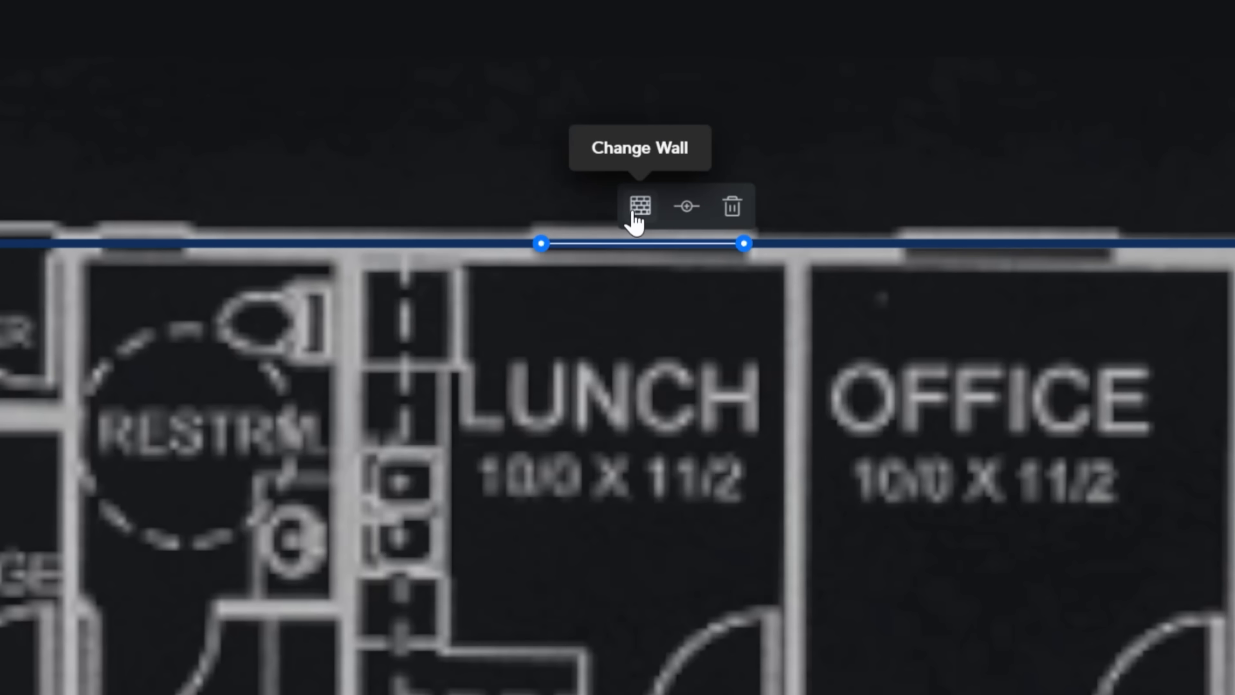
{"action": "left_click", "coordinate": [638, 207]}
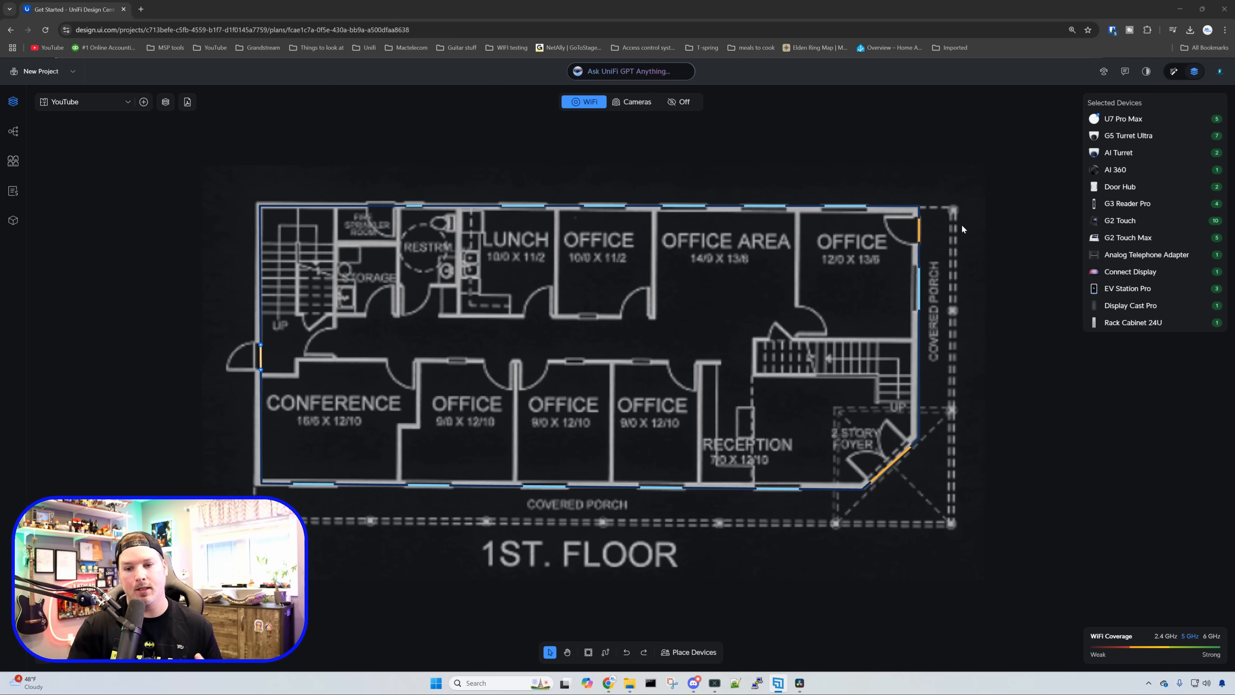
{"action": "mouse_move", "coordinate": [962, 264]}
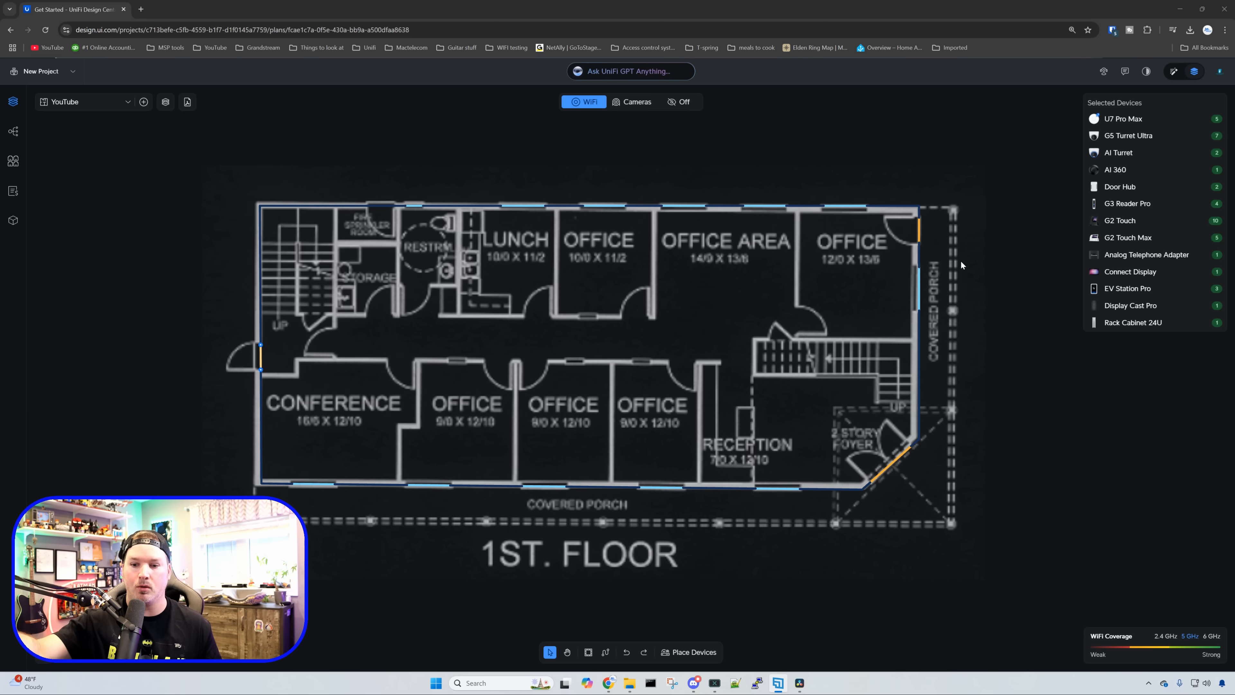
{"action": "mouse_move", "coordinate": [948, 251]}
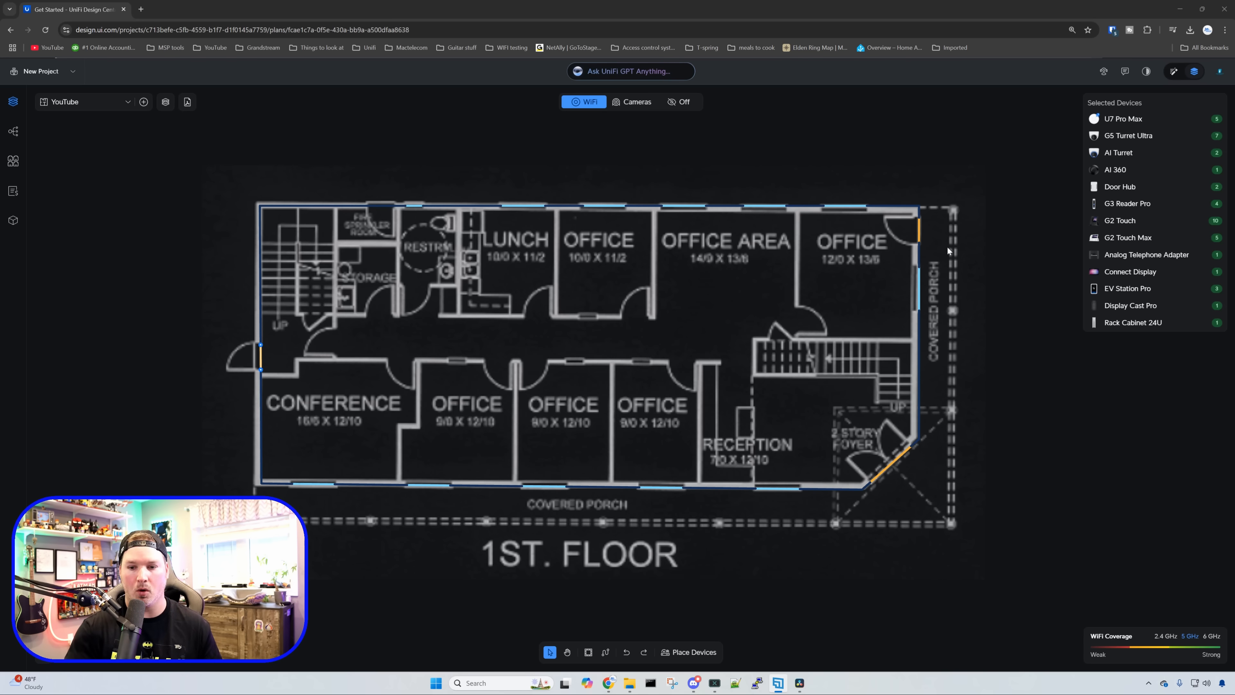
{"action": "mouse_move", "coordinate": [313, 356]}
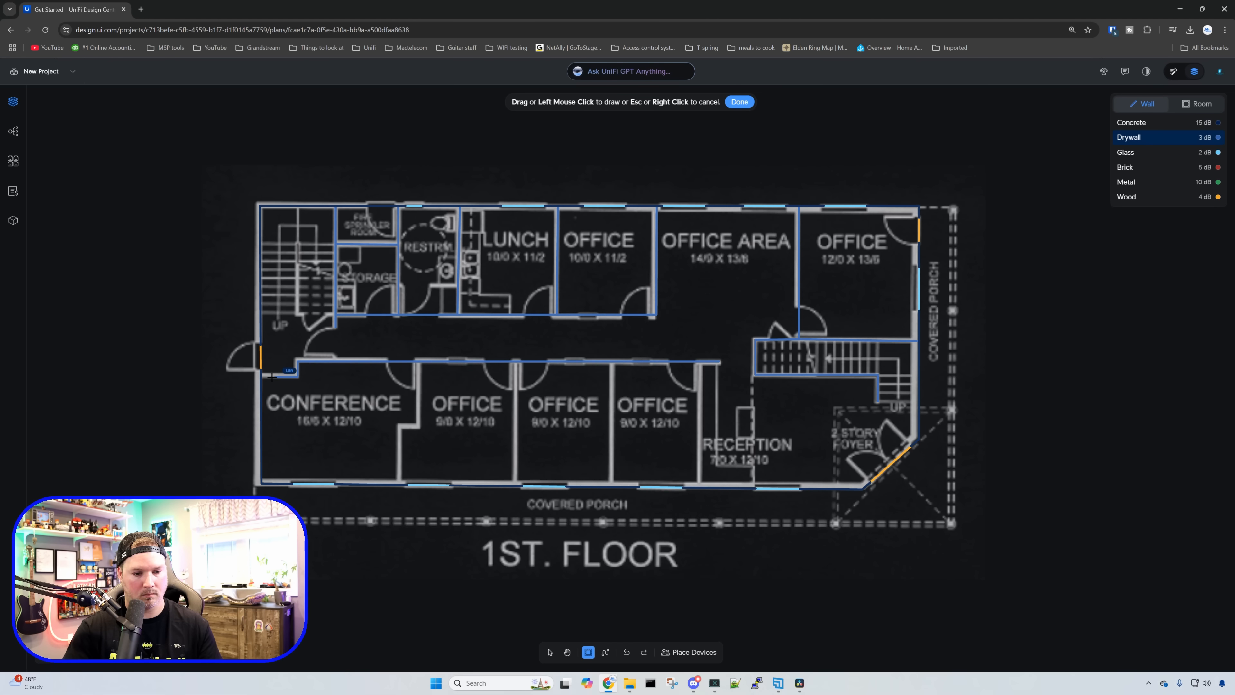
Finish drawing the corridor and top-row room drywall walls
{"action": "left_click", "coordinate": [549, 651]}
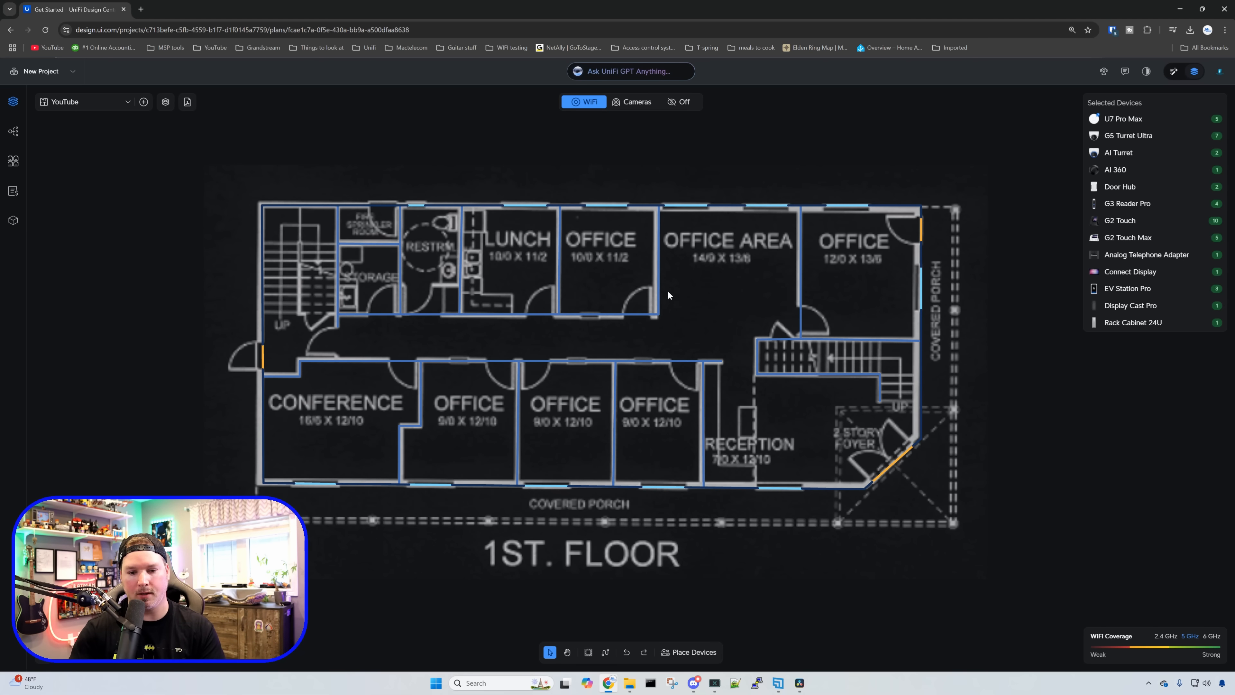
{"action": "mouse_move", "coordinate": [582, 334]}
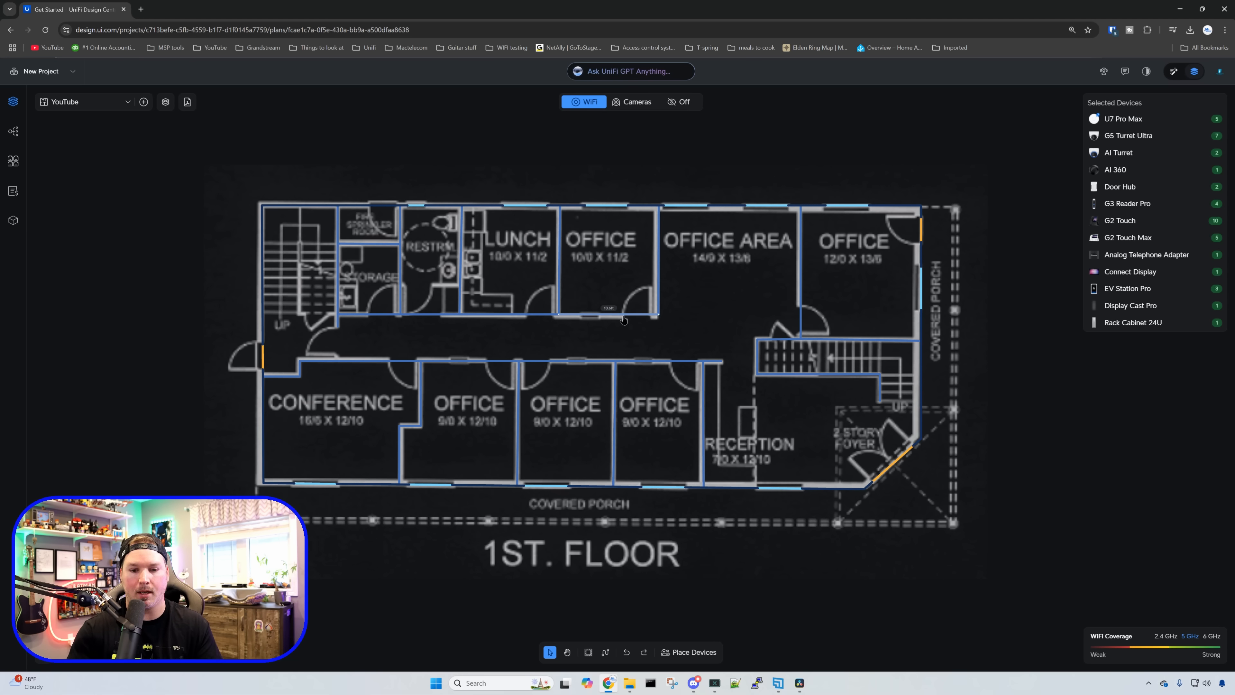
{"action": "mouse_move", "coordinate": [622, 302]}
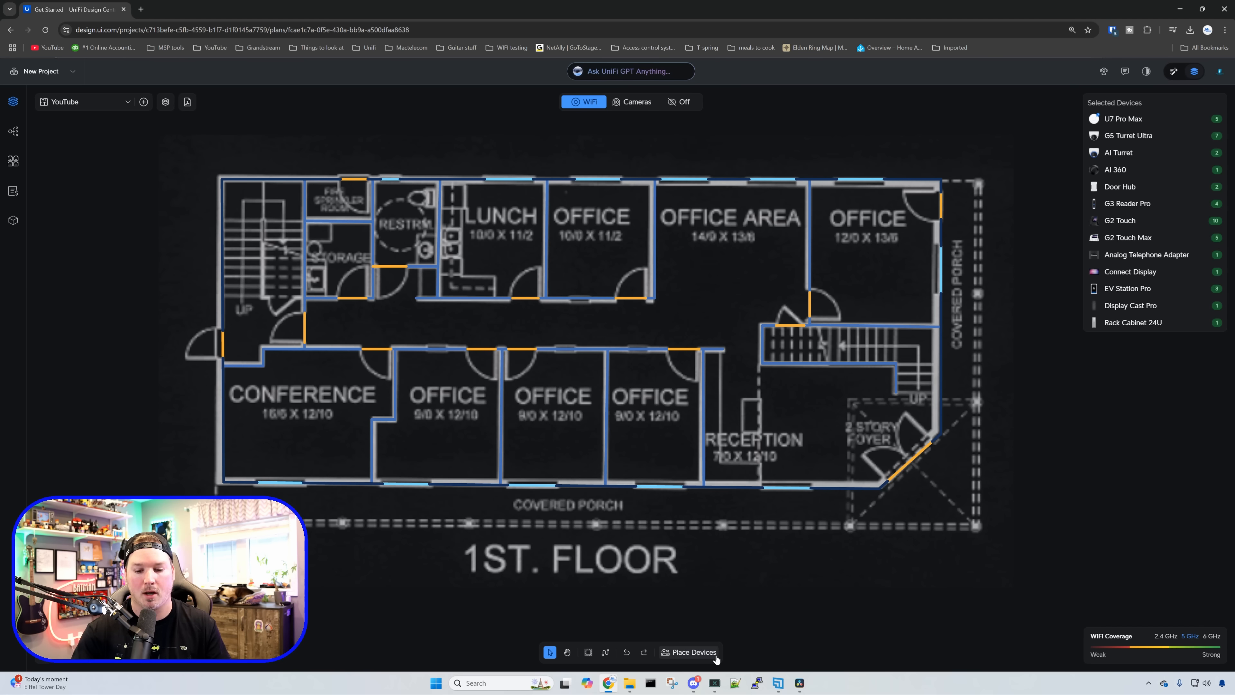
Pick the Rack Cabinet from the Accessories catalogue for the storage room
{"action": "left_click", "coordinate": [692, 652]}
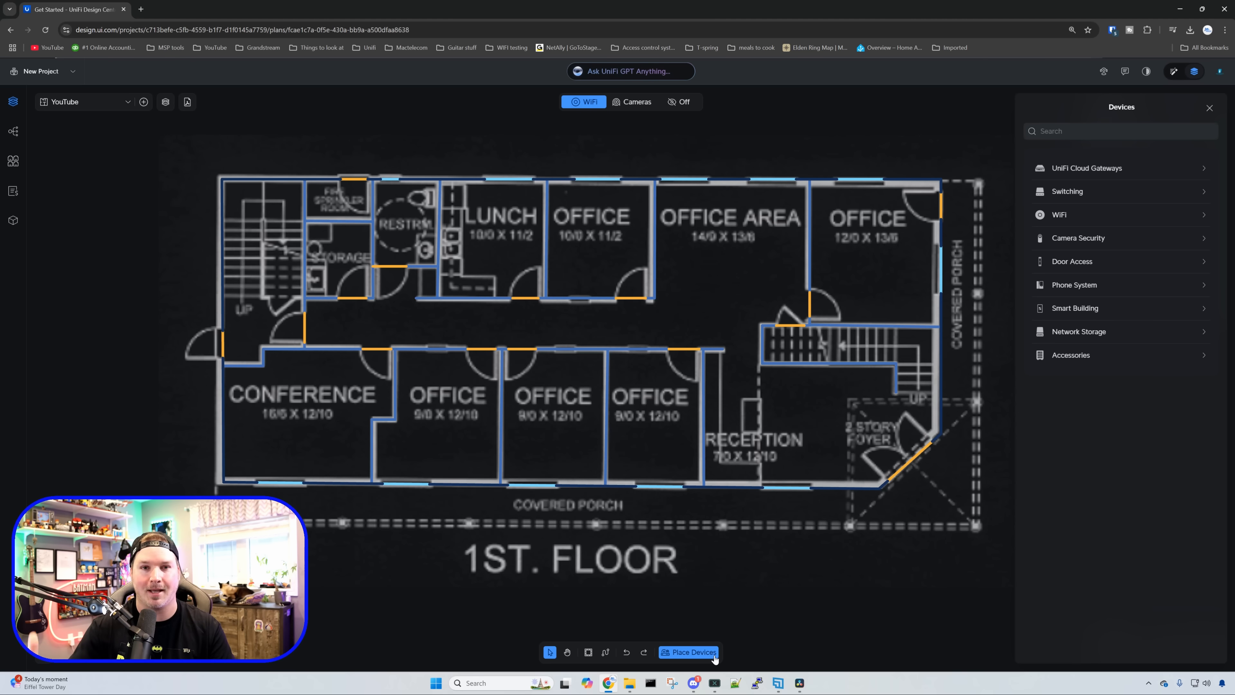
{"action": "left_click", "coordinate": [1071, 355]}
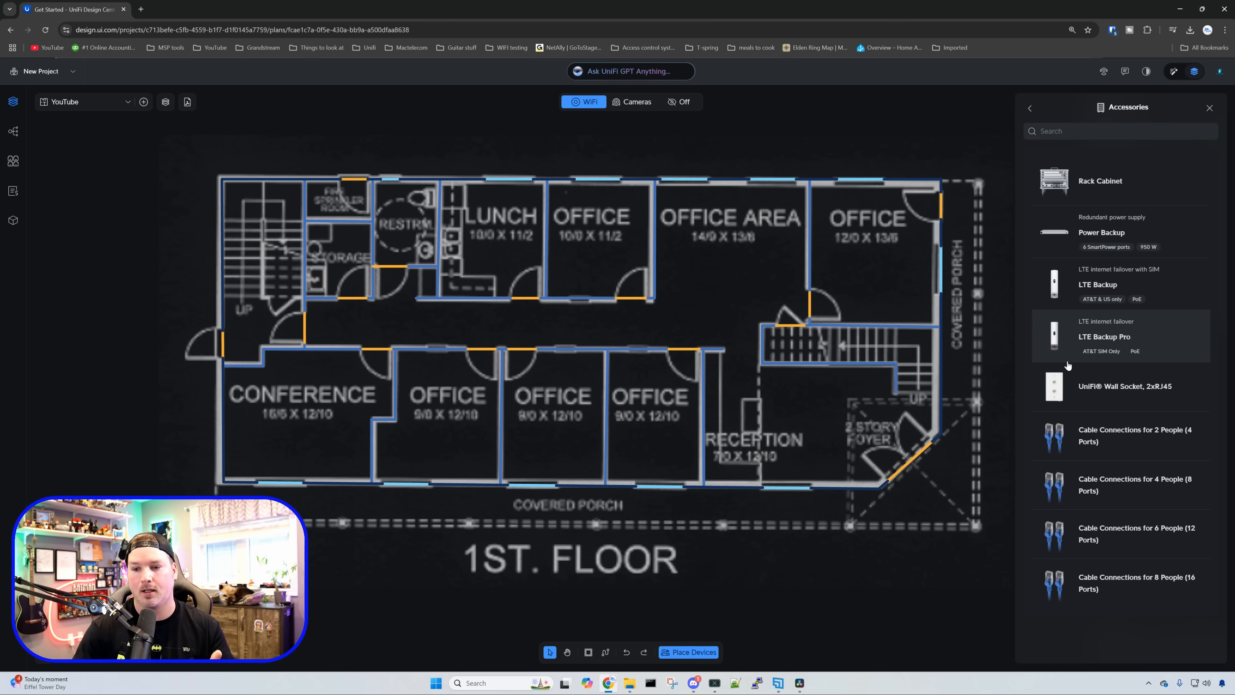
{"action": "left_click", "coordinate": [1103, 180]}
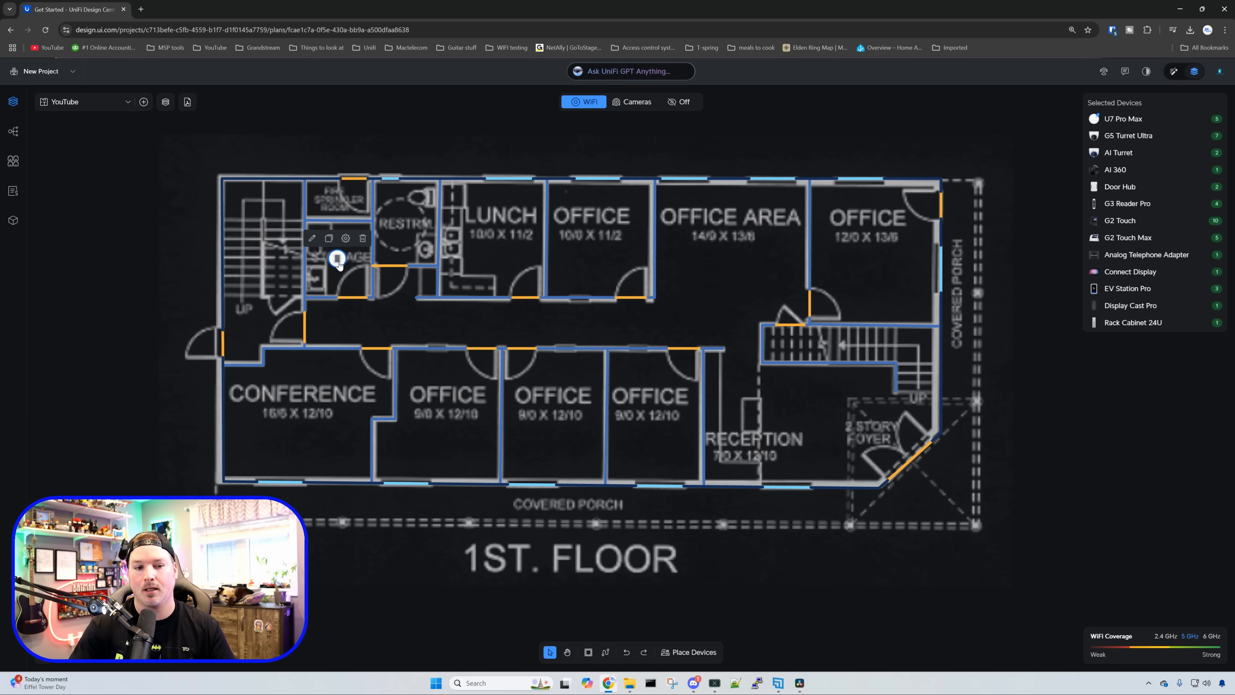
{"action": "mouse_move", "coordinate": [312, 238]}
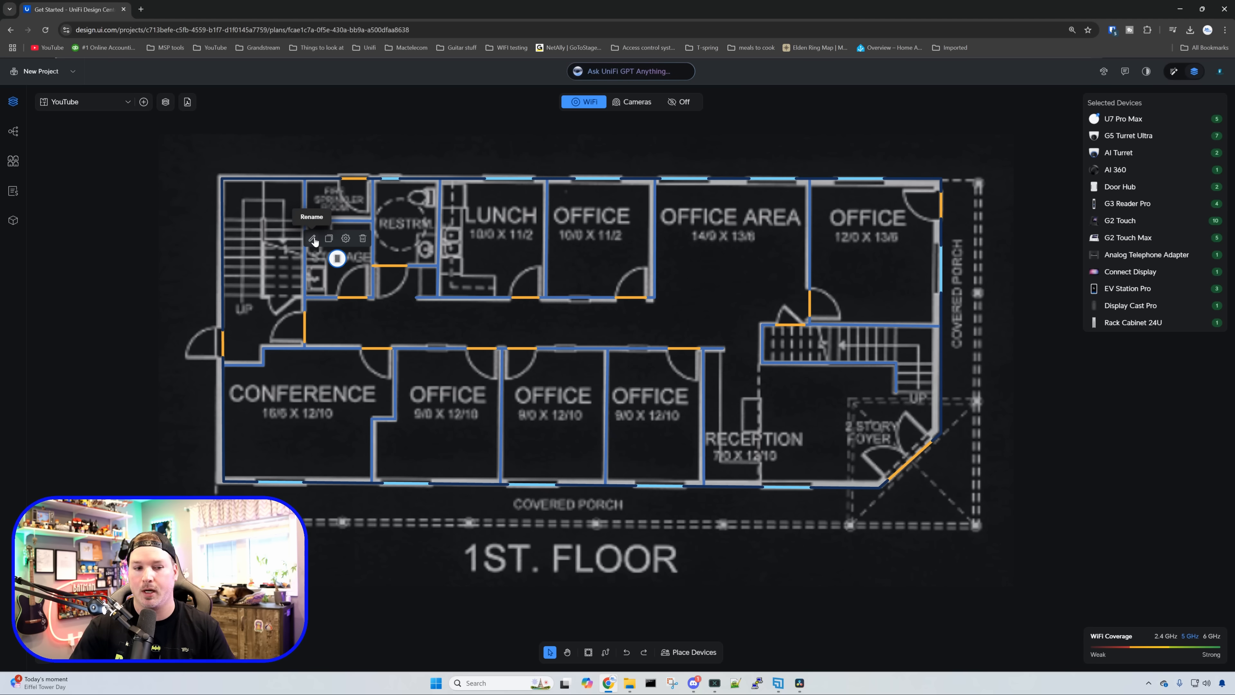
{"action": "mouse_move", "coordinate": [345, 238]}
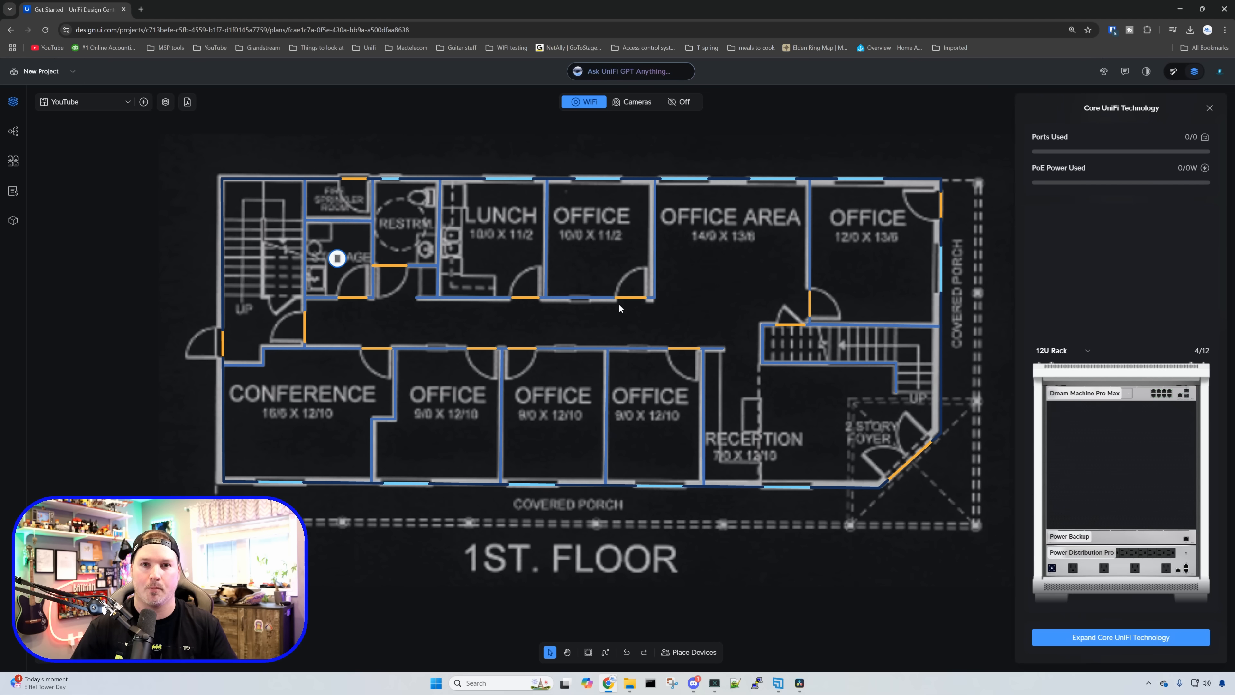
{"action": "mouse_move", "coordinate": [1085, 357]}
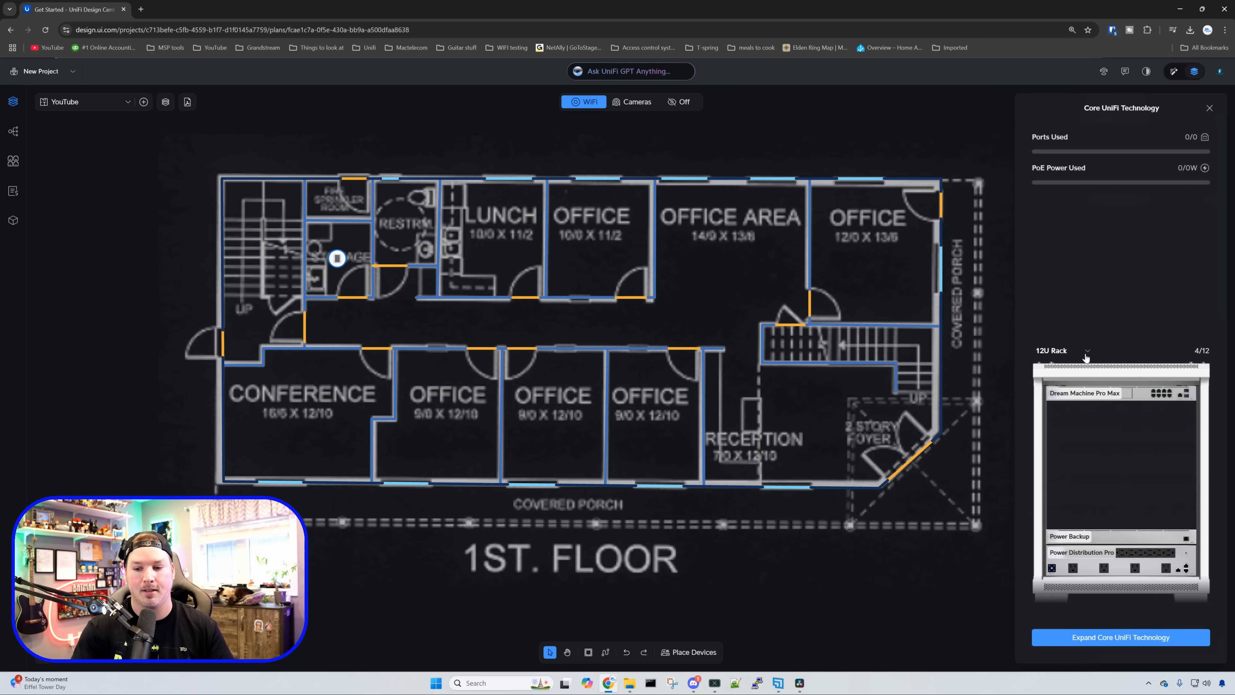
Change the storage-room rack size from 12U to 42U
{"action": "left_click", "coordinate": [1087, 350]}
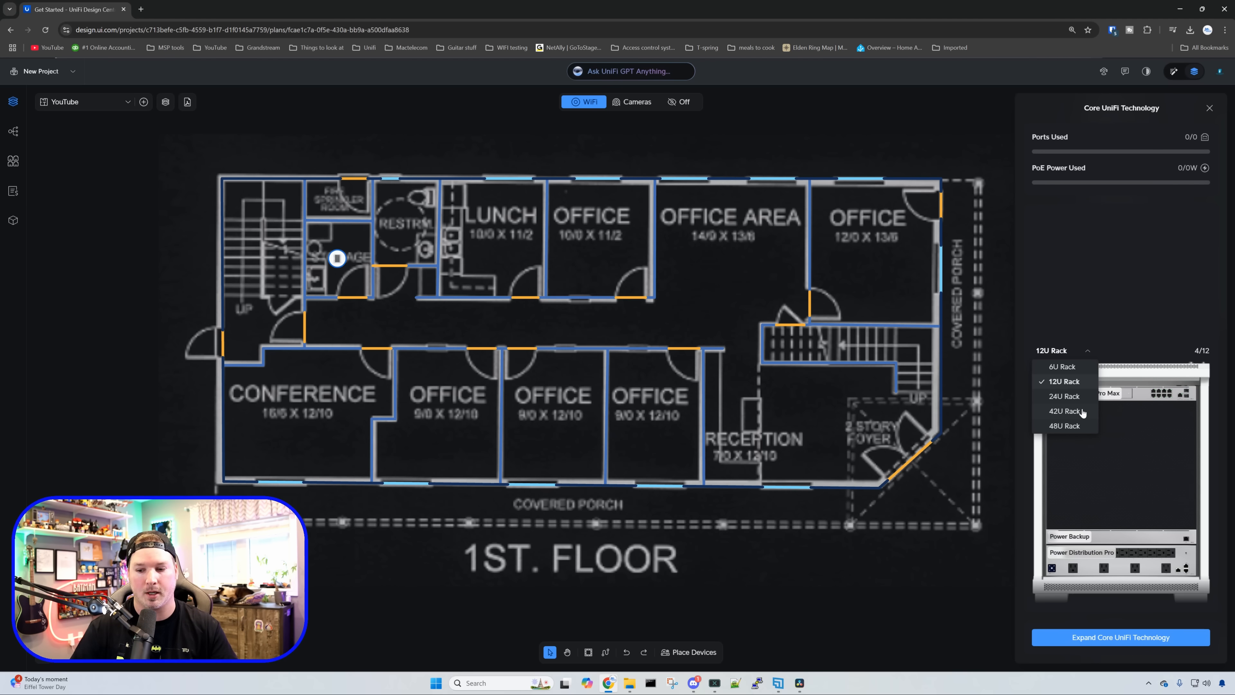
{"action": "left_click", "coordinate": [1064, 411]}
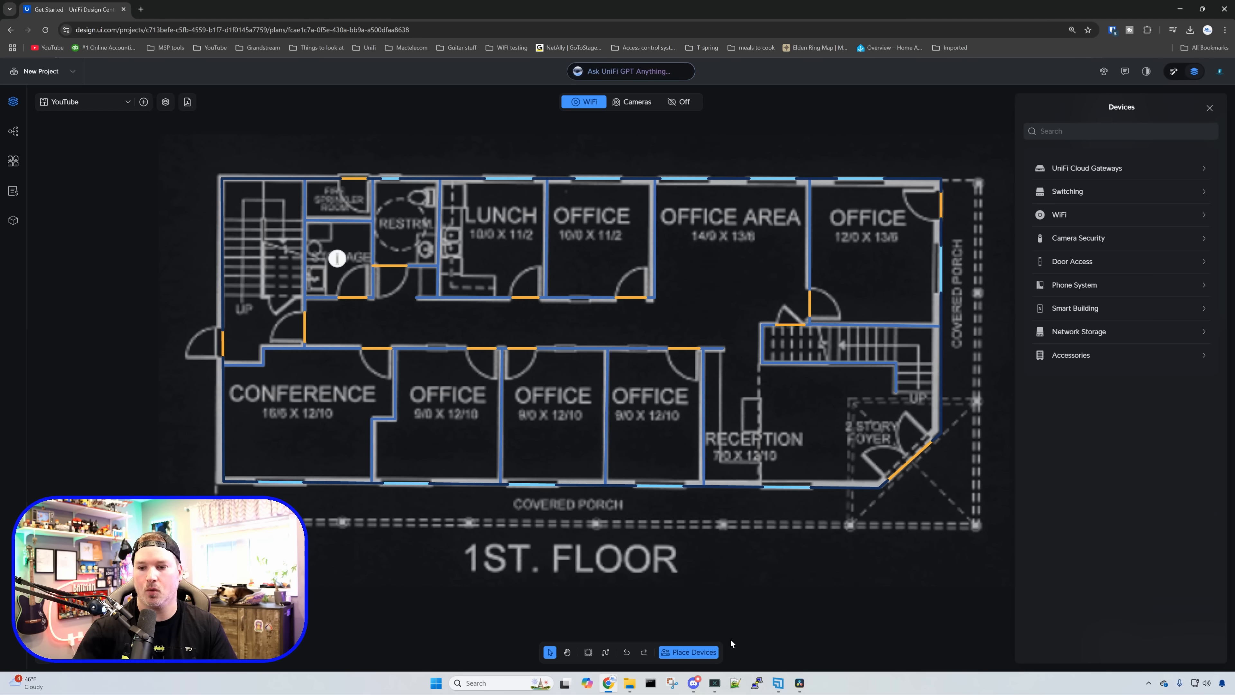
{"action": "mouse_move", "coordinate": [1094, 360]}
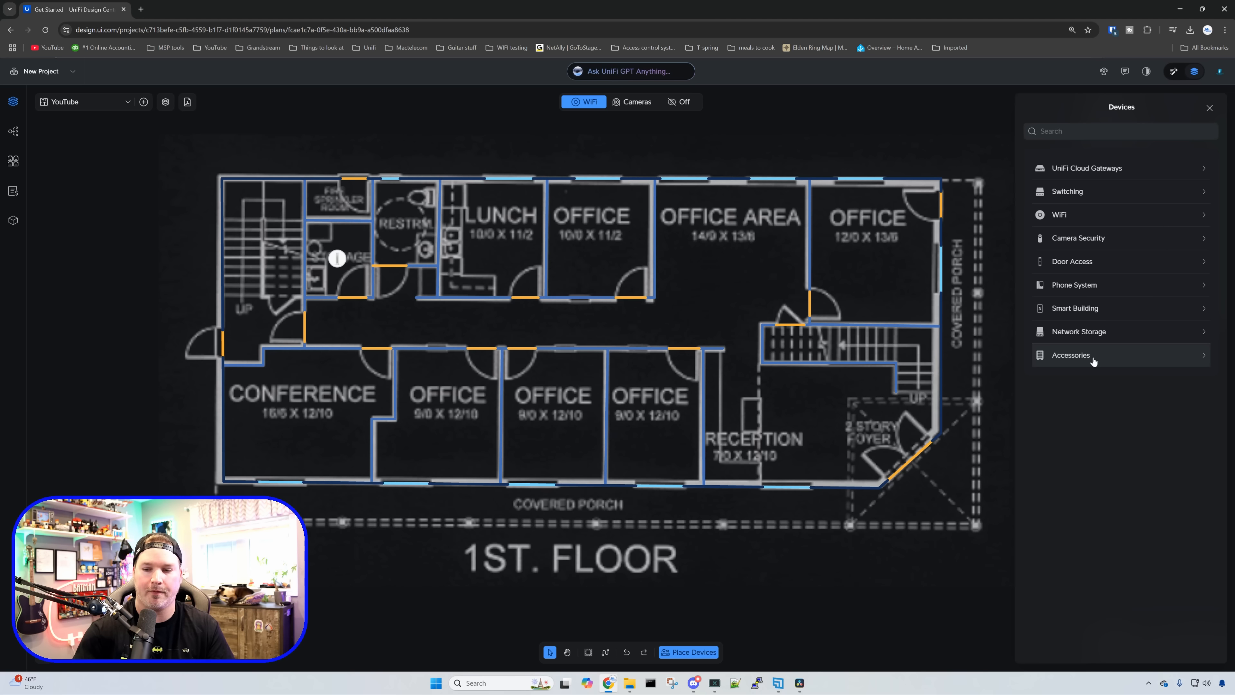
Place UniFi 2xRJ45 wall sockets in the office area, top-row rooms, conference room and bottom offices
{"action": "left_click", "coordinate": [1071, 354]}
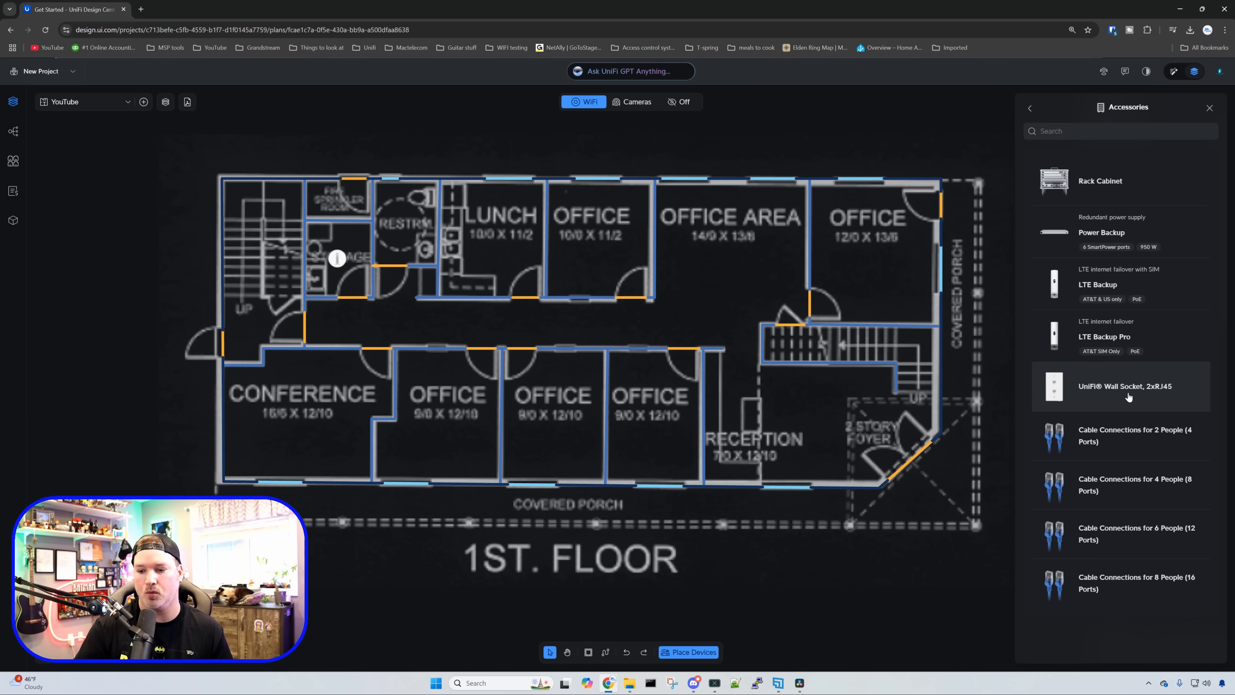
{"action": "left_click", "coordinate": [1125, 386]}
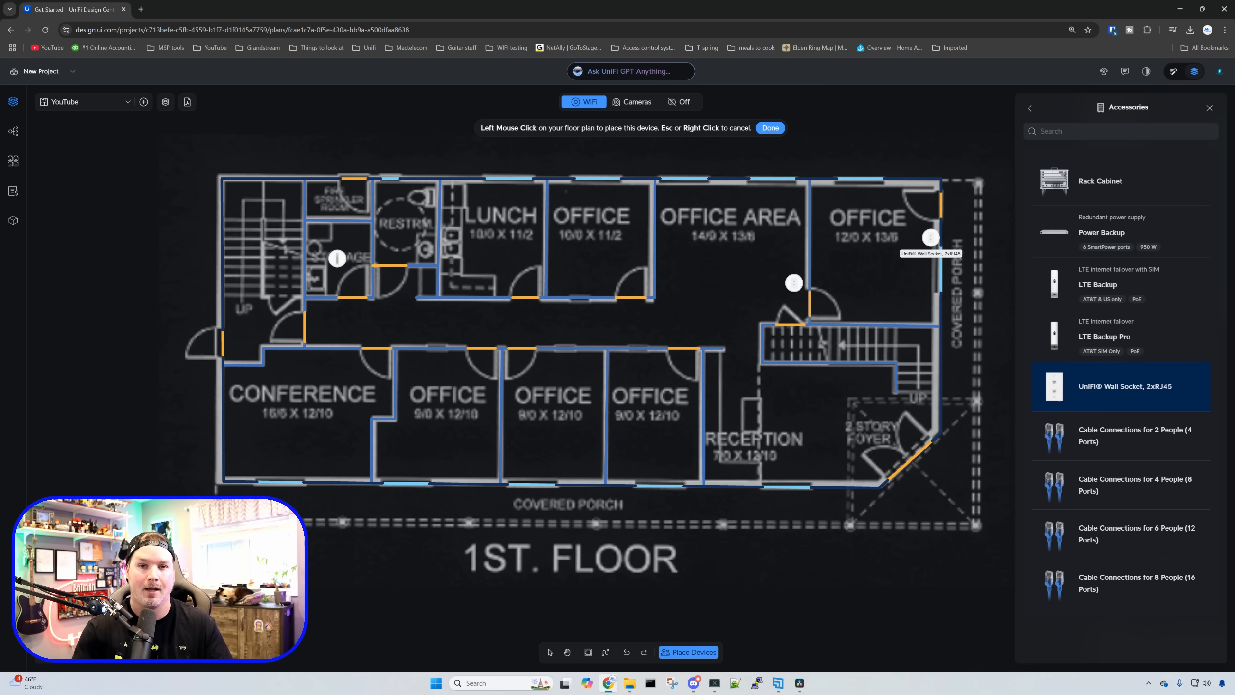
{"action": "left_click", "coordinate": [725, 190]}
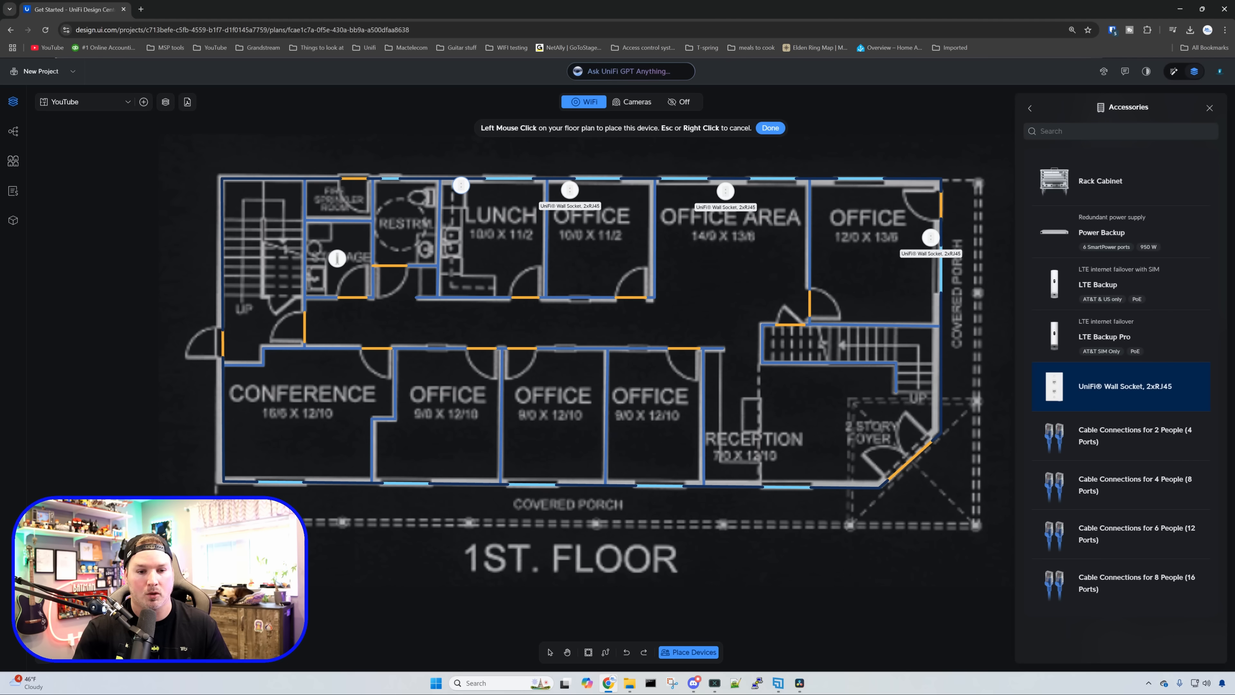
{"action": "left_click", "coordinate": [309, 418]}
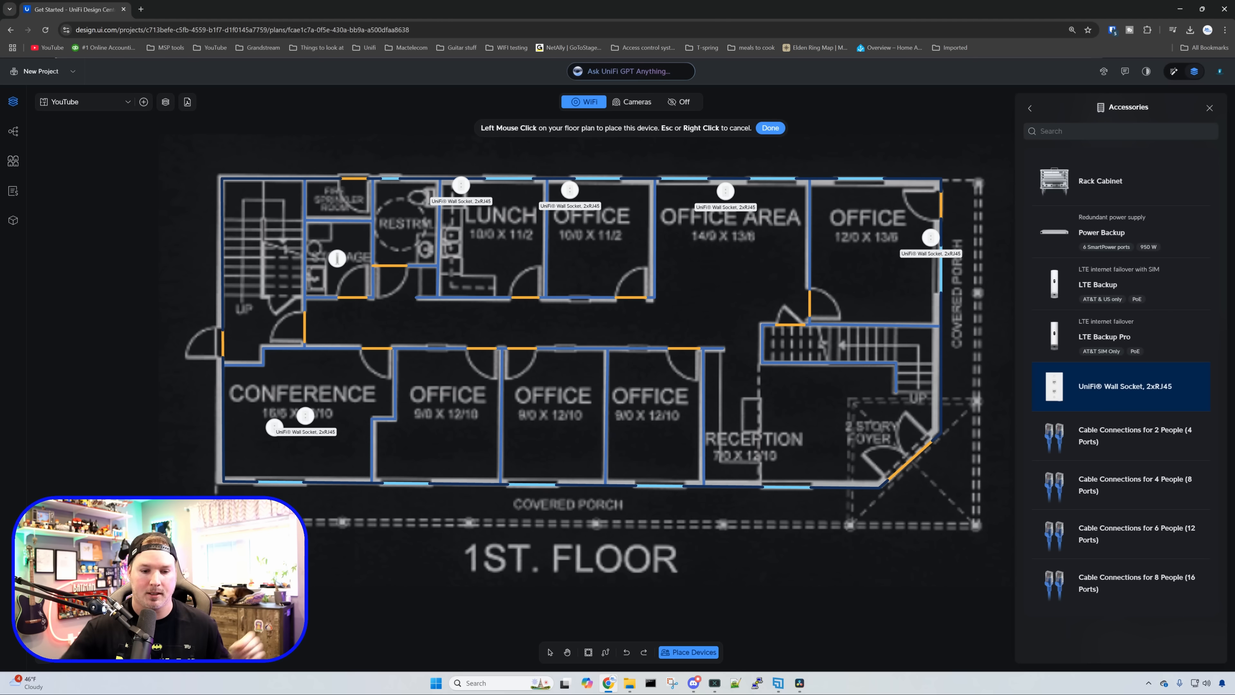
{"action": "left_click", "coordinate": [467, 477]}
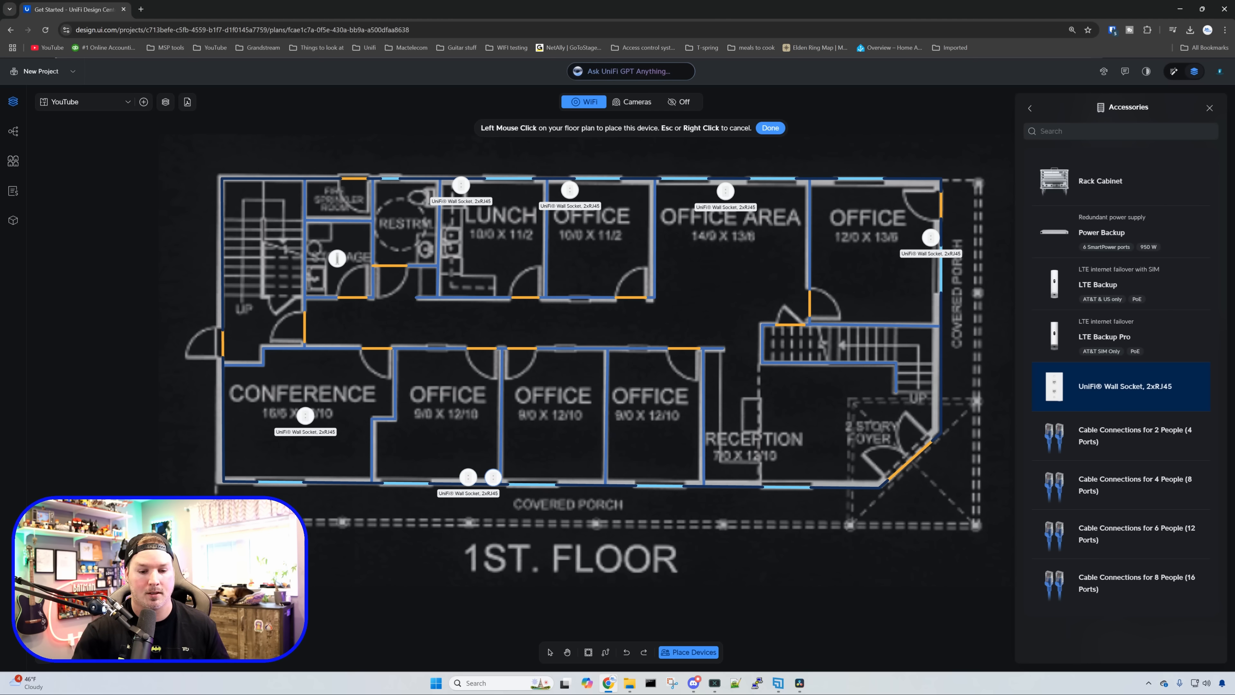
{"action": "left_click", "coordinate": [580, 478]}
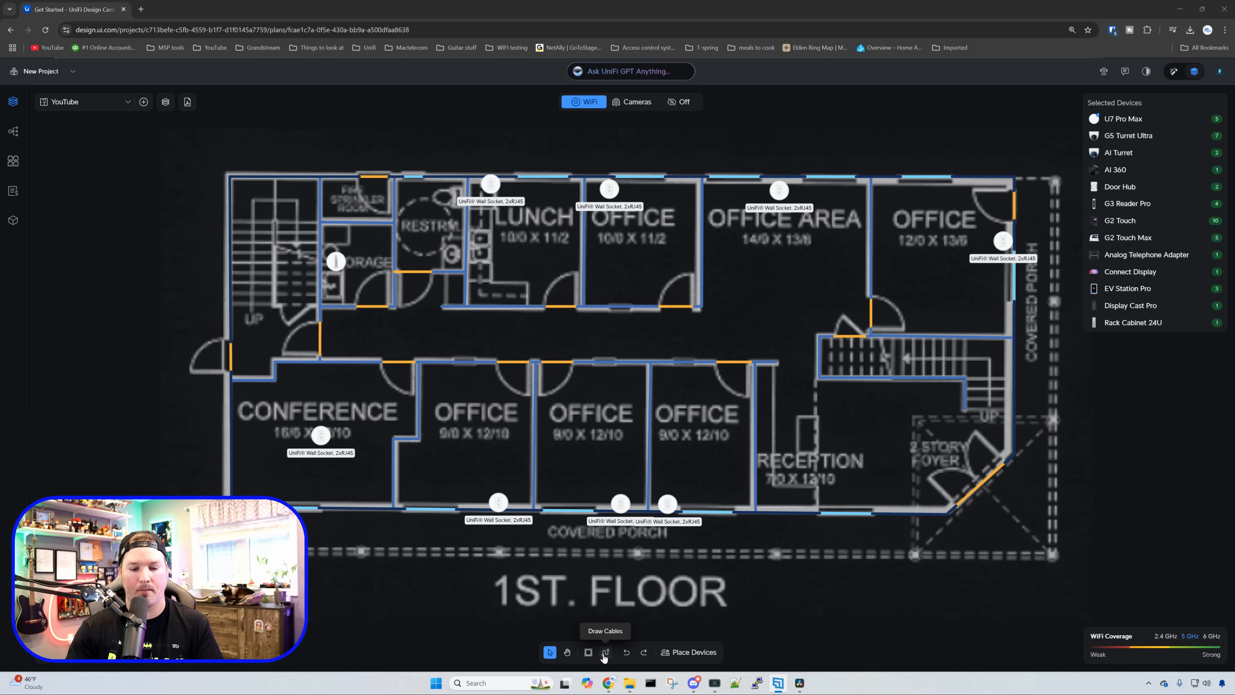
{"action": "left_click", "coordinate": [604, 652]}
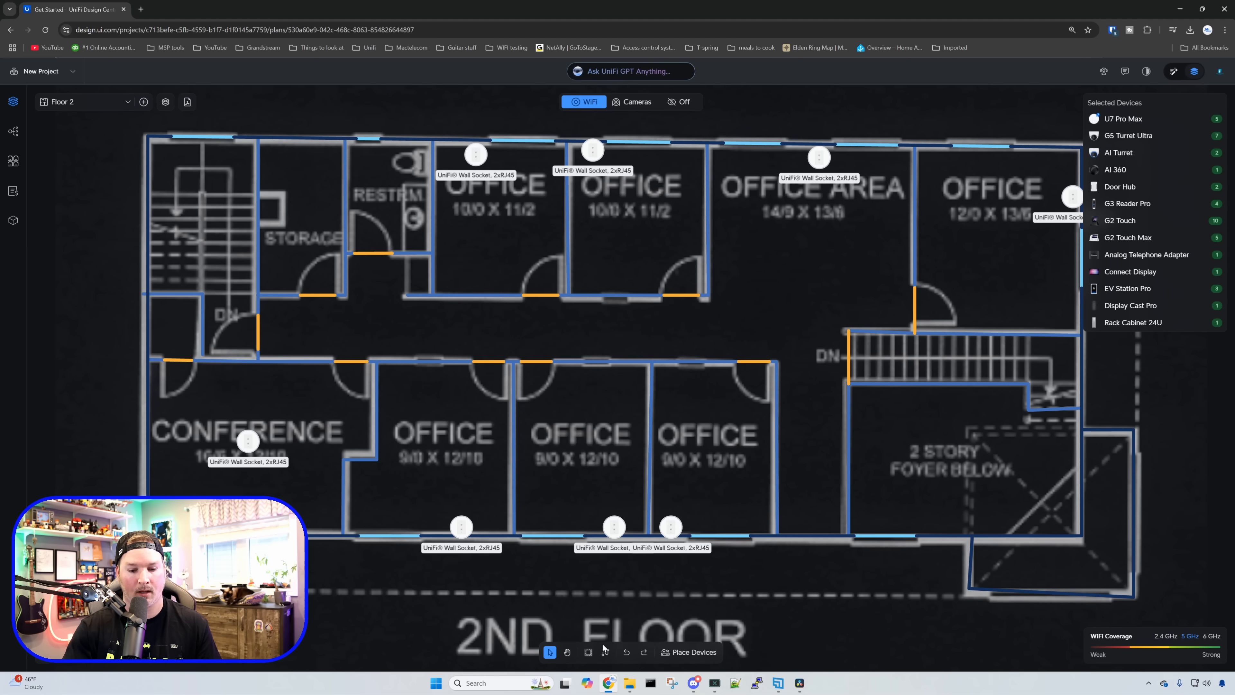
Place a device in the Floor 2 storage room, then switch back to the first-floor plan
{"action": "left_click", "coordinate": [604, 652]}
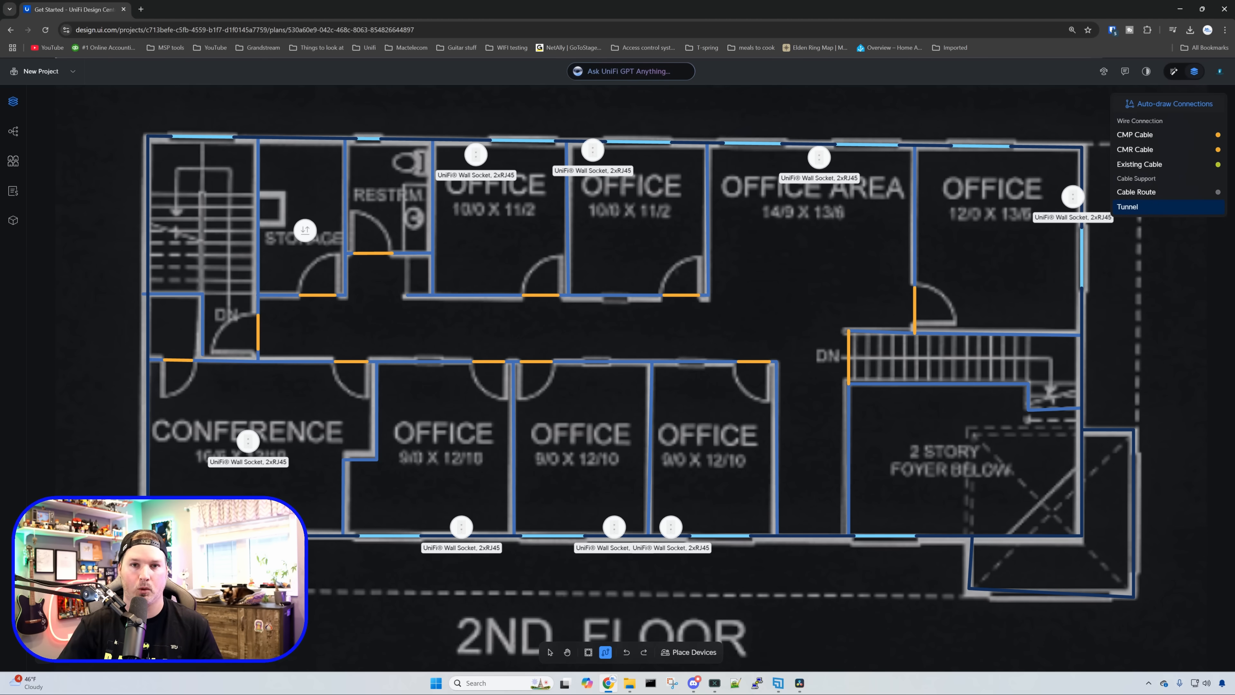
{"action": "left_click", "coordinate": [305, 231]}
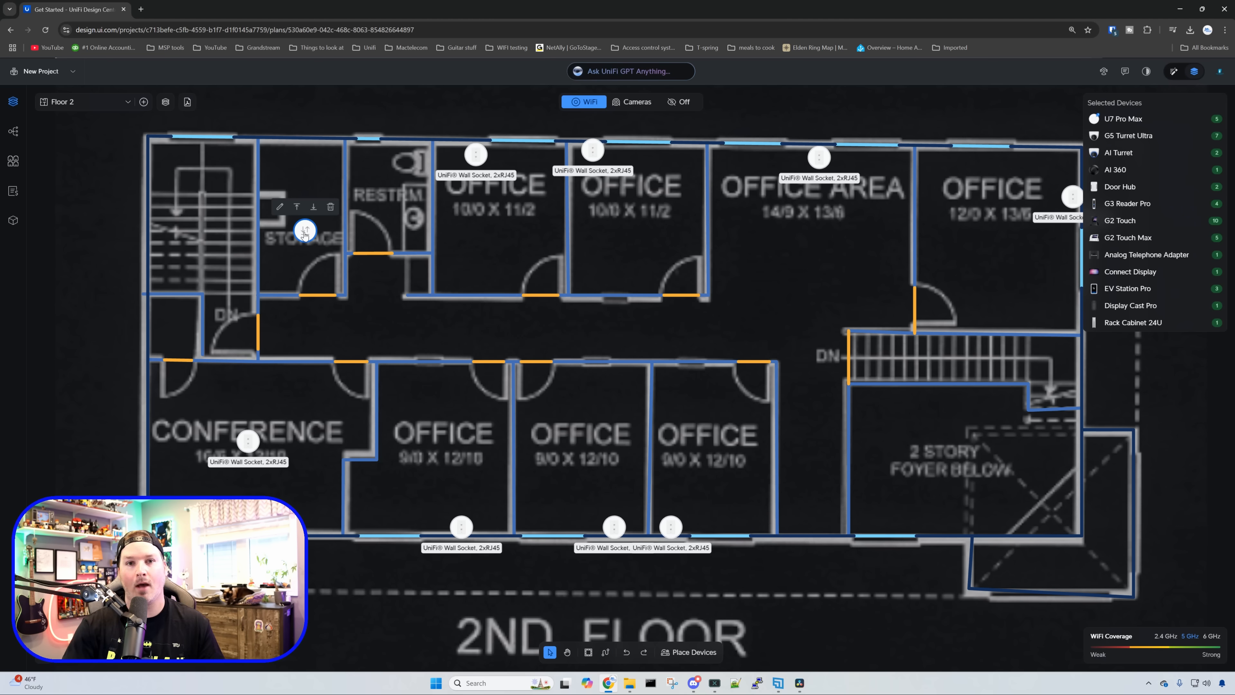
{"action": "mouse_move", "coordinate": [312, 206]}
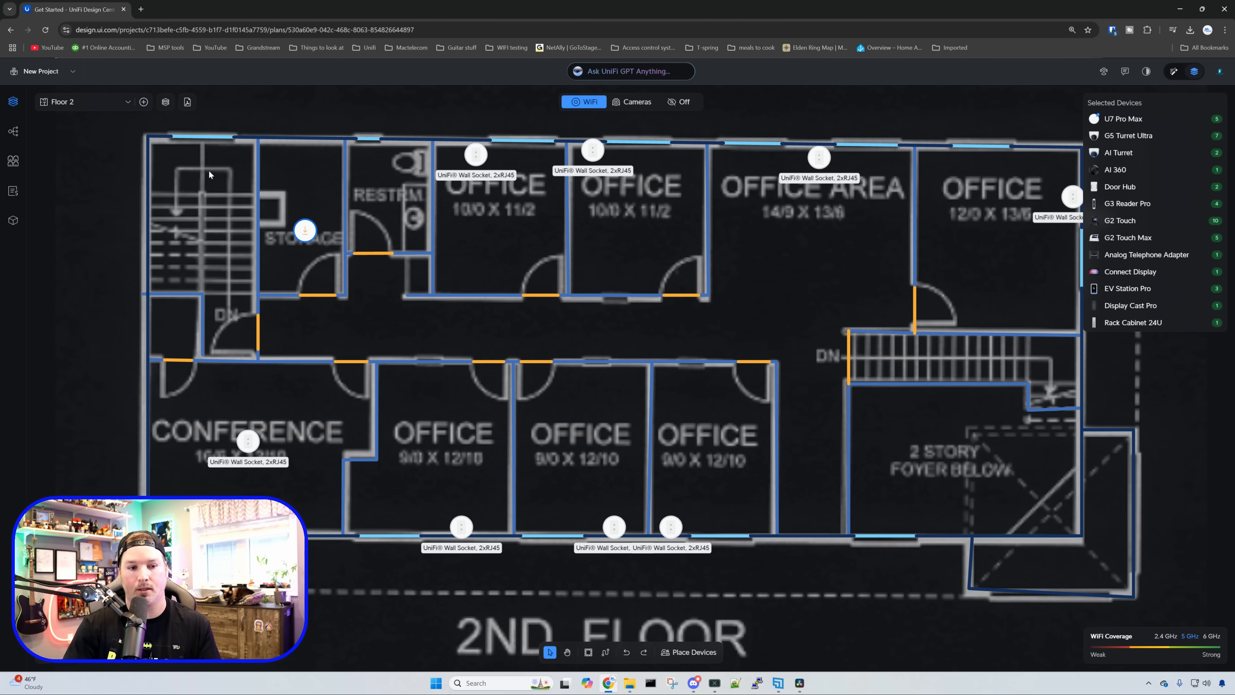
{"action": "left_click", "coordinate": [85, 102]}
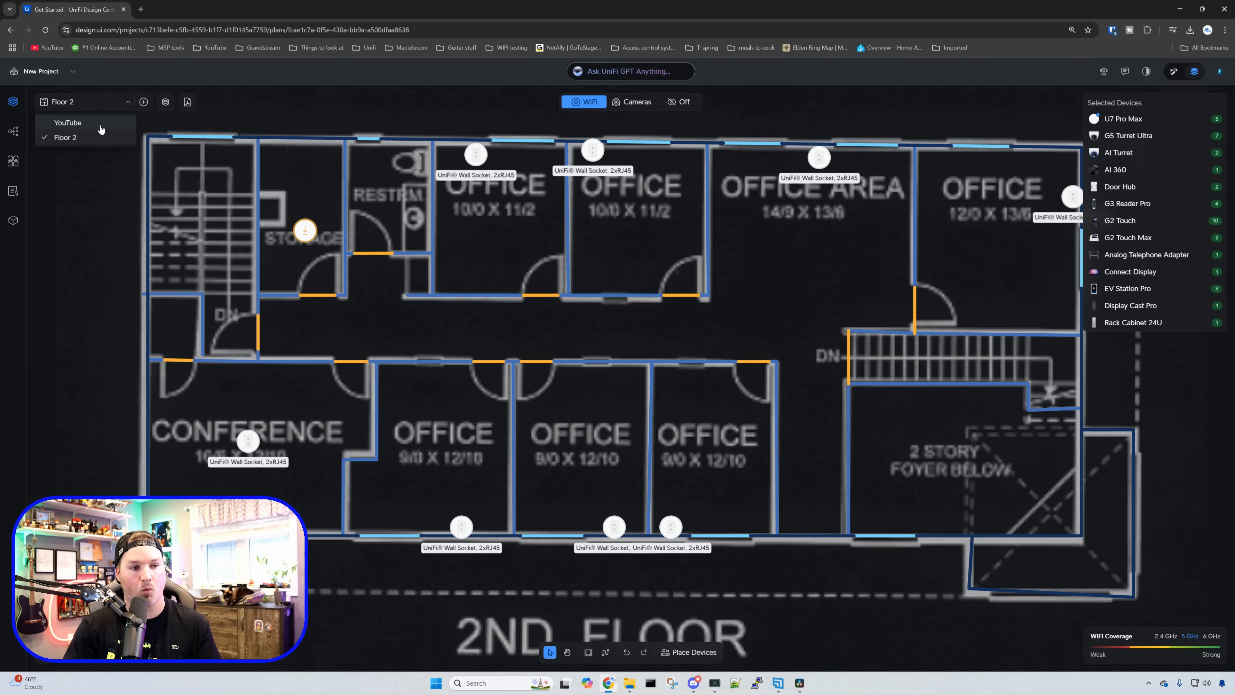
{"action": "left_click", "coordinate": [67, 123]}
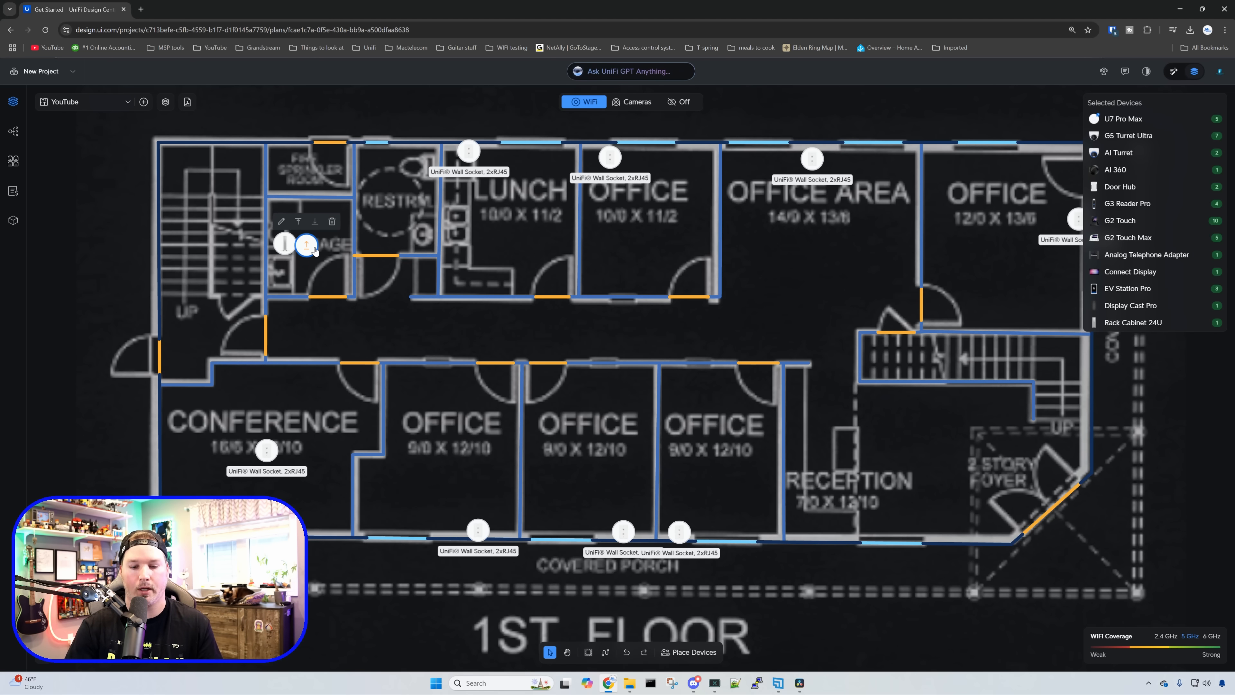
{"action": "mouse_move", "coordinate": [604, 652]}
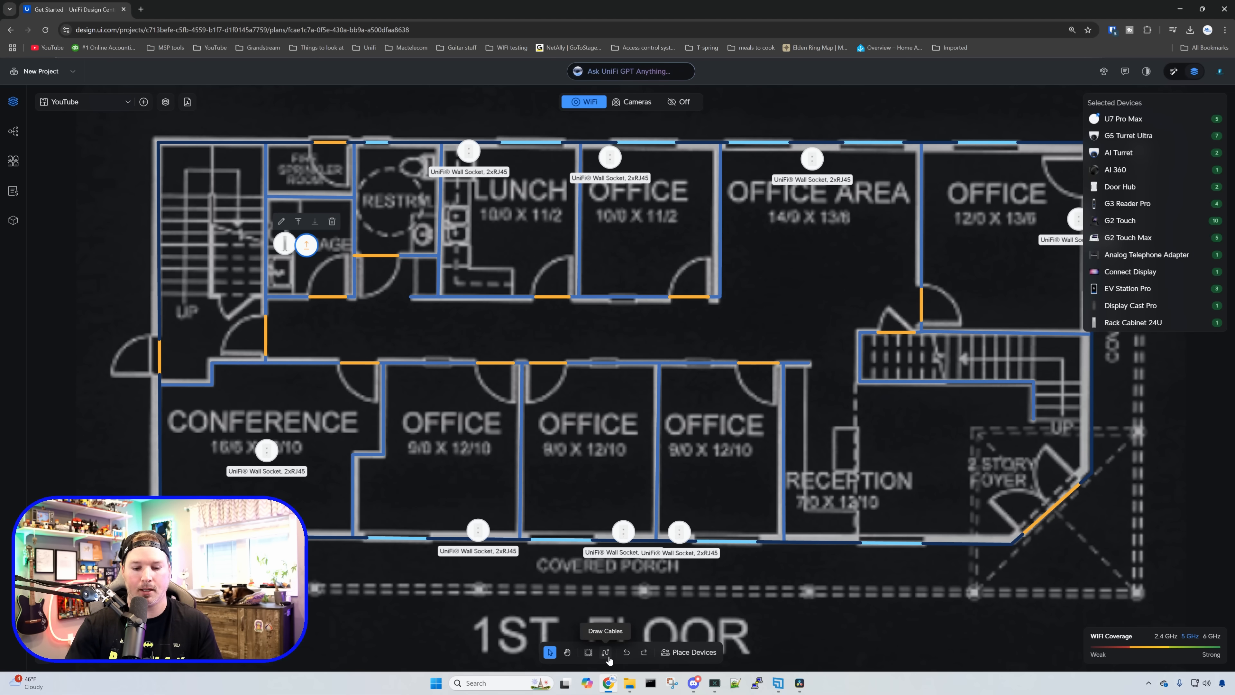
Start Draw Cables and choose the cable route connection option
{"action": "left_click", "coordinate": [605, 652]}
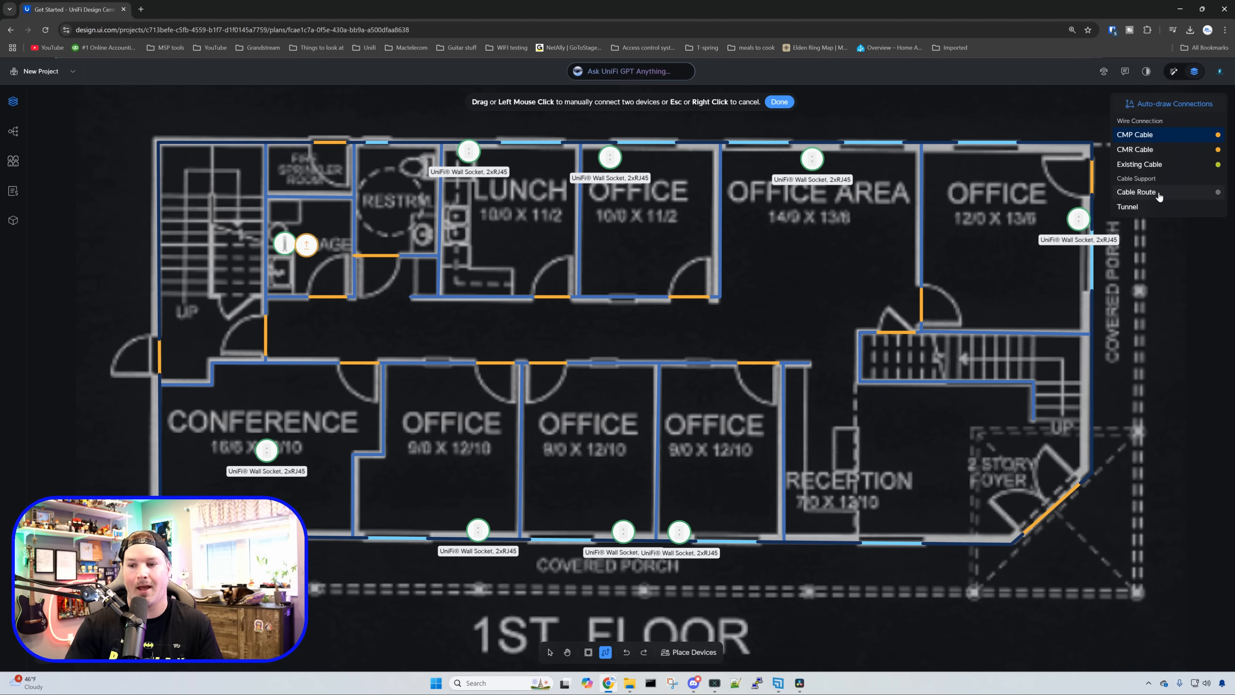
{"action": "left_click", "coordinate": [1136, 191]}
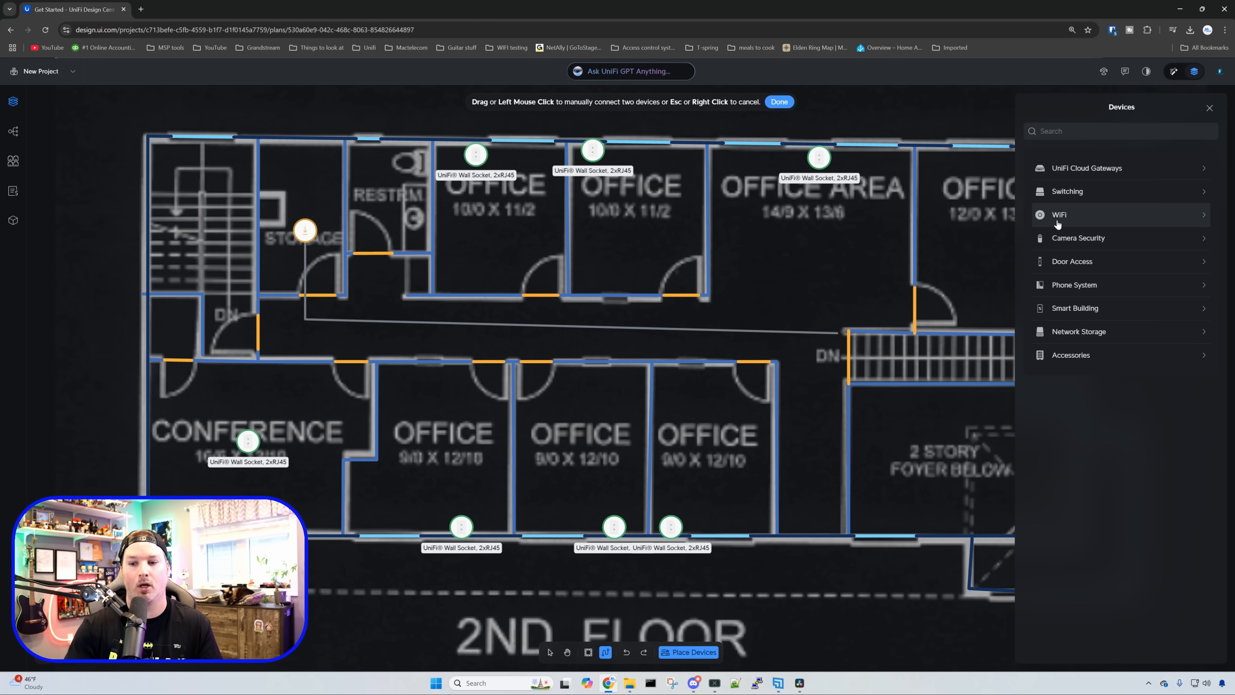
Place a WiFi access point in the Floor 2 office area and another on the first floor
{"action": "left_click", "coordinate": [1060, 214]}
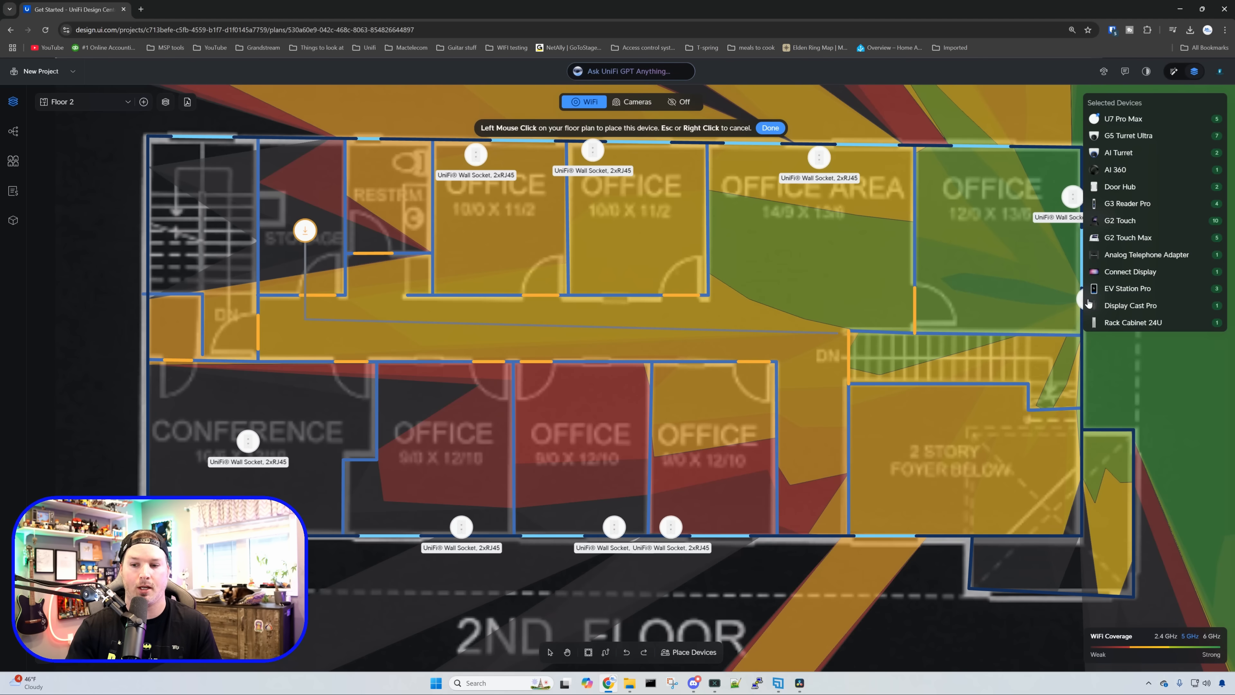
{"action": "left_click", "coordinate": [834, 217]}
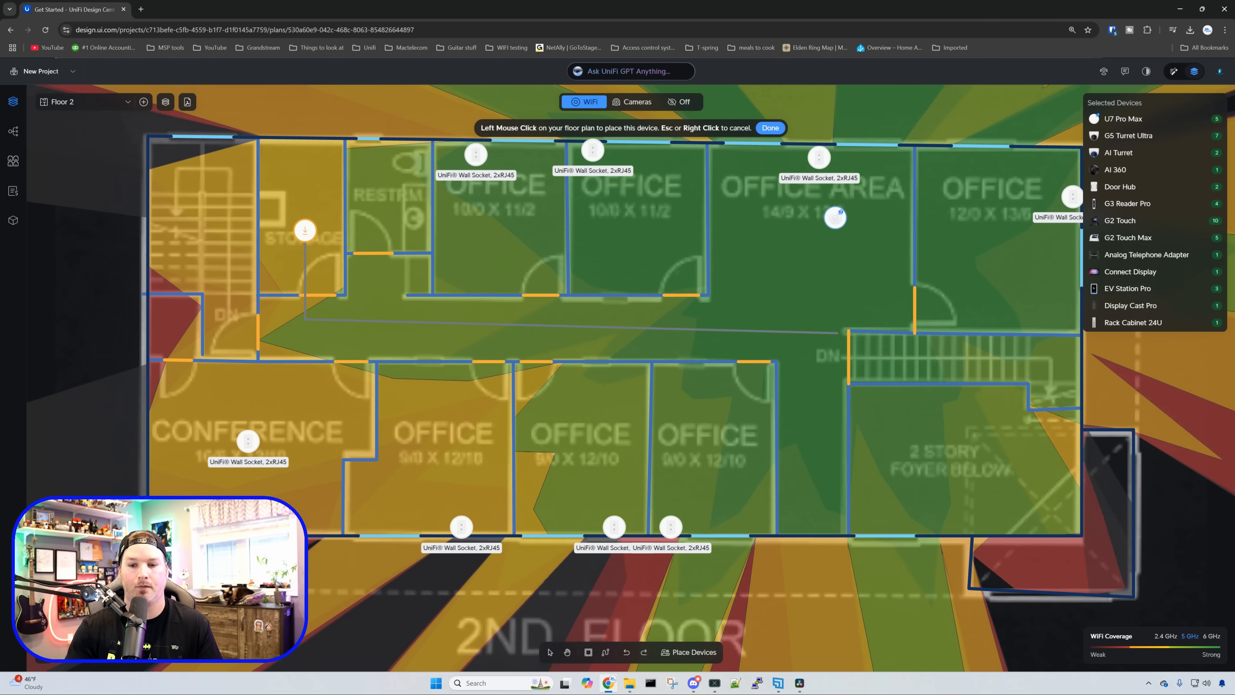
{"action": "left_click", "coordinate": [437, 280]}
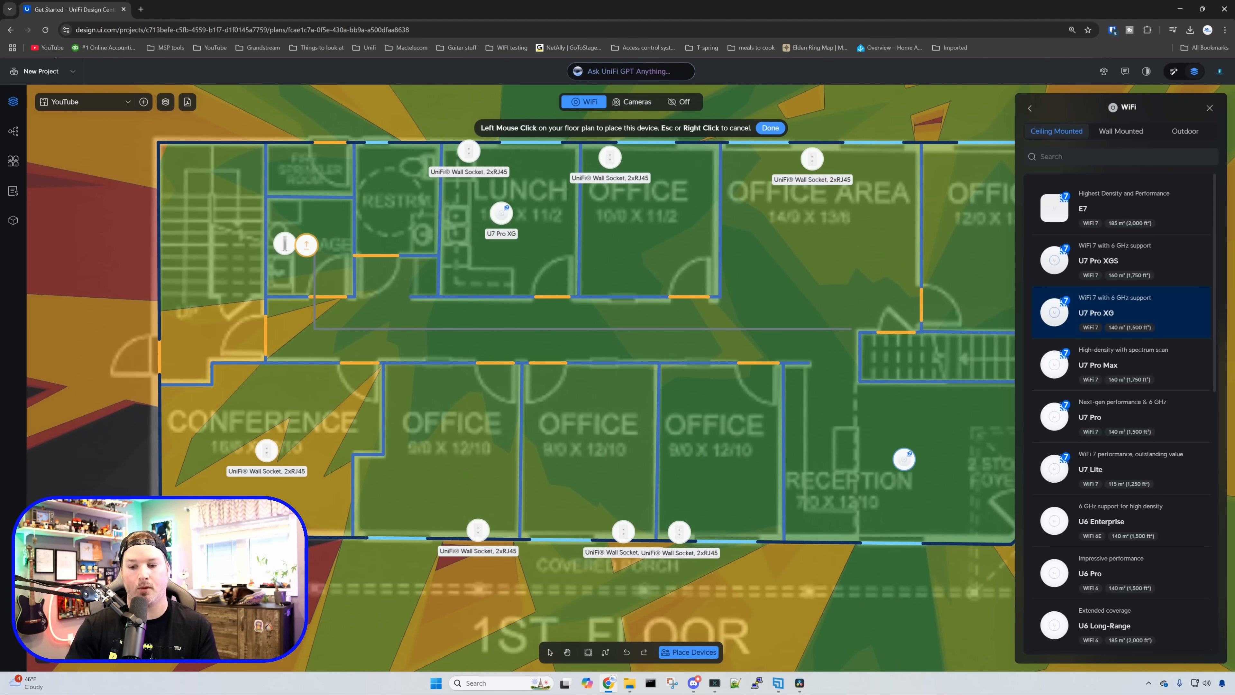
Dismiss the access point catalogue and set the coverage overlay to Off
{"action": "left_click", "coordinate": [903, 458]}
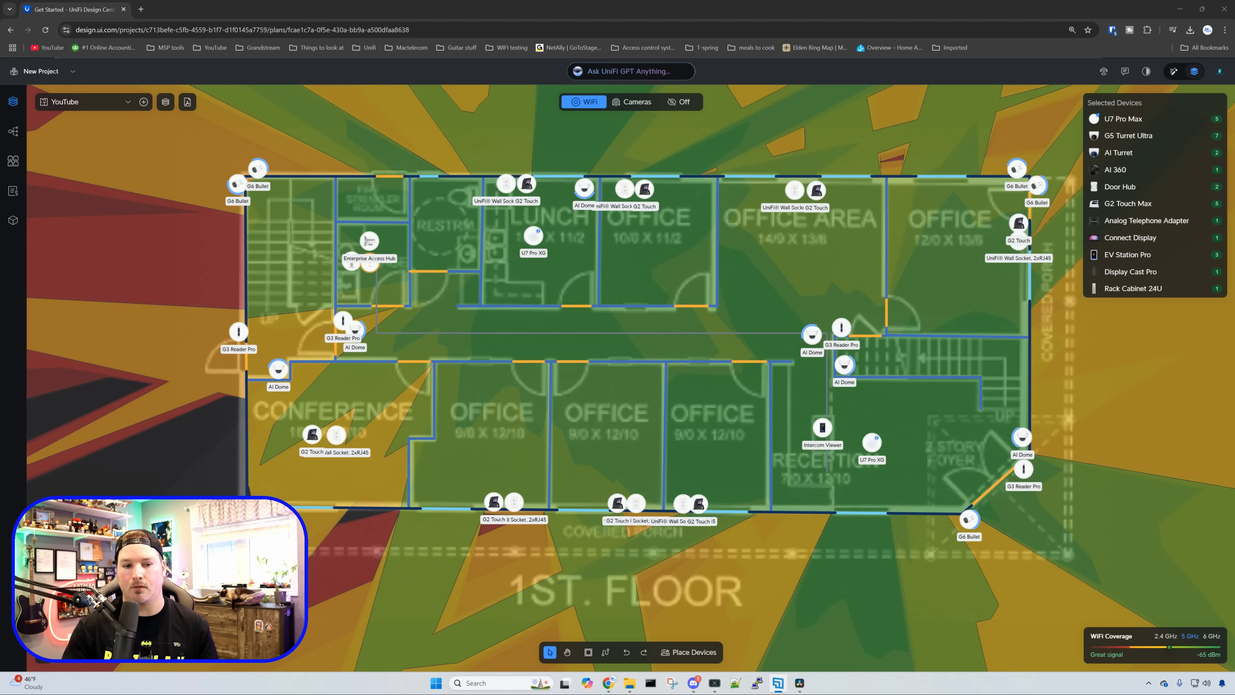
{"action": "left_click", "coordinate": [680, 102]}
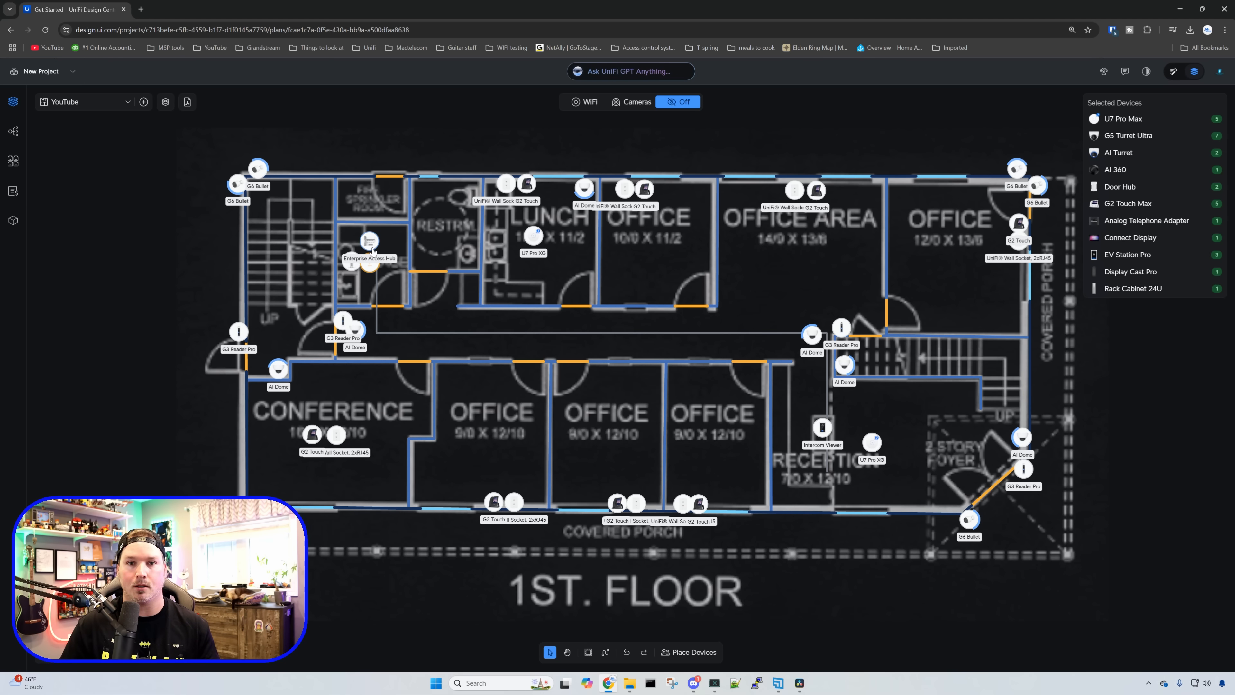
{"action": "left_click", "coordinate": [631, 101]}
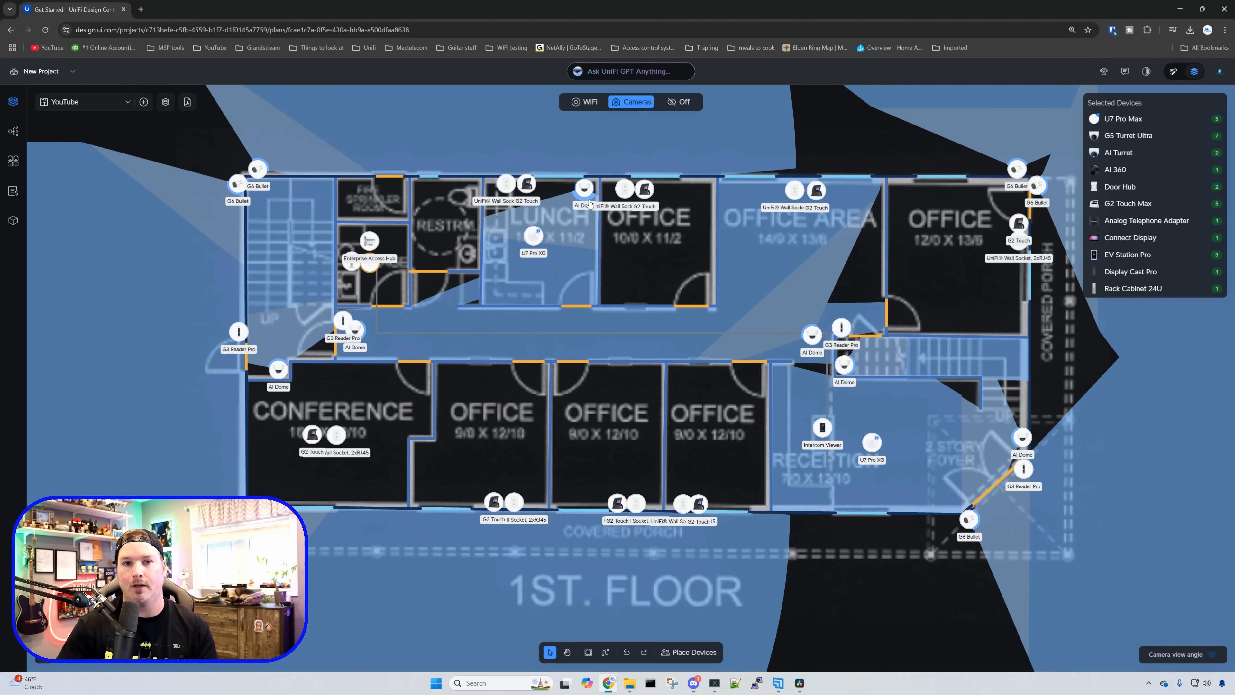
{"action": "left_click", "coordinate": [678, 101]}
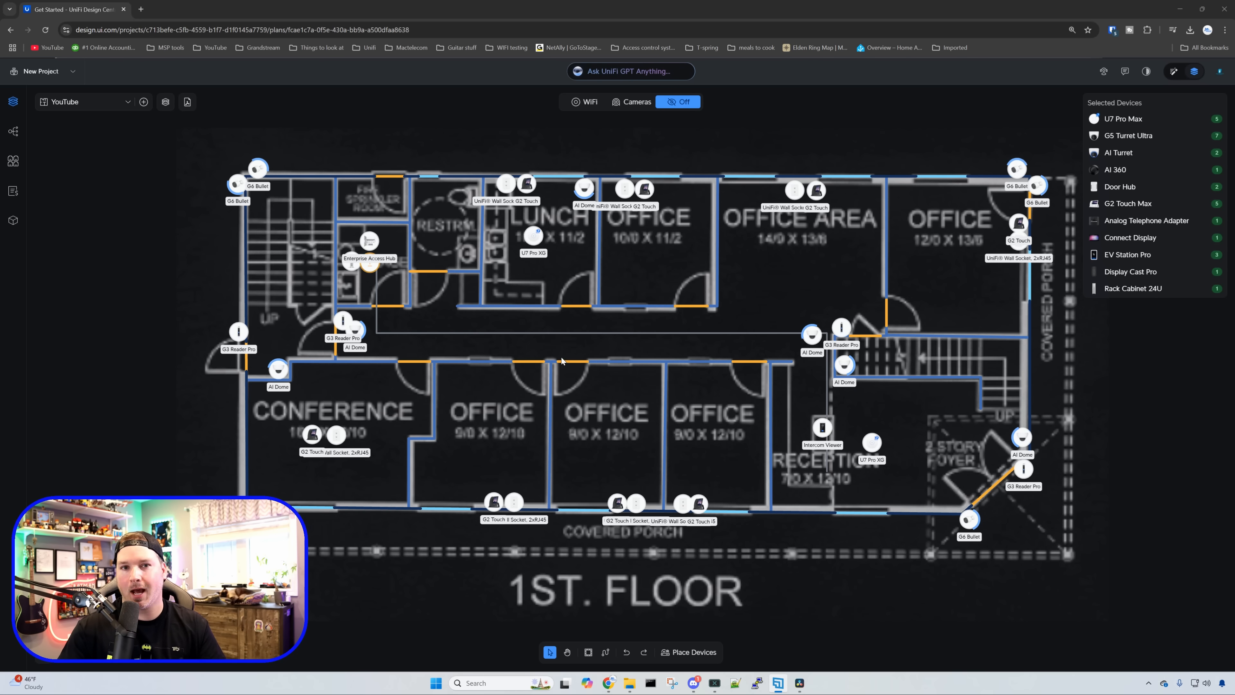
{"action": "mouse_move", "coordinate": [605, 652]}
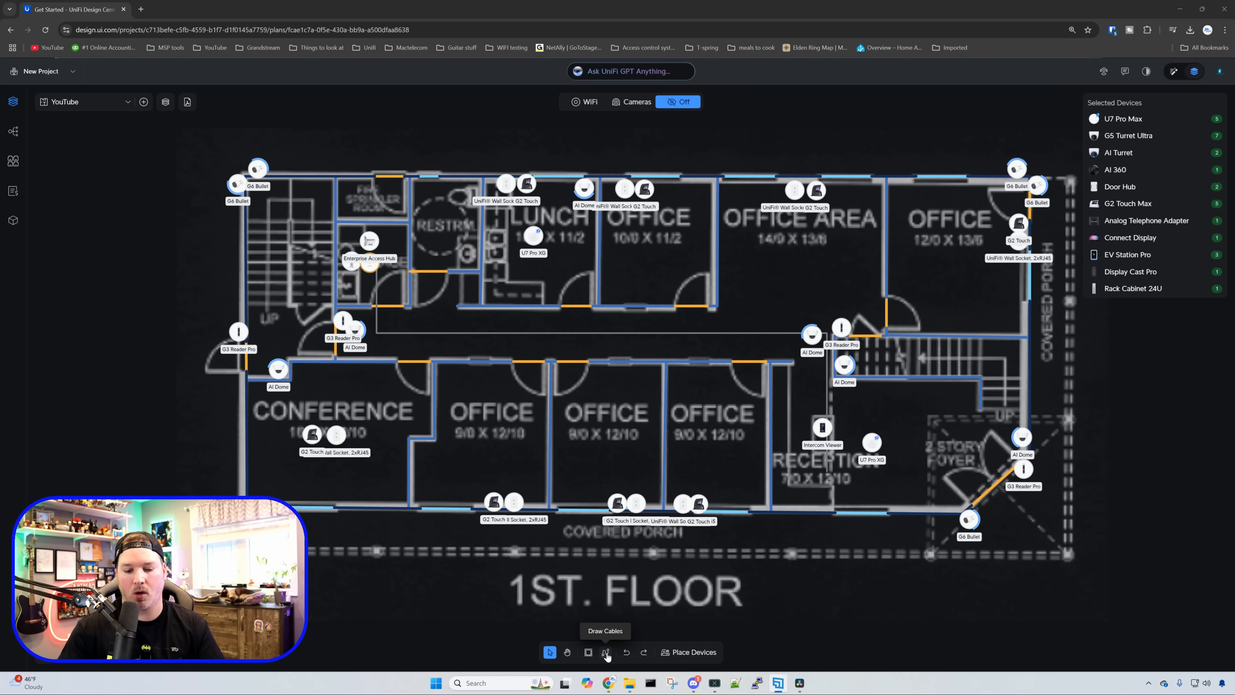
Auto-draw cable connections from all first-floor devices to the 42U rack
{"action": "left_click", "coordinate": [605, 651]}
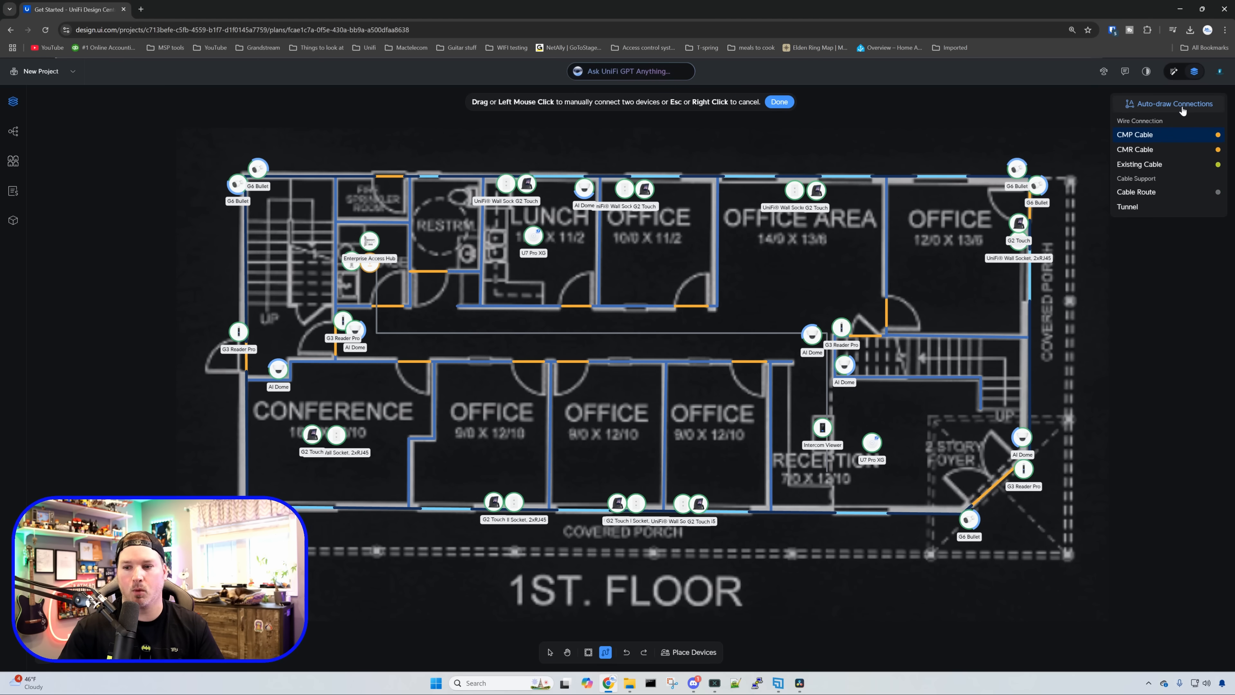
{"action": "left_click", "coordinate": [1136, 134]}
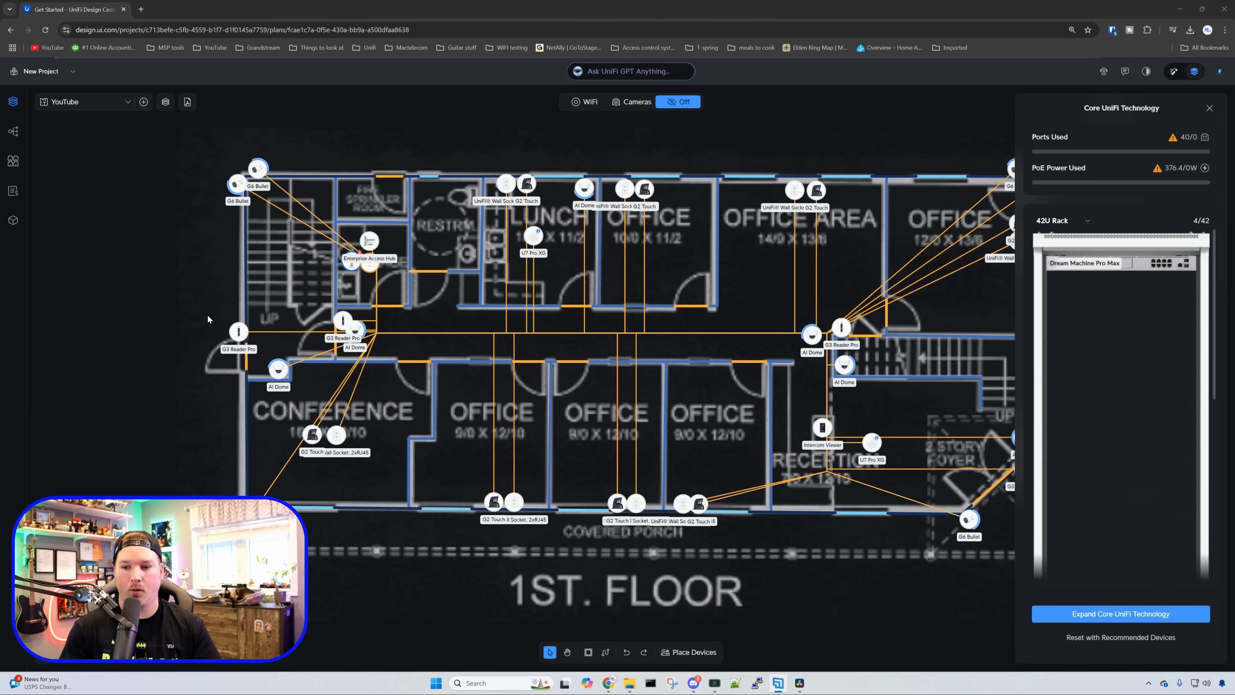
{"action": "mouse_move", "coordinate": [1062, 145]}
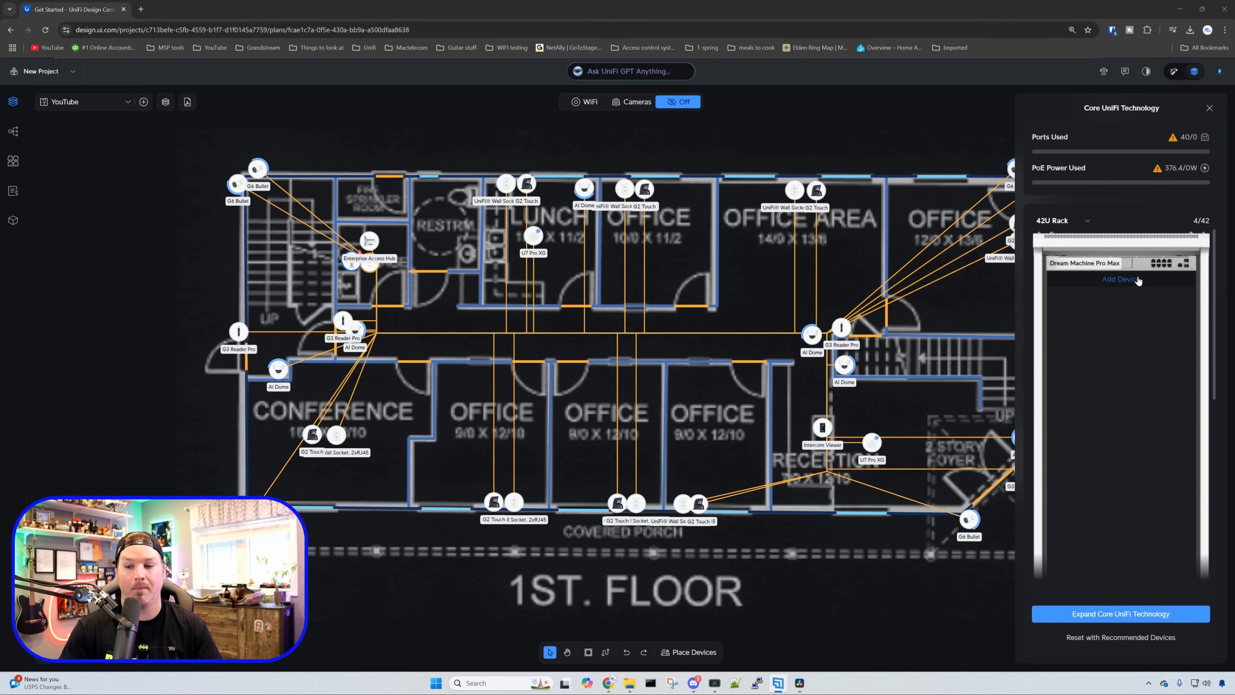
Add a second Dream Machine Pro Max and a Pro Max 24 switch to the rack
{"action": "left_click", "coordinate": [1119, 280]}
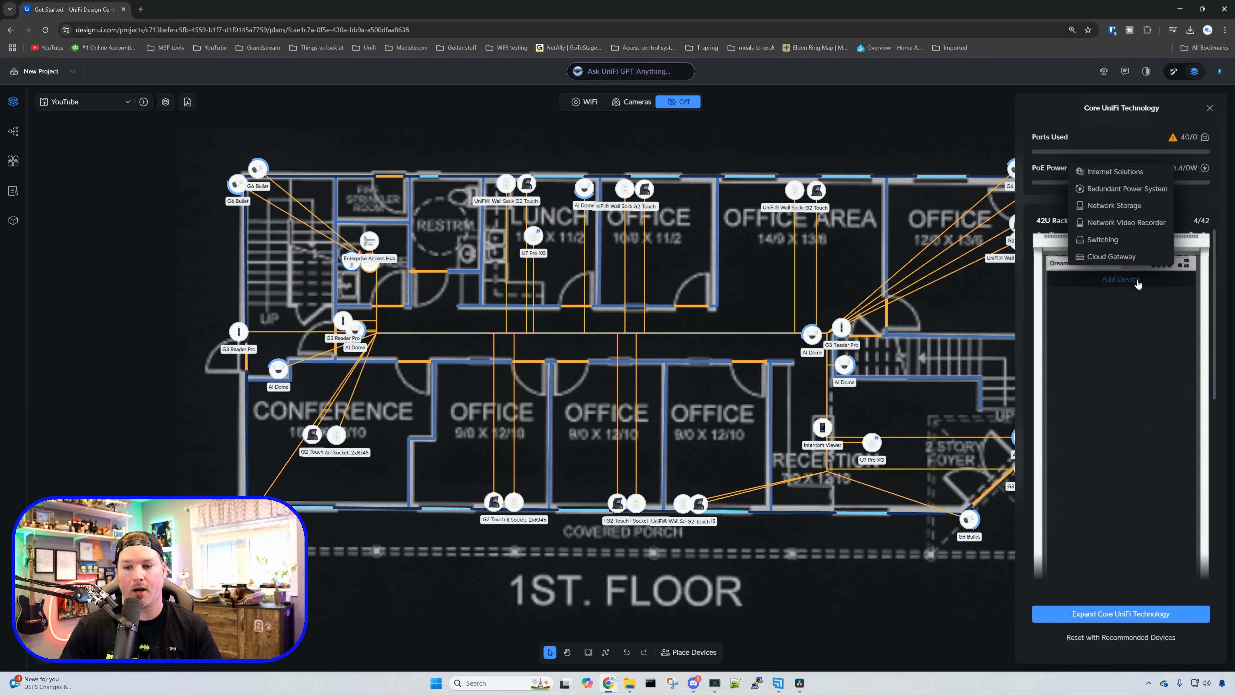
{"action": "mouse_move", "coordinate": [1110, 256]}
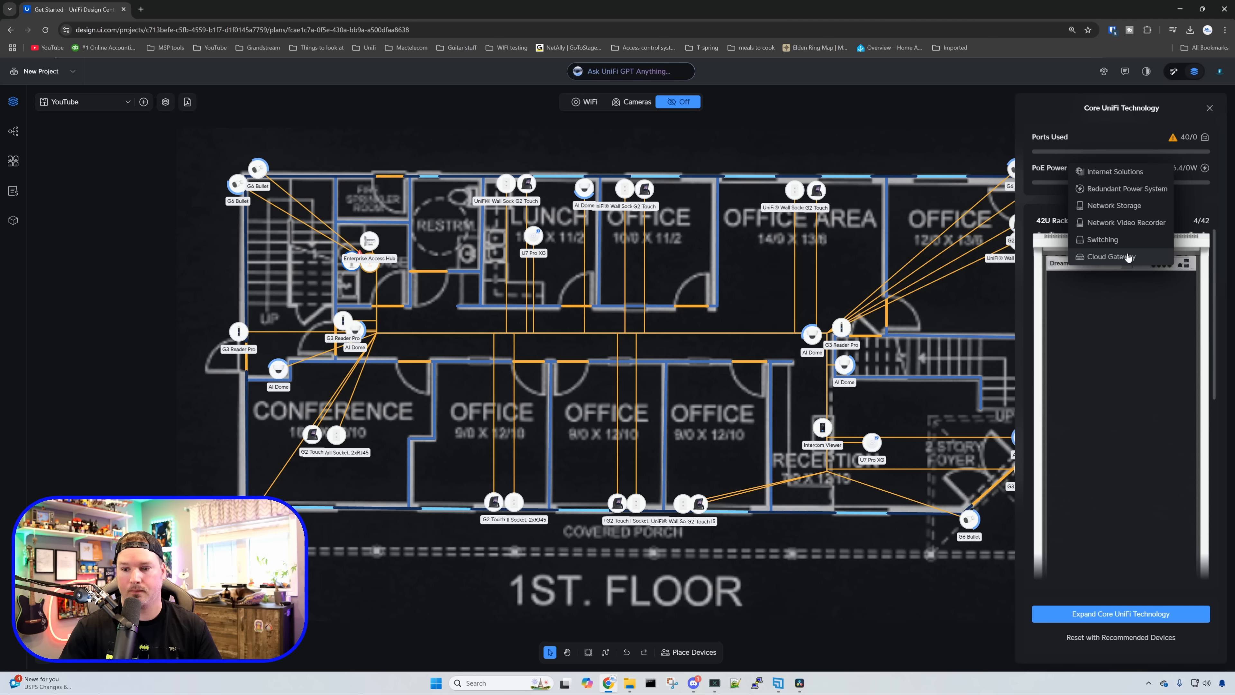
{"action": "left_click", "coordinate": [1109, 256]}
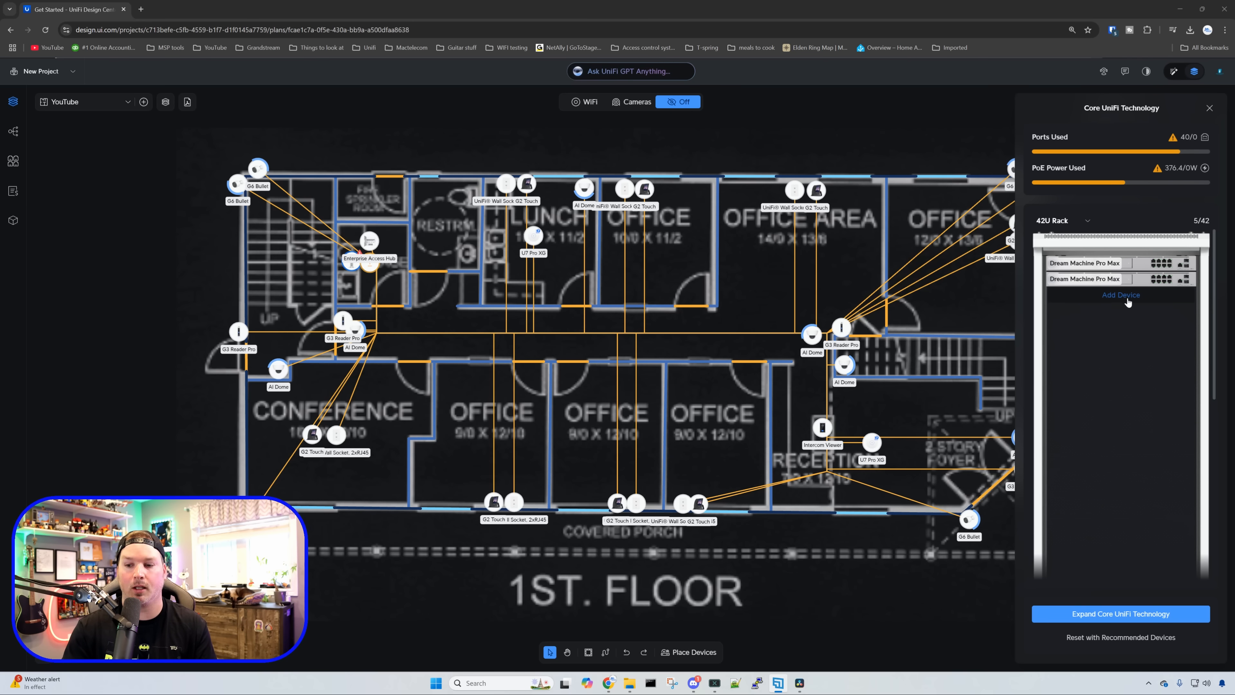
{"action": "left_click", "coordinate": [1119, 295]}
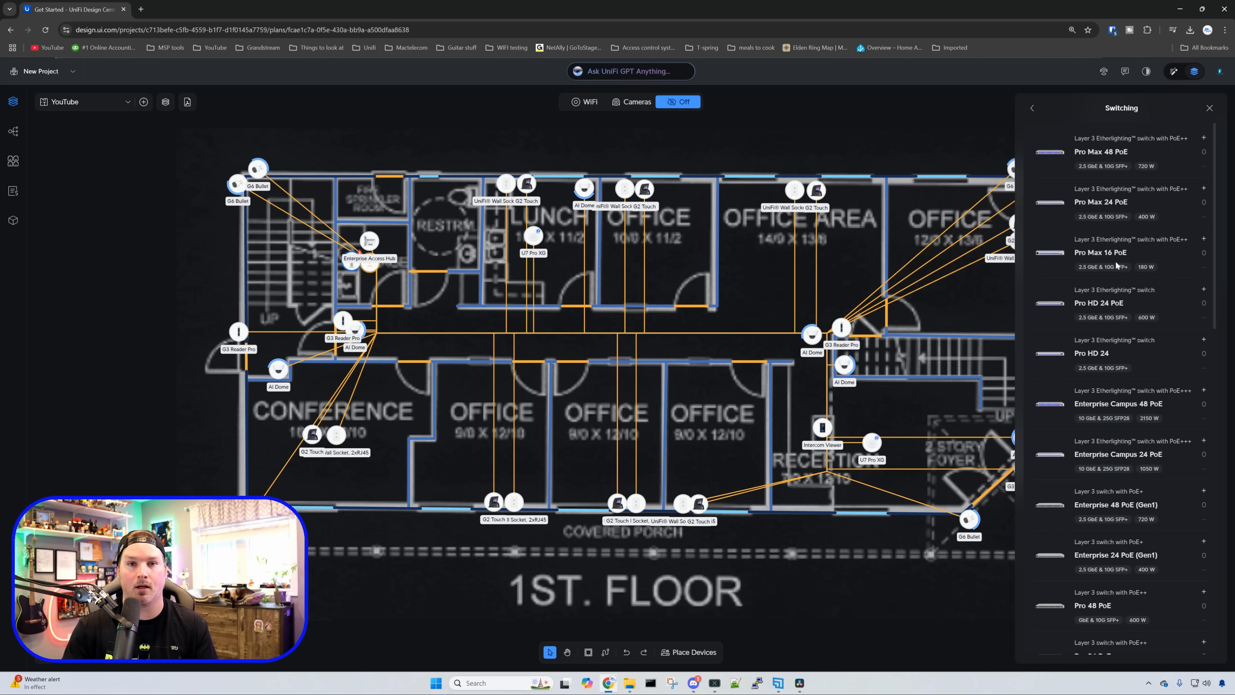
{"action": "scroll", "scroll_direction": "down", "scroll_amount": 3}
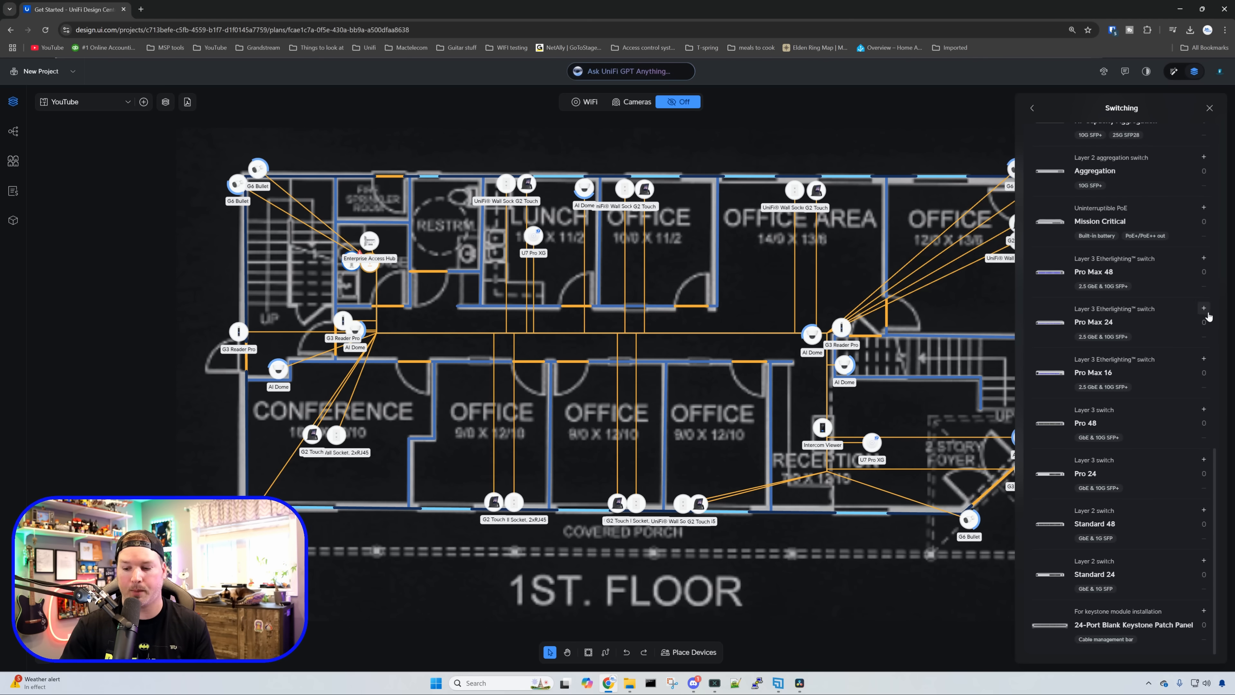
{"action": "left_click", "coordinate": [1203, 614]}
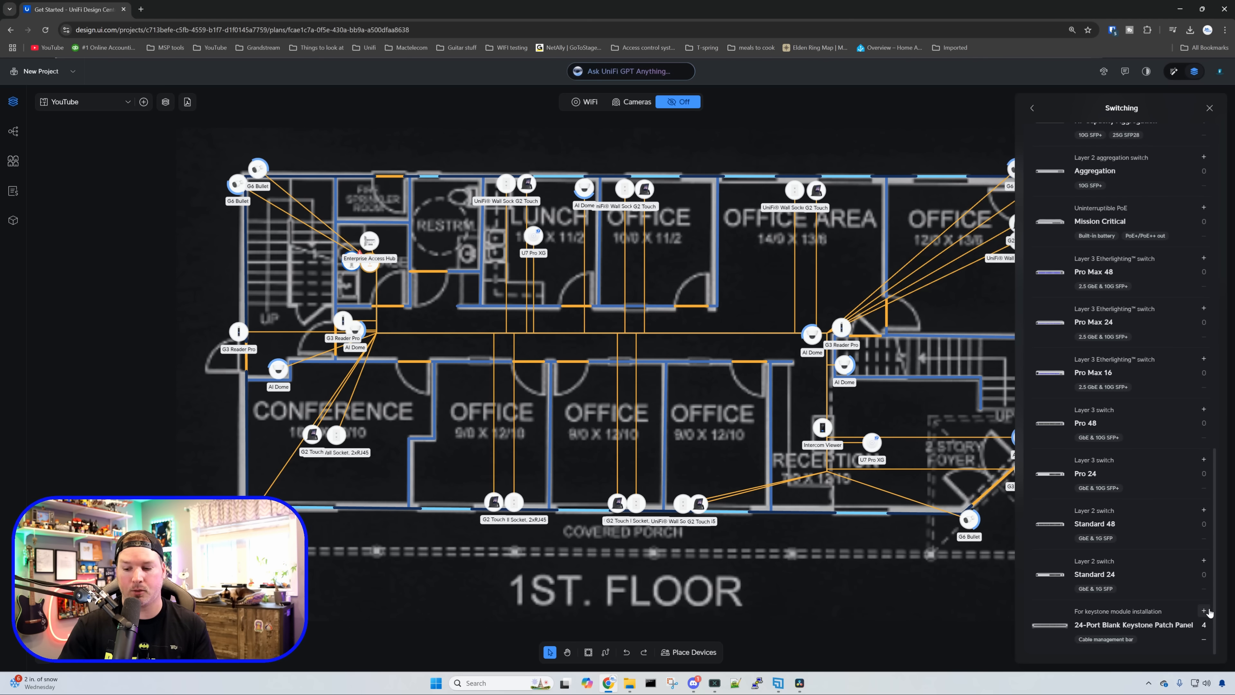
{"action": "scroll", "scroll_direction": "down", "scroll_amount": 3}
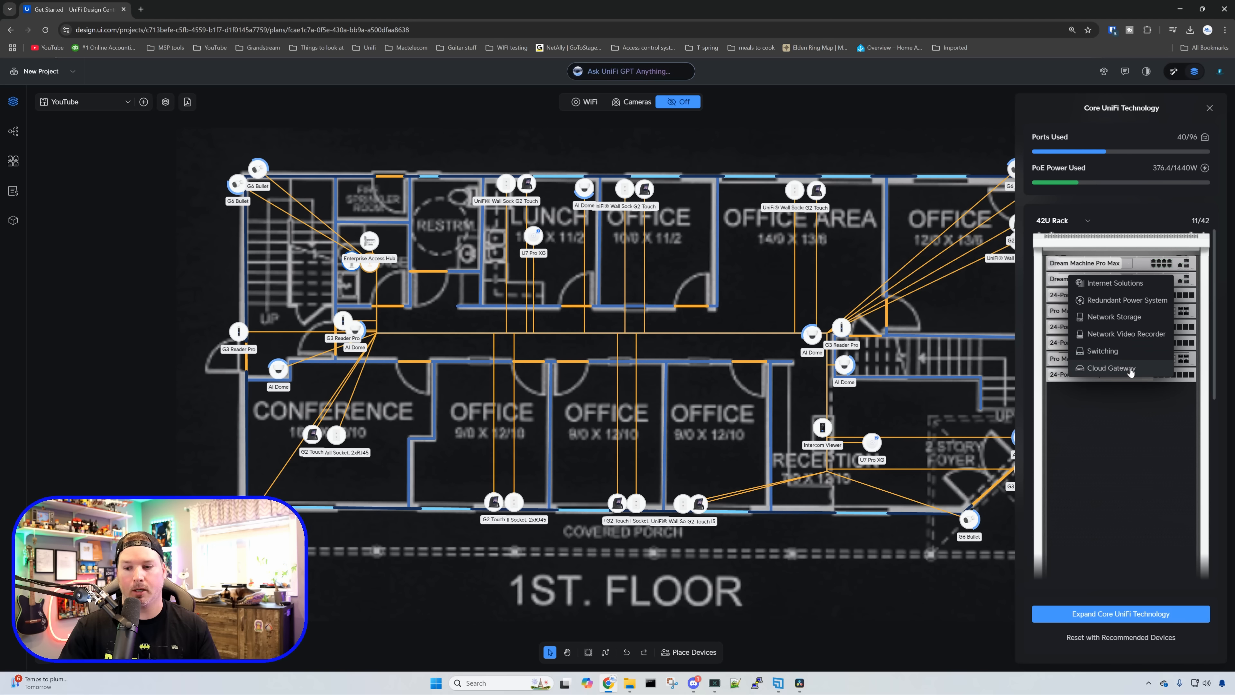
Add a Network Video Recorder Pro to the rack
{"action": "left_click", "coordinate": [1125, 334]}
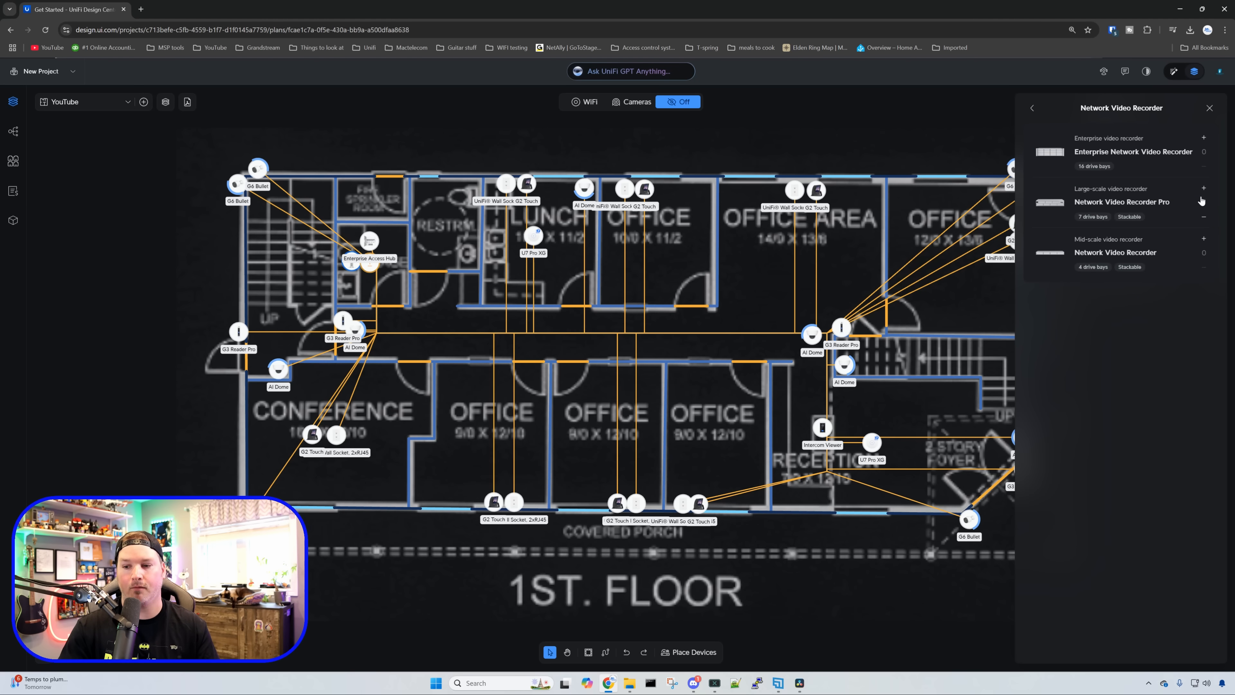
{"action": "left_click", "coordinate": [1203, 189]}
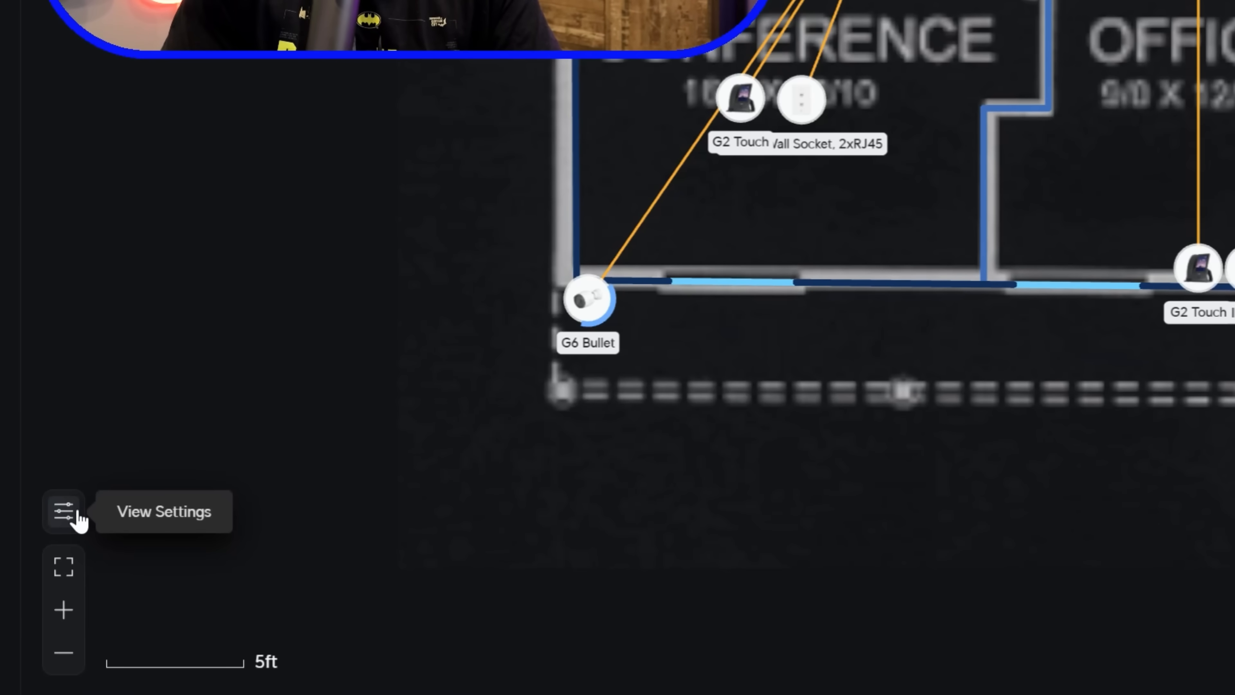
In View Settings hide port labels, shrink device icons to 77% and lower icon visibility to medium
{"action": "left_click", "coordinate": [63, 511]}
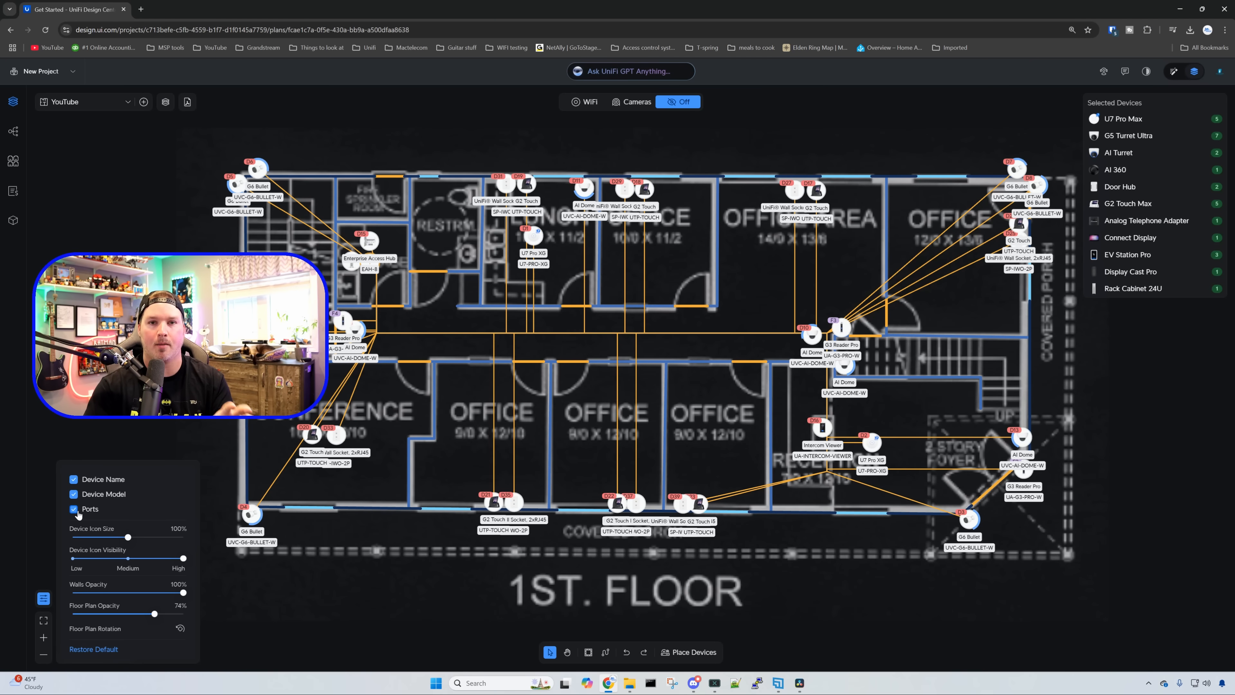
{"action": "left_click", "coordinate": [74, 508]}
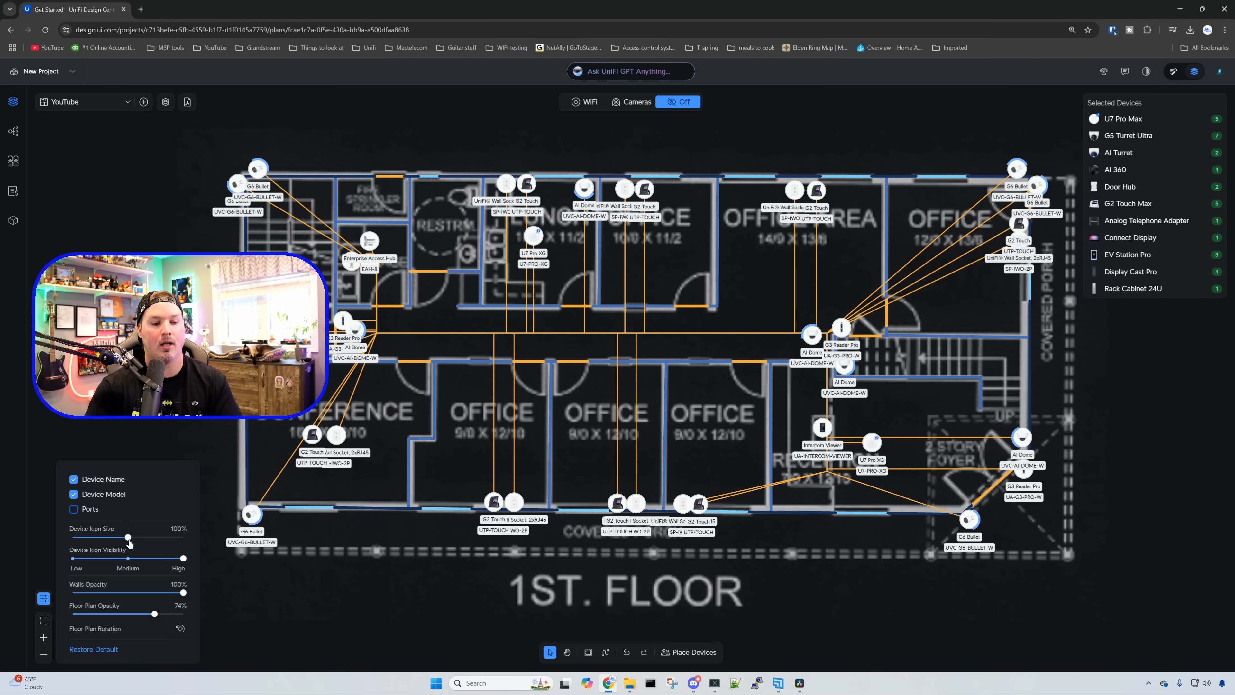
{"action": "left_click_drag", "start_coordinate": [129, 539], "coordinate": [182, 539]}
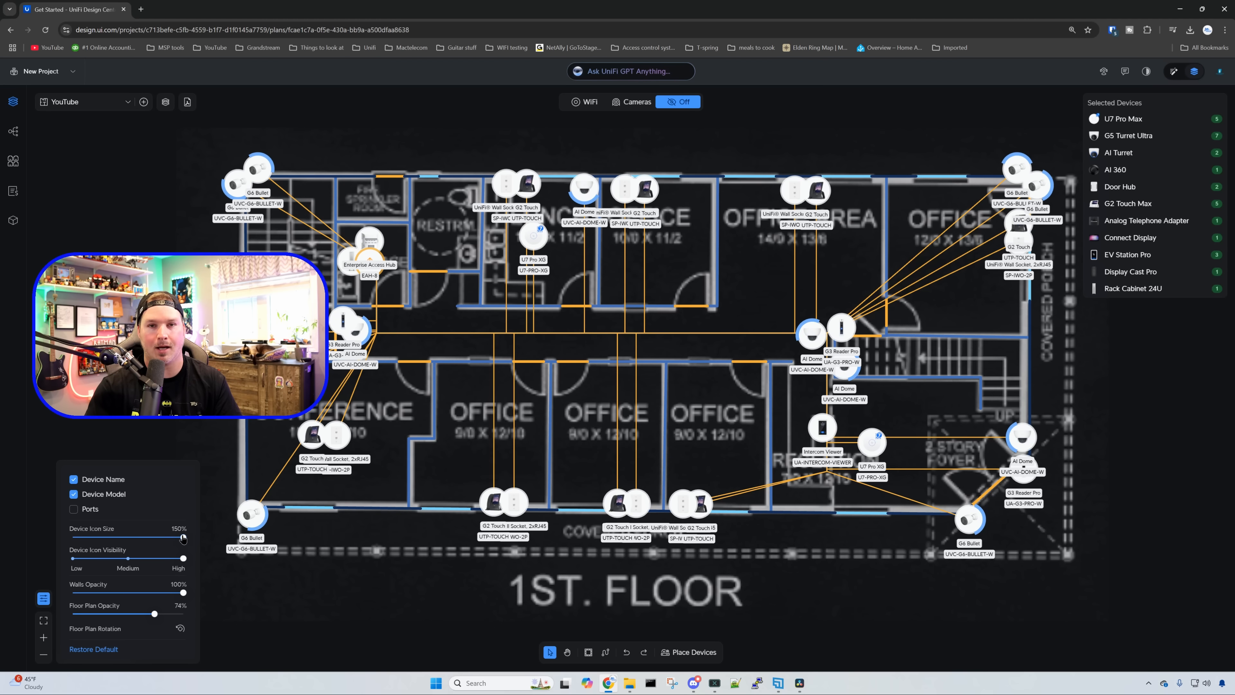
{"action": "left_click_drag", "start_coordinate": [182, 539], "coordinate": [103, 539]}
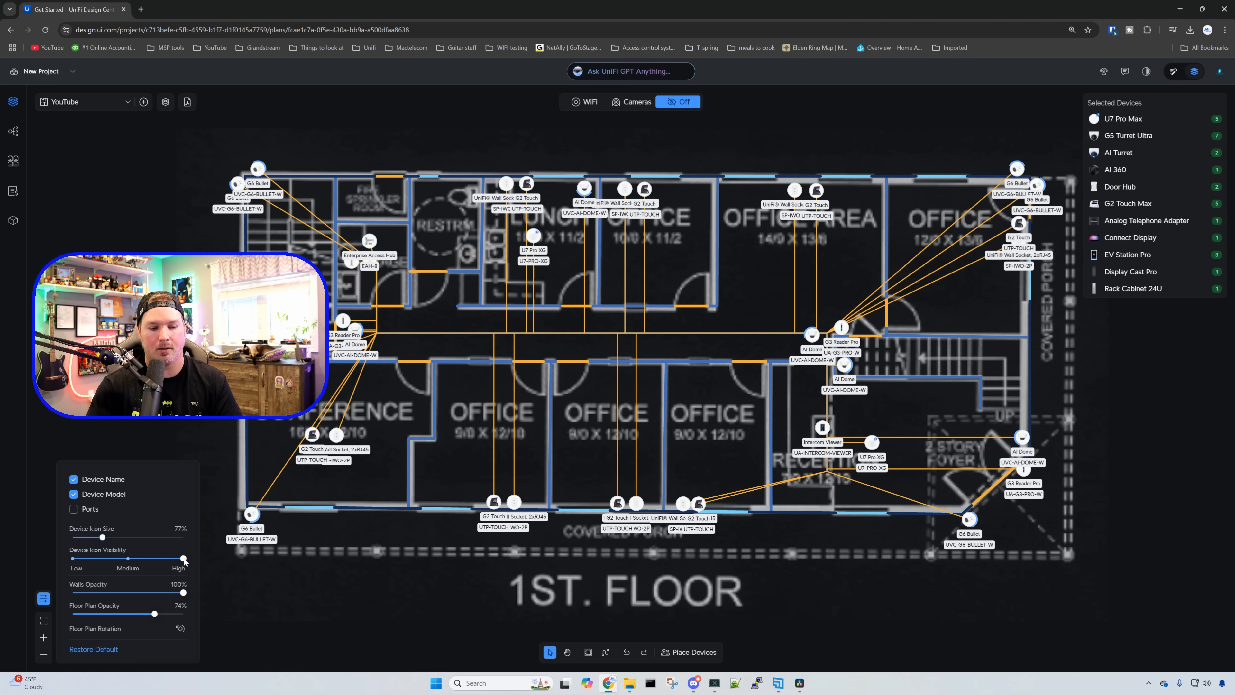
{"action": "left_click_drag", "start_coordinate": [183, 558], "coordinate": [73, 558]}
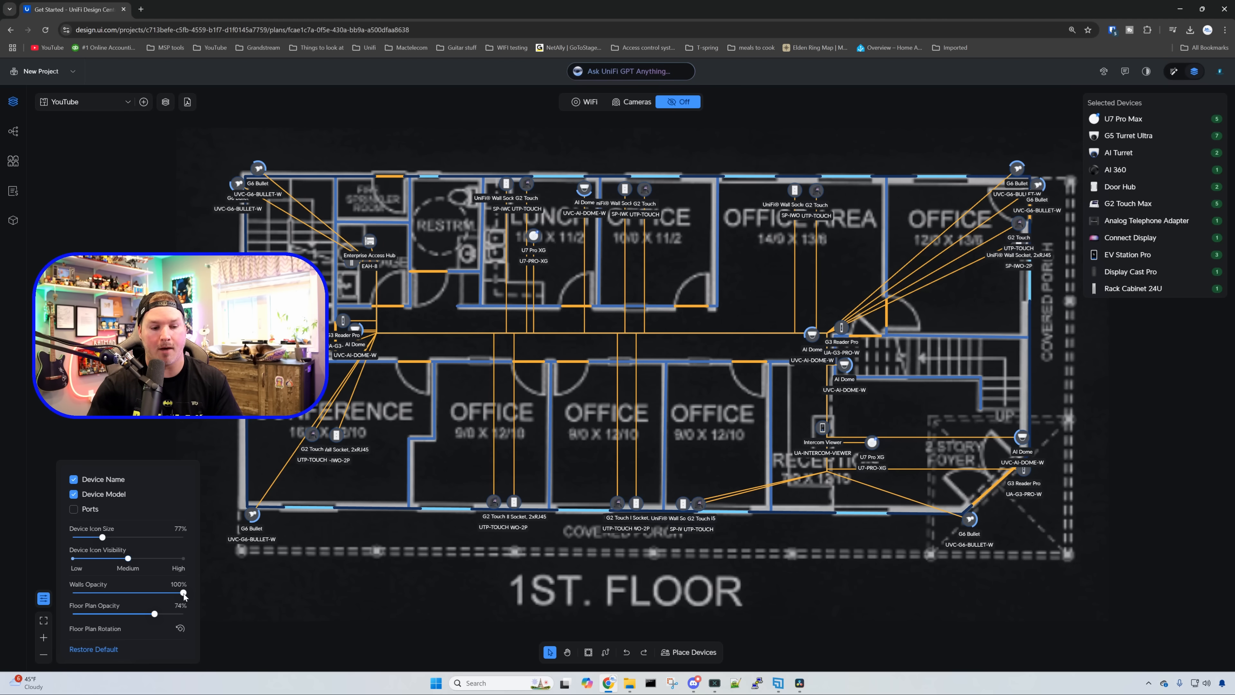
Test walls opacity then restore it, and adjust the floor plan opacity slider
{"action": "left_click_drag", "start_coordinate": [184, 594], "coordinate": [72, 594]}
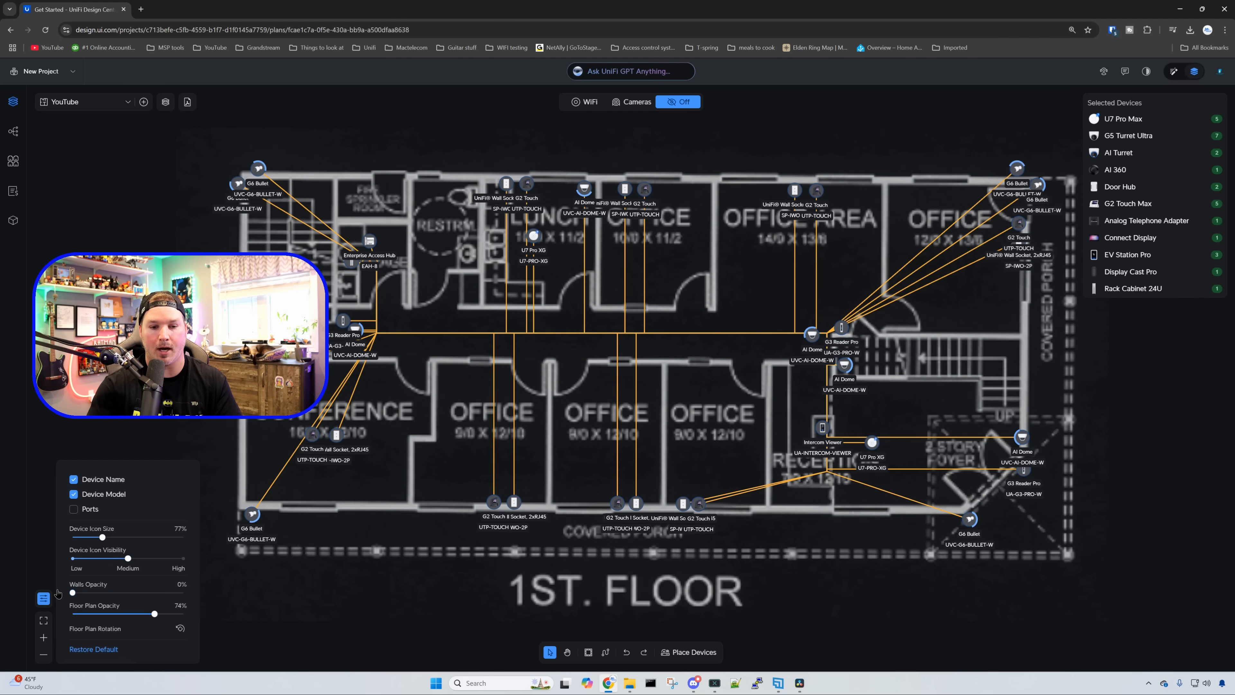
{"action": "left_click_drag", "start_coordinate": [103, 593], "coordinate": [163, 593]}
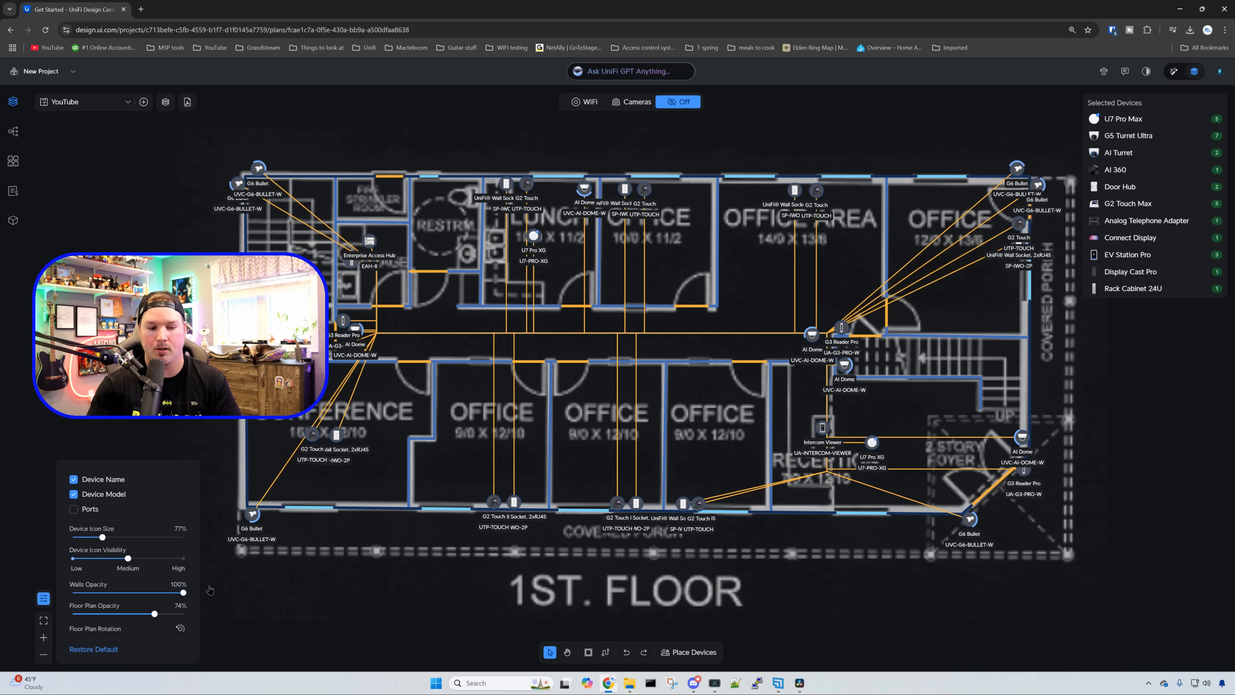
{"action": "left_click_drag", "start_coordinate": [154, 613], "coordinate": [181, 613]}
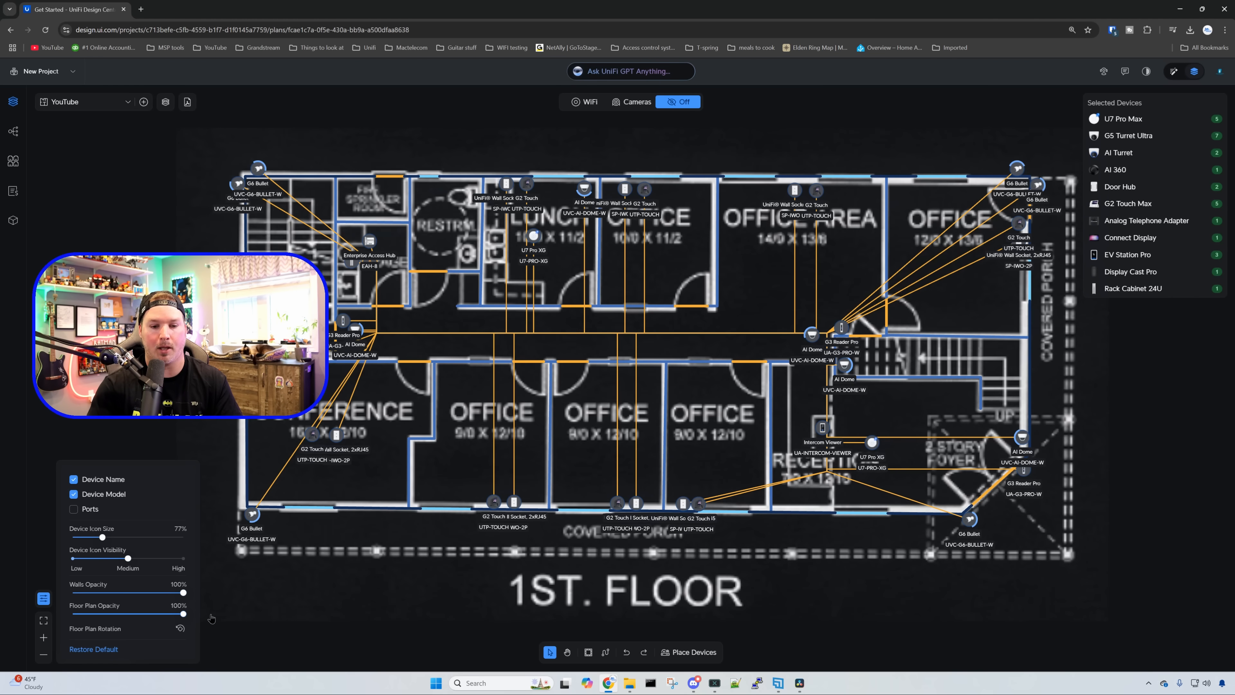
{"action": "left_click_drag", "start_coordinate": [161, 614], "coordinate": [73, 613]}
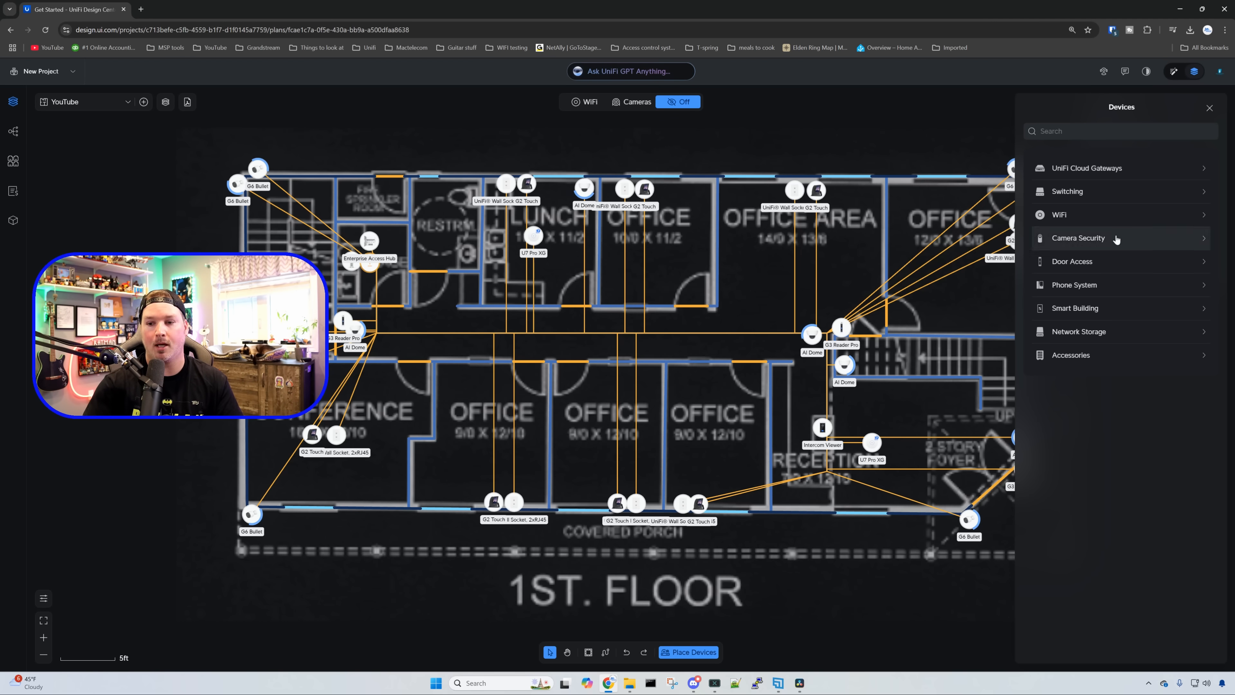
Show the WiFi category listing ceiling-mounted access points starting with the E7
{"action": "left_click", "coordinate": [1058, 214]}
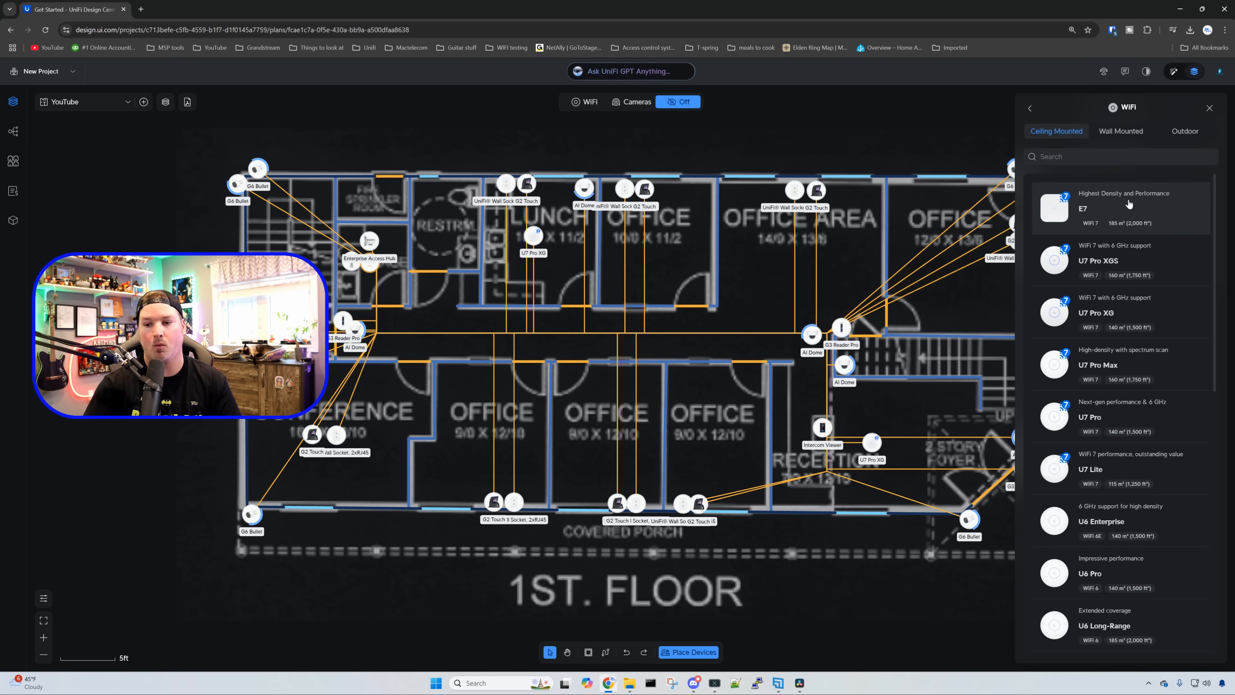